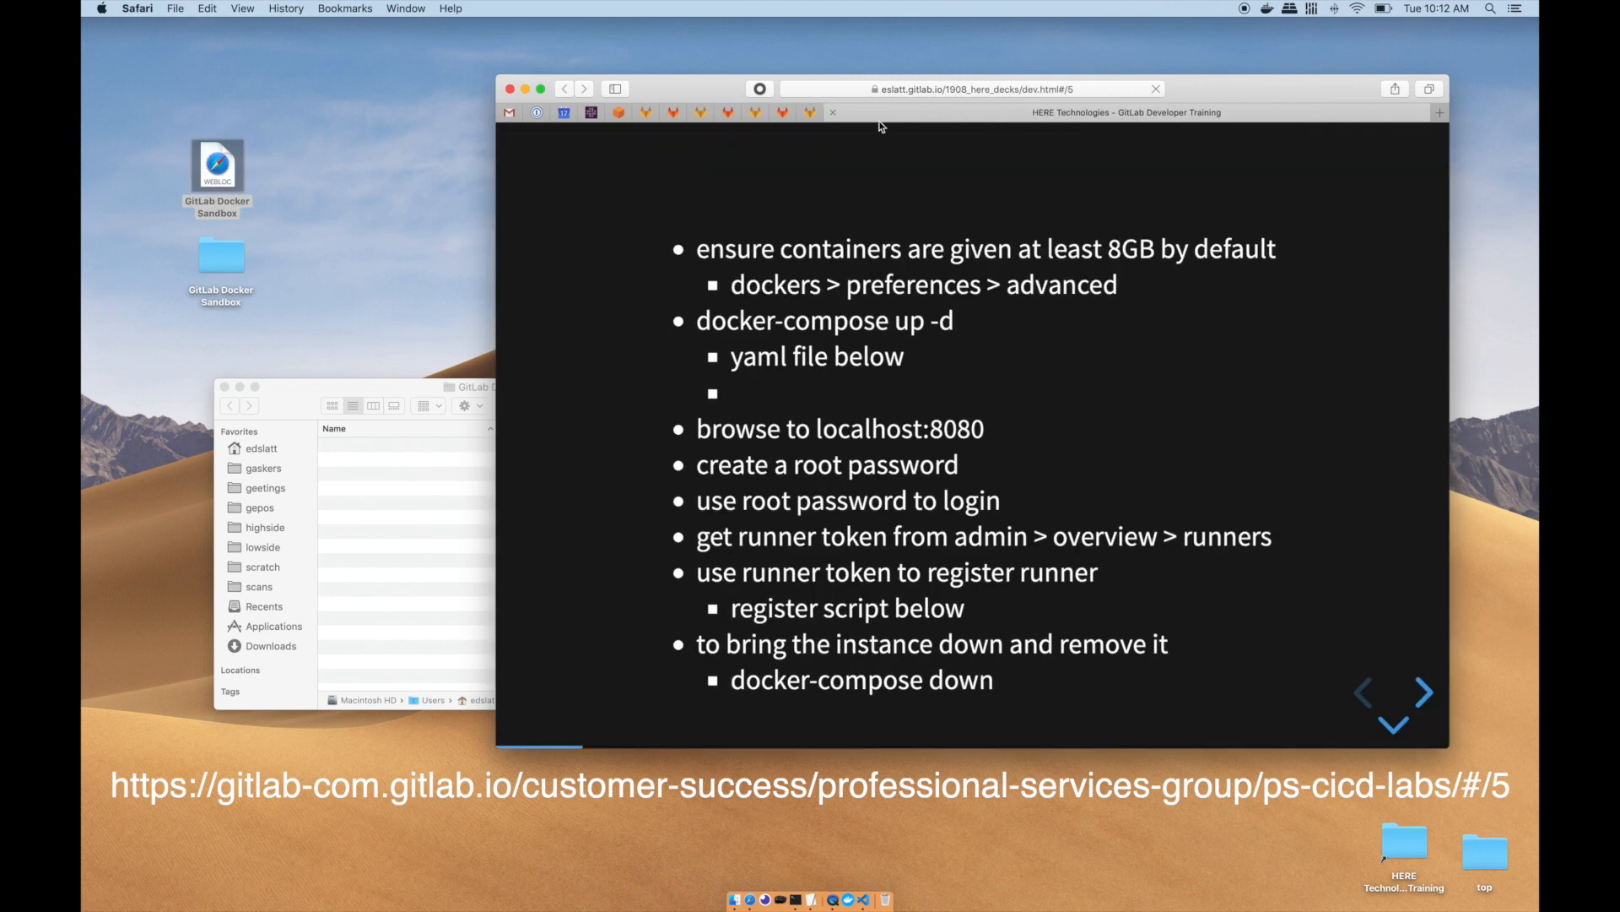
Step: Review the slide deck's docker-compose, runner registration and setup checklist slides
left_click(972, 88)
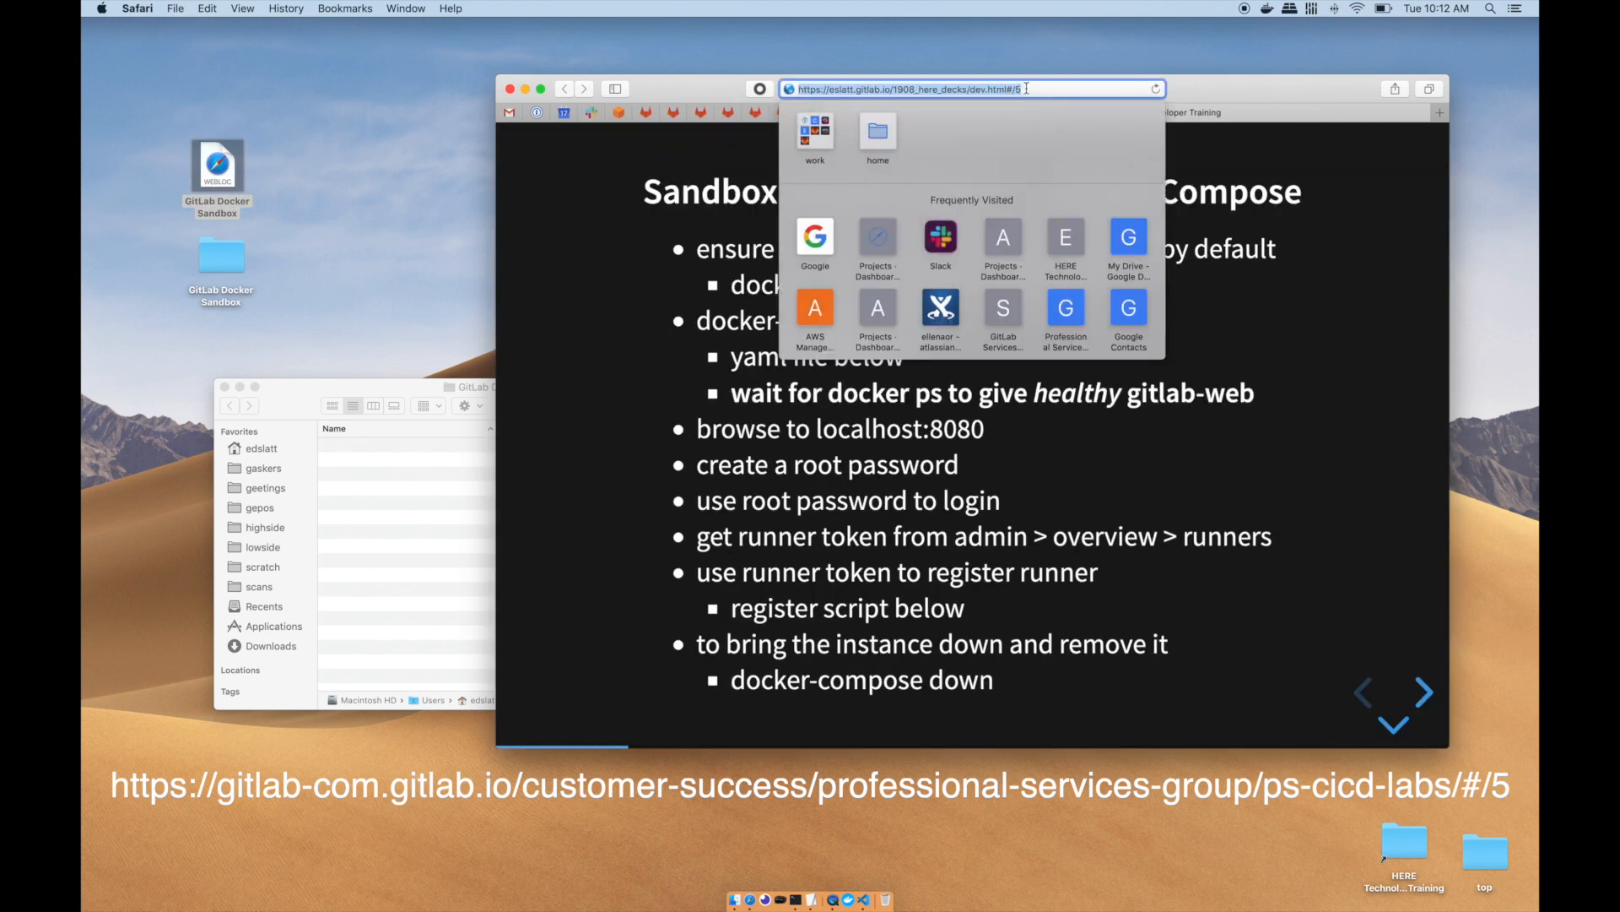
left_click(763, 202)
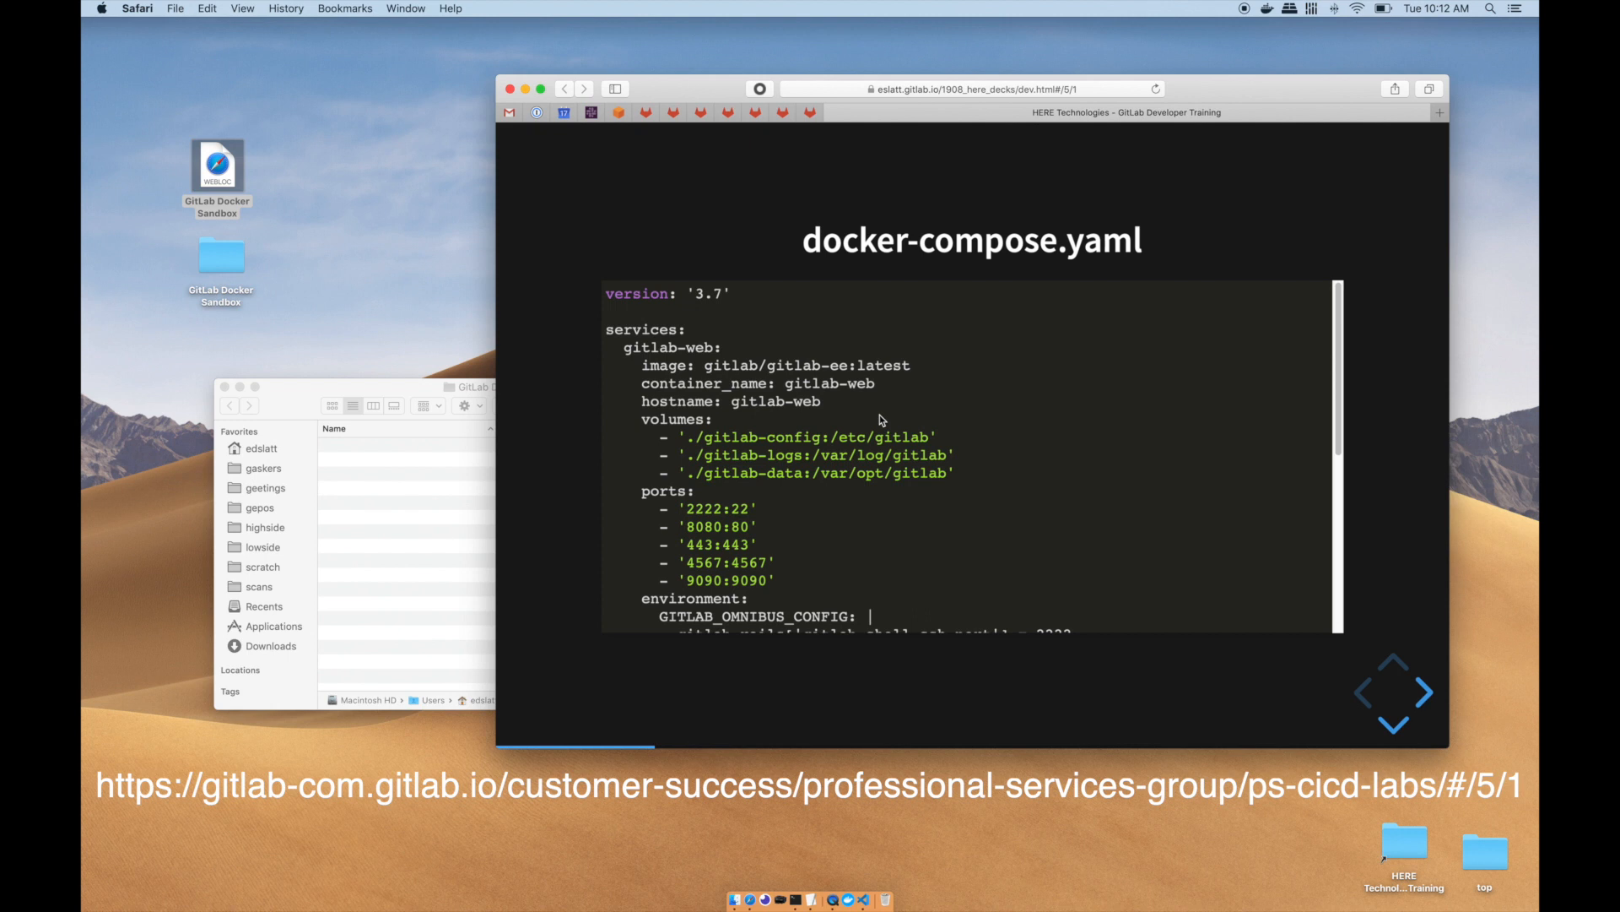
left_click(1428, 692)
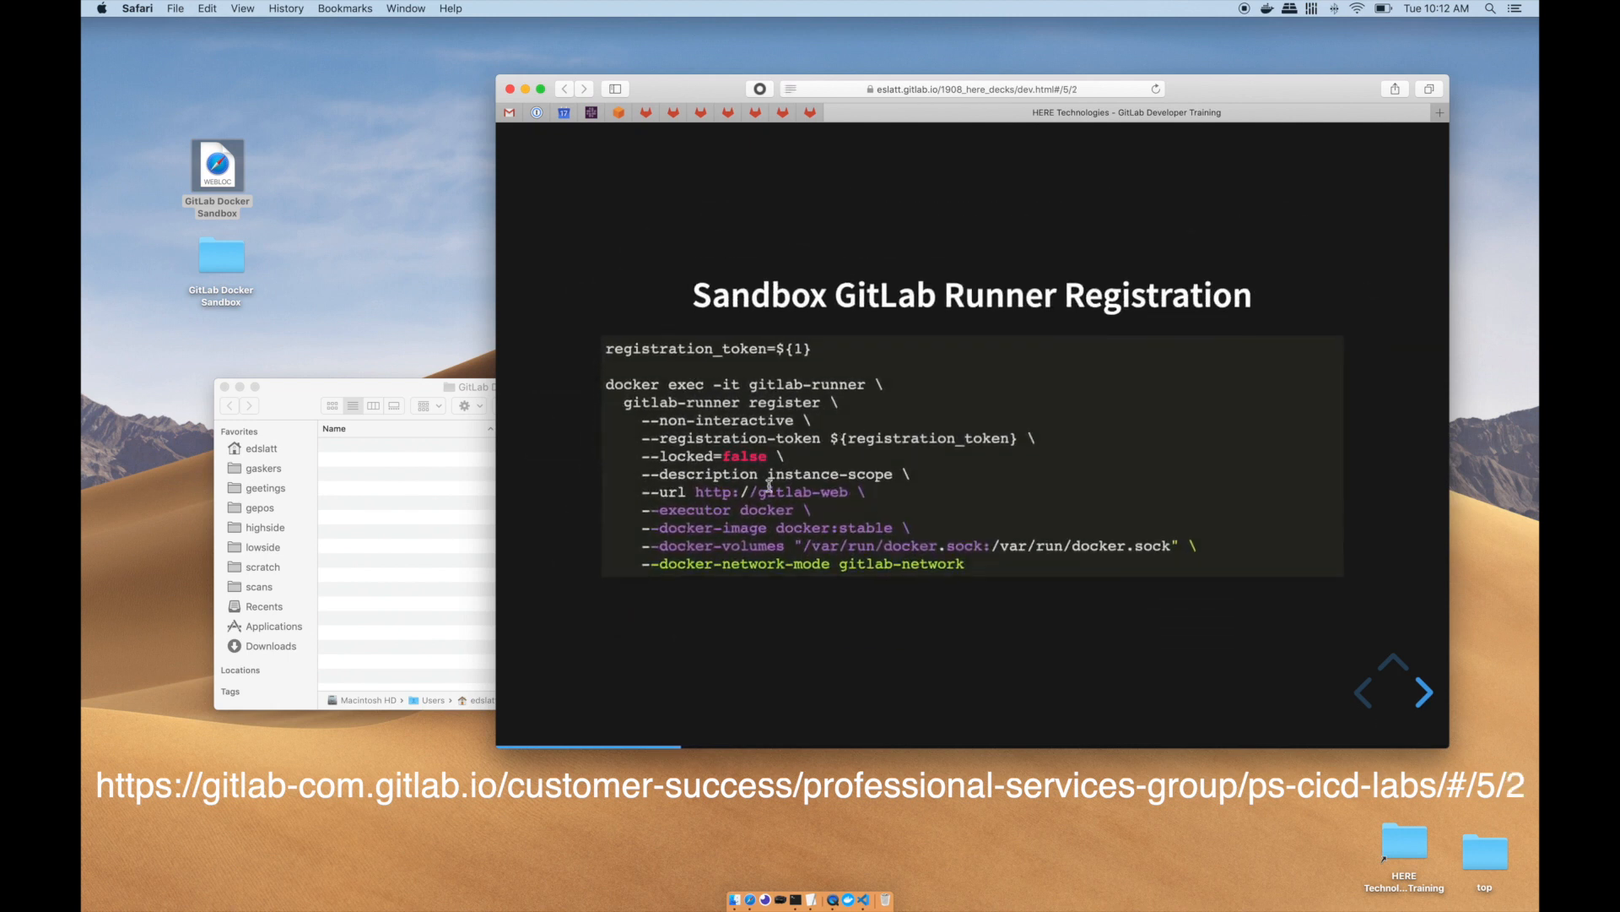
left_click(1362, 694)
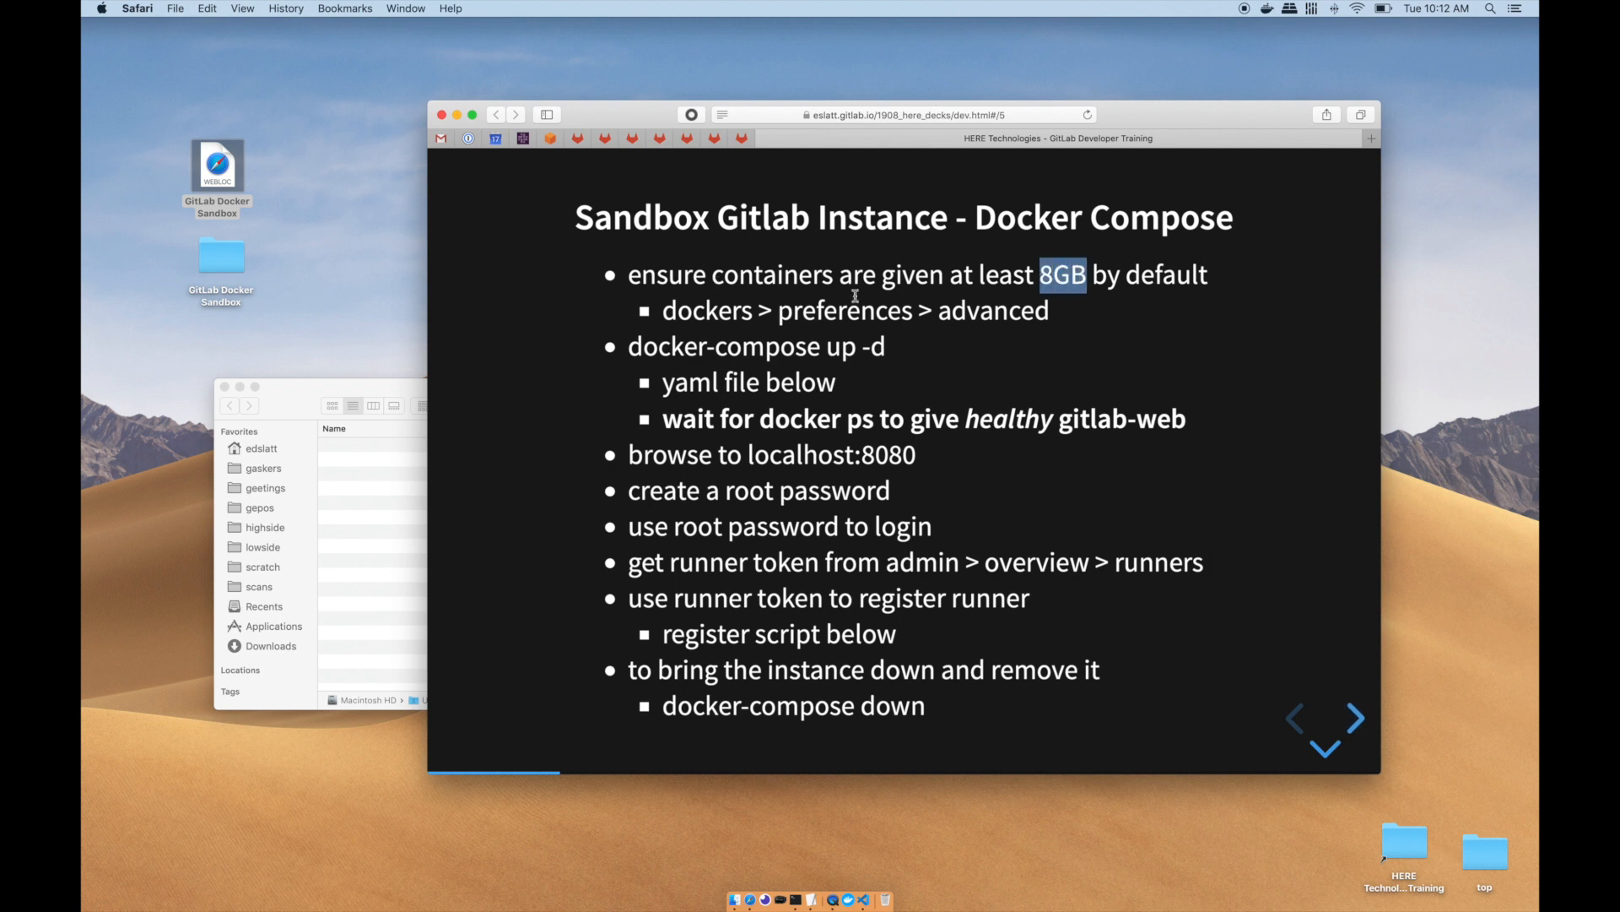
mouse_move(734, 312)
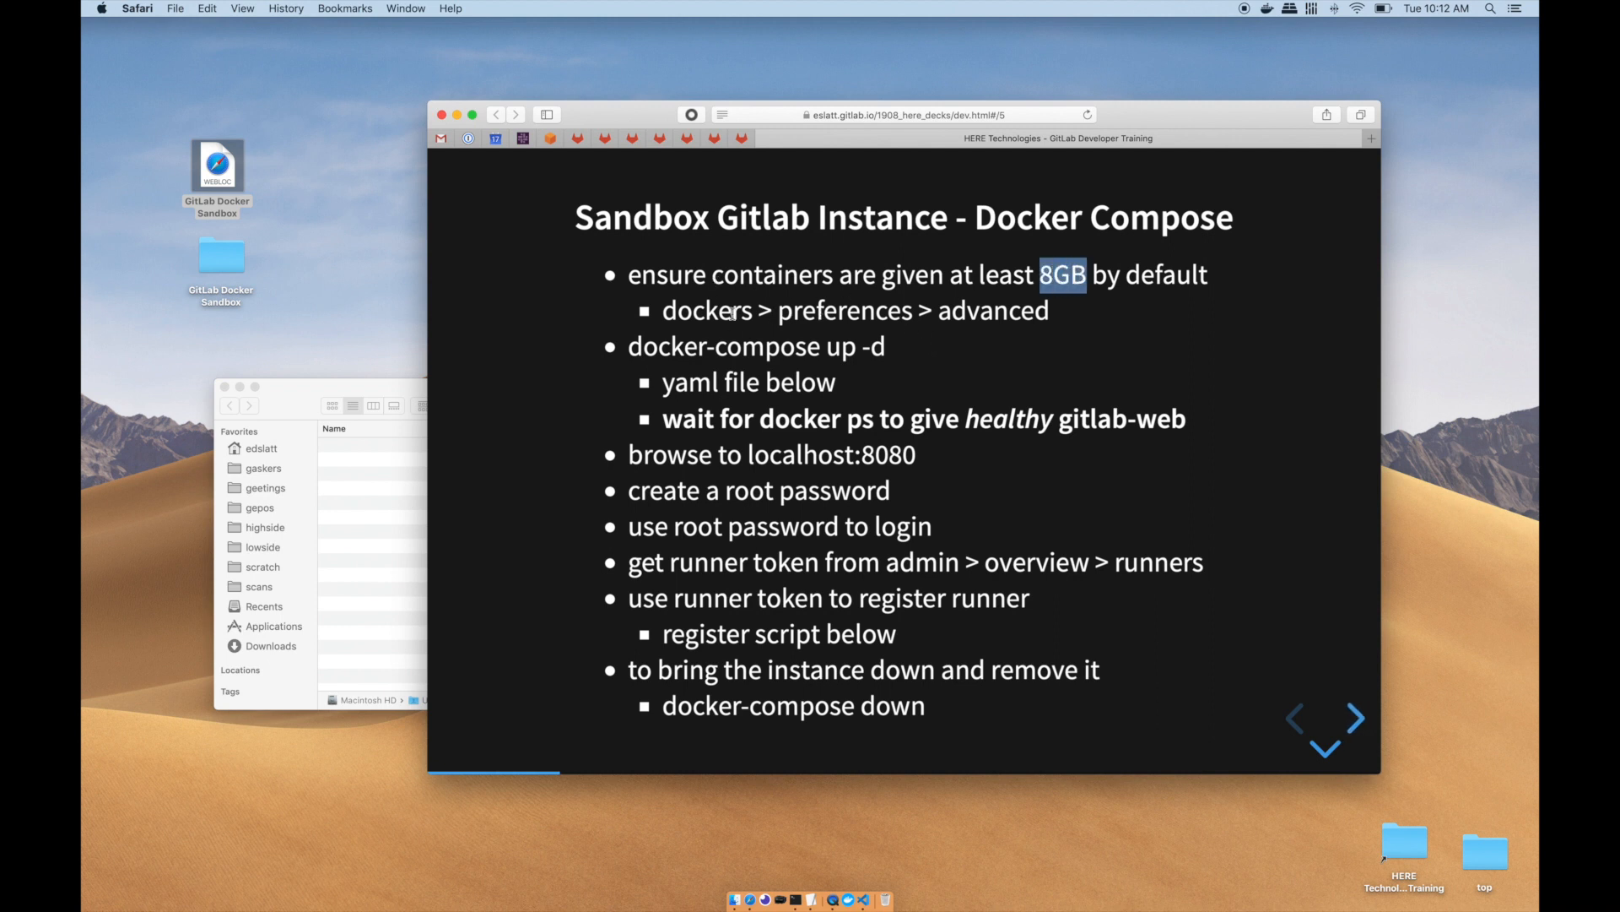
Step: Check Docker Desktop's resource limit preferences for available memory
left_click(1269, 9)
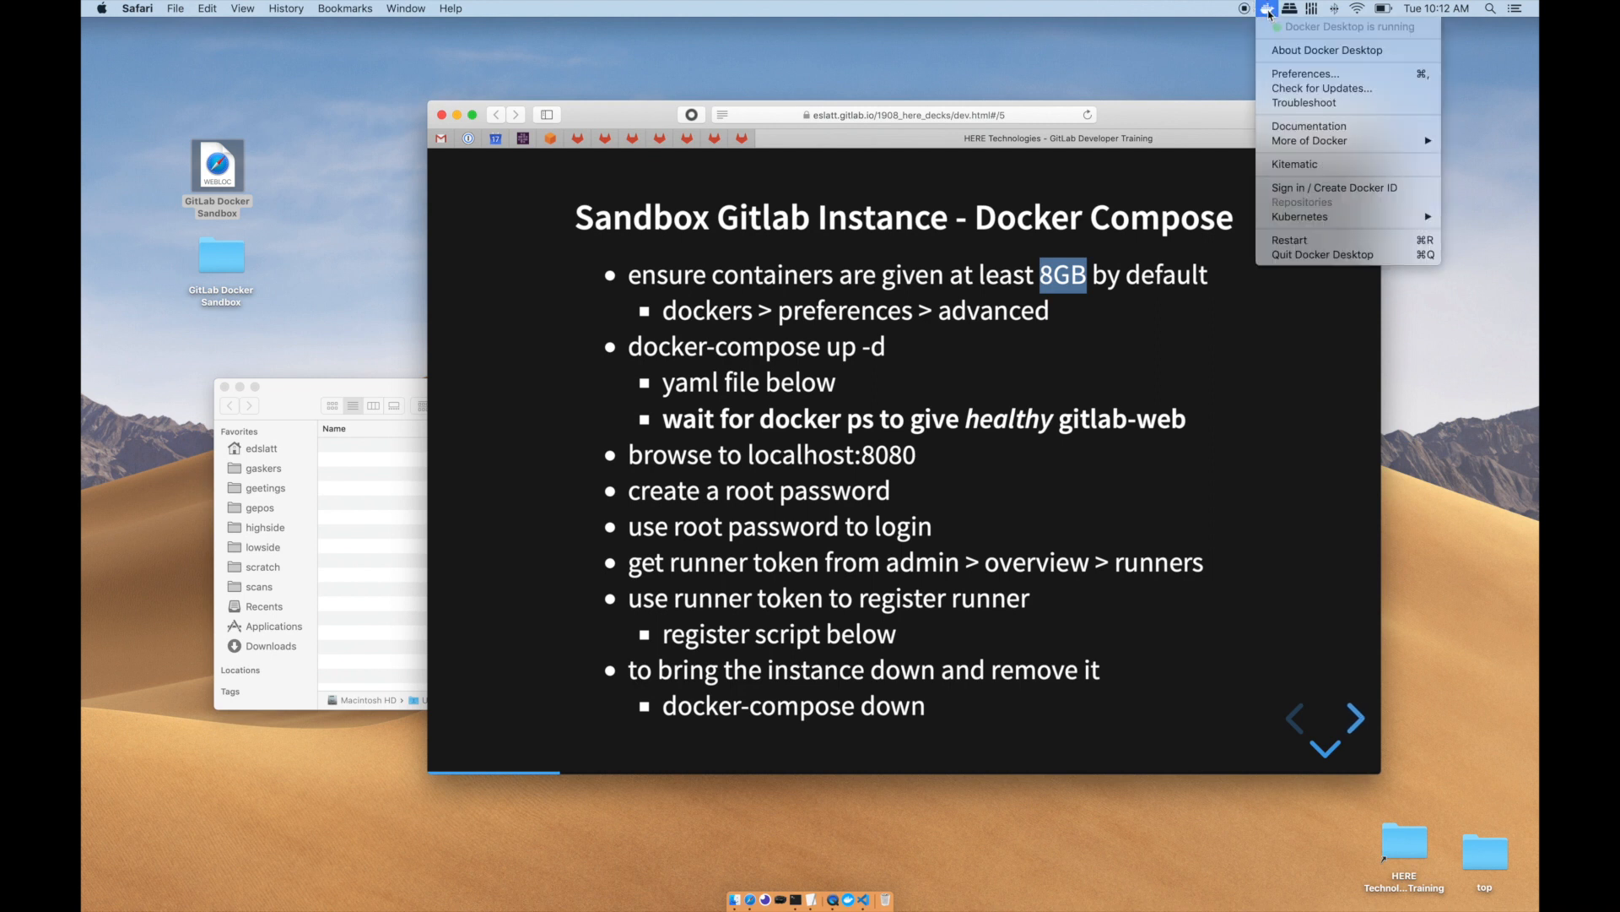
mouse_move(1282, 32)
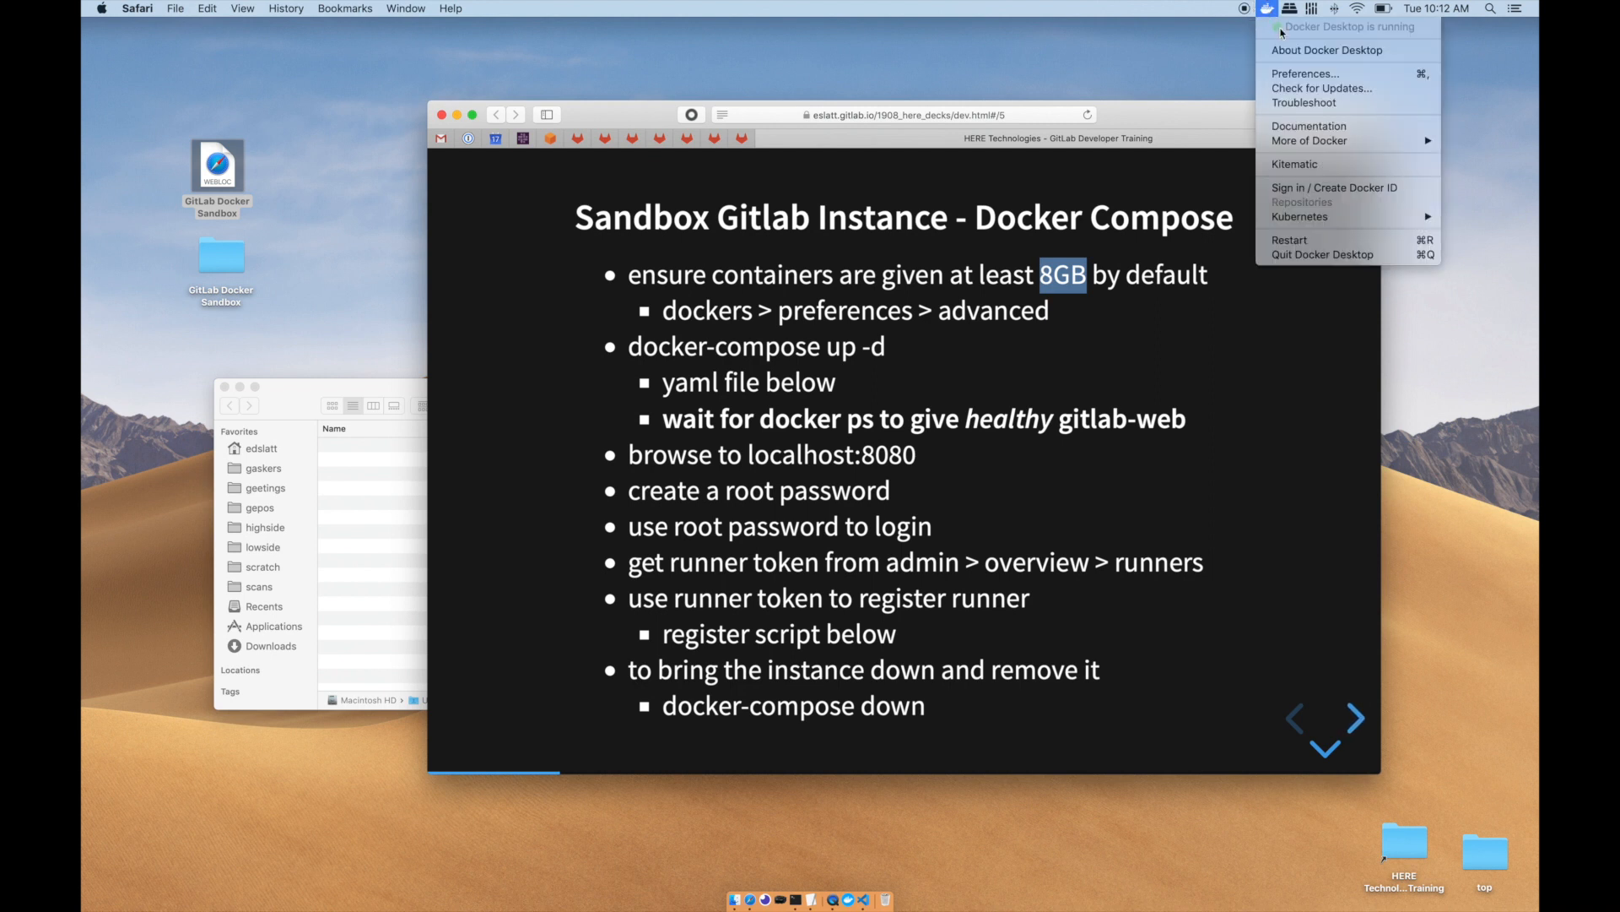
mouse_move(1285, 36)
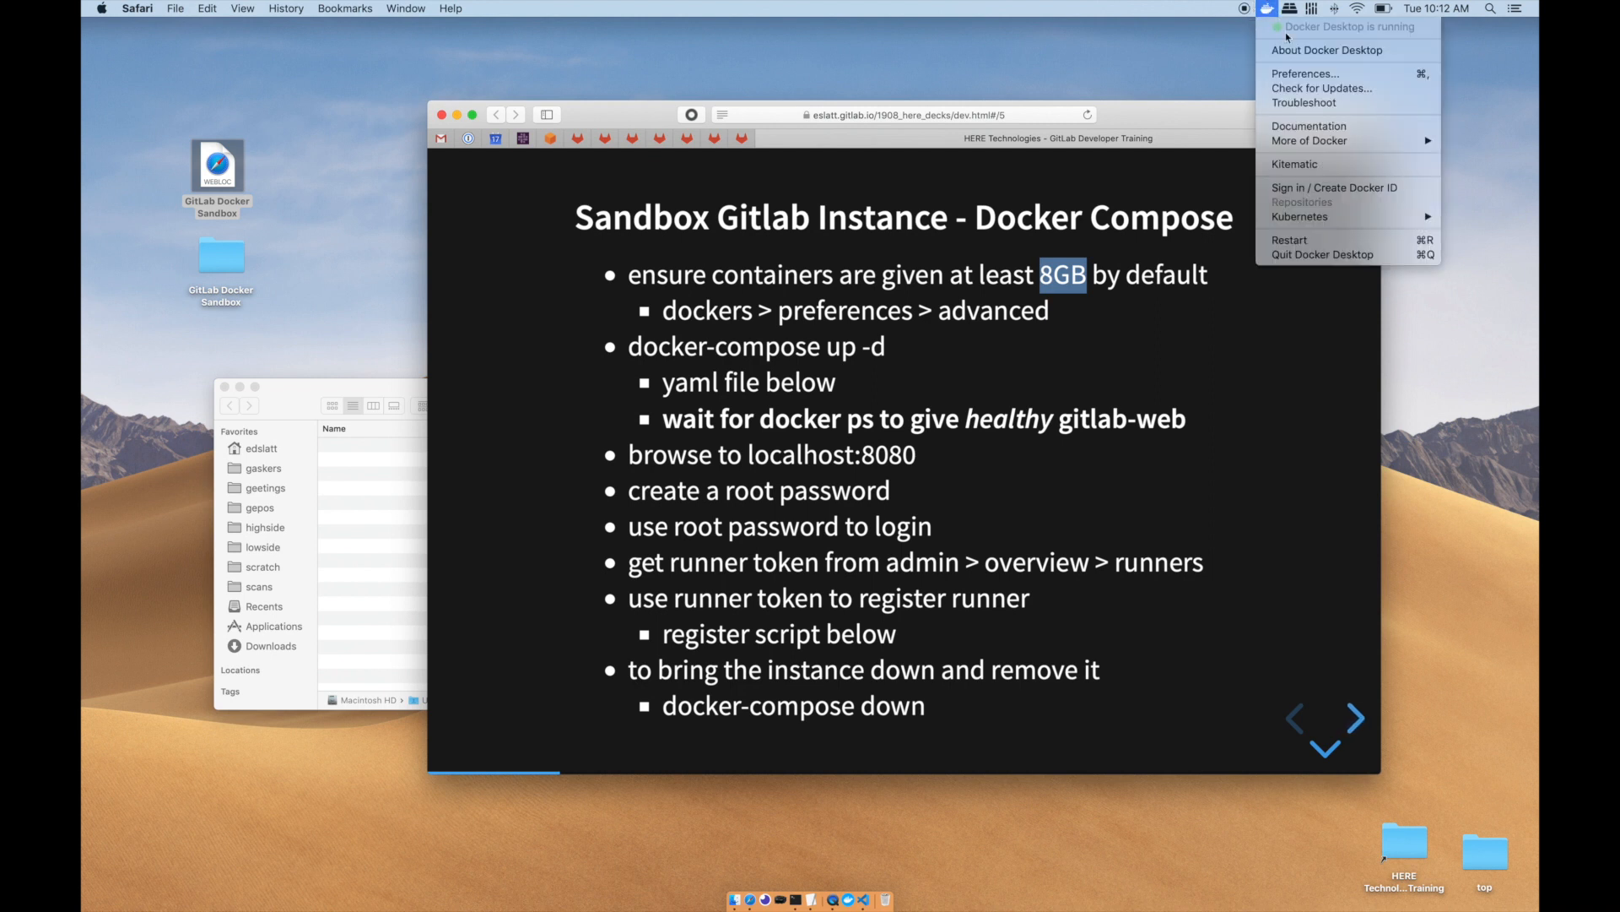
left_click(1305, 73)
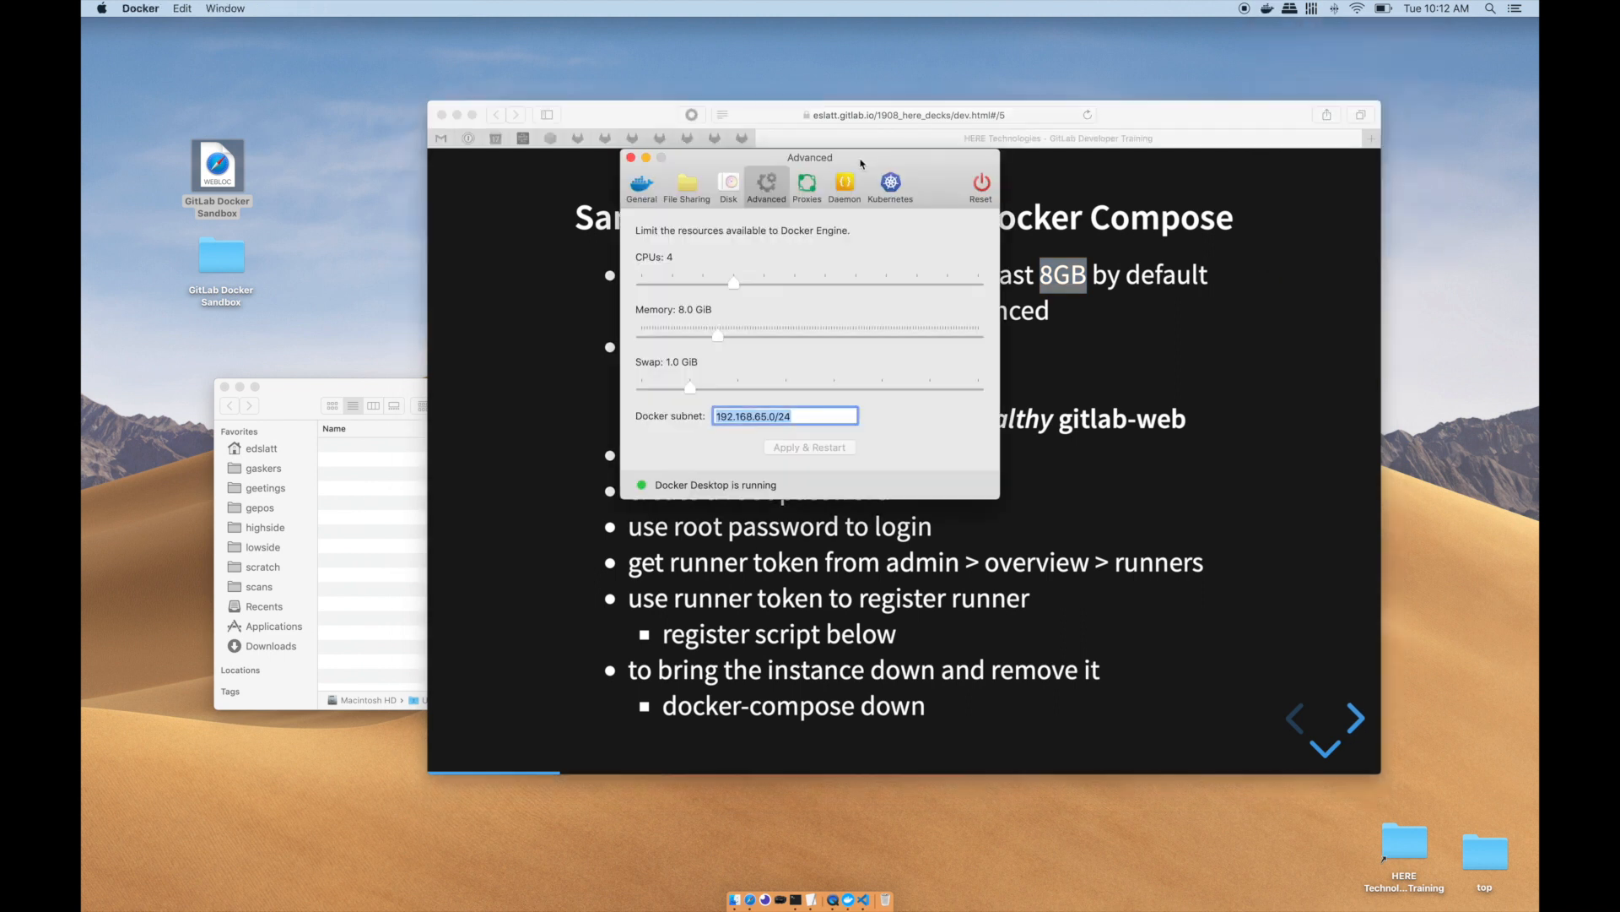
mouse_move(692, 321)
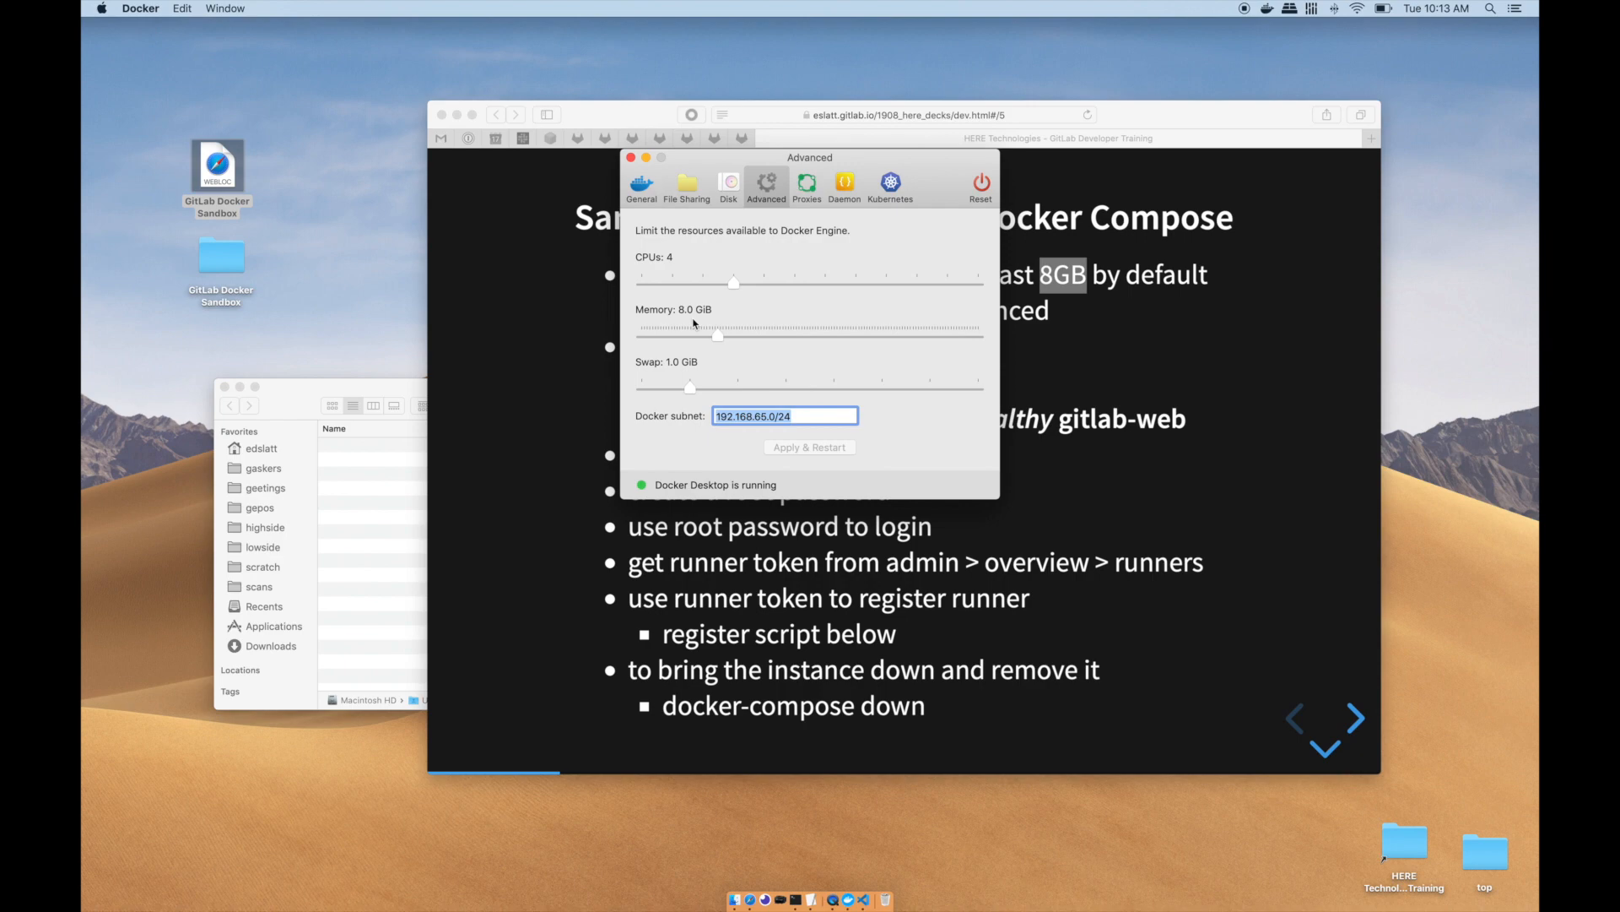
left_click(630, 157)
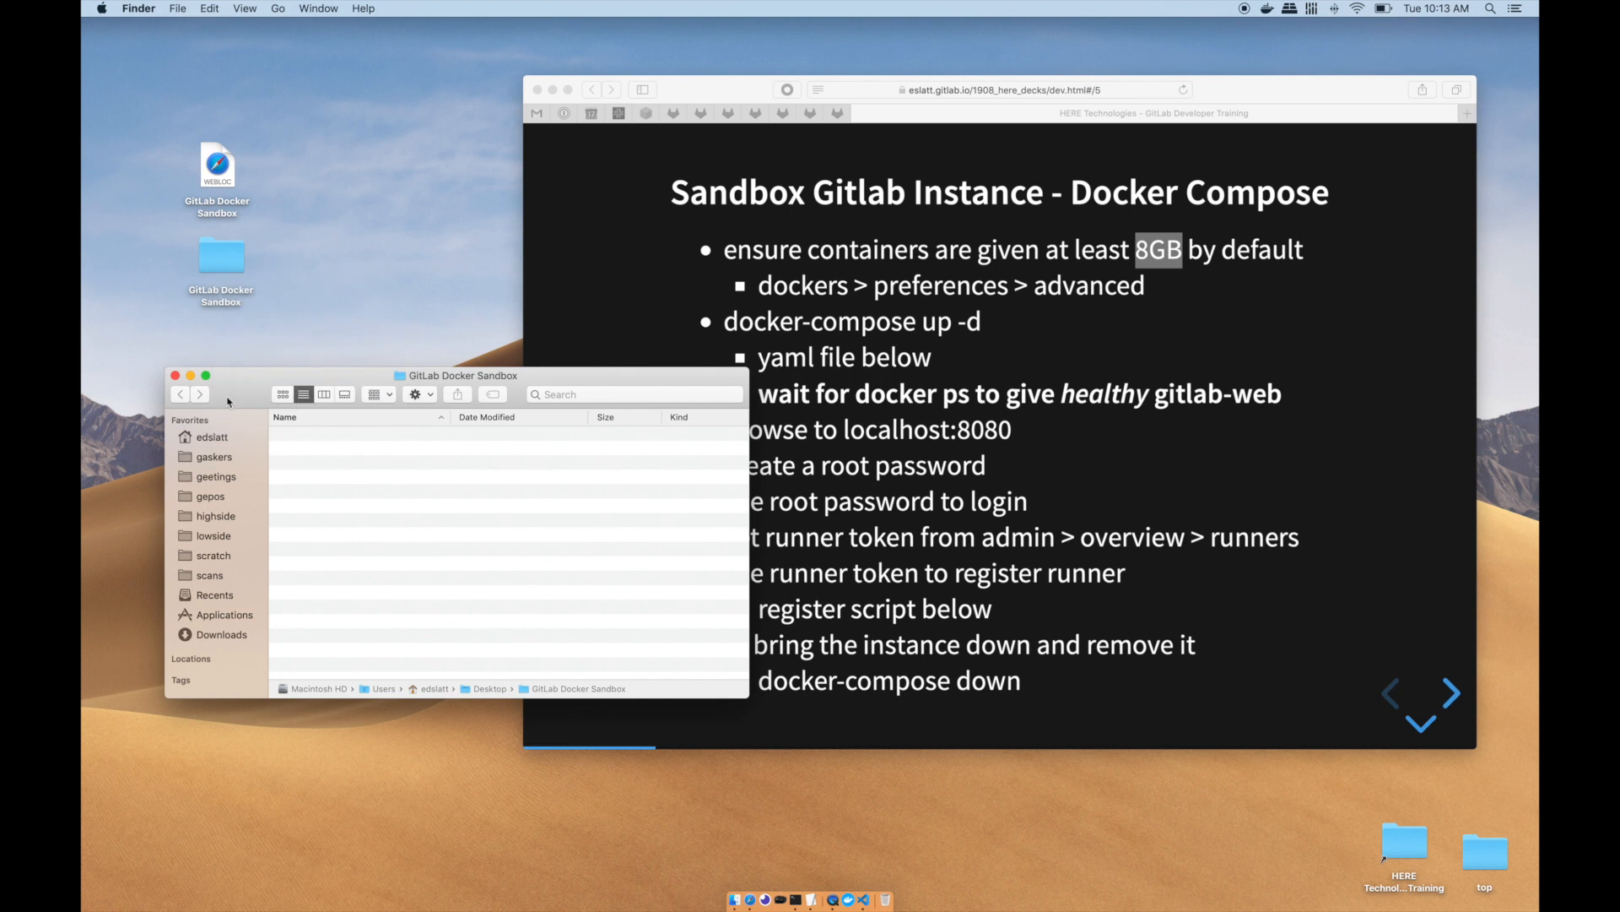
Step: From the Desktop, start a New Terminal at Folder on the GitLab Docker Sandbox folder
left_click(181, 394)
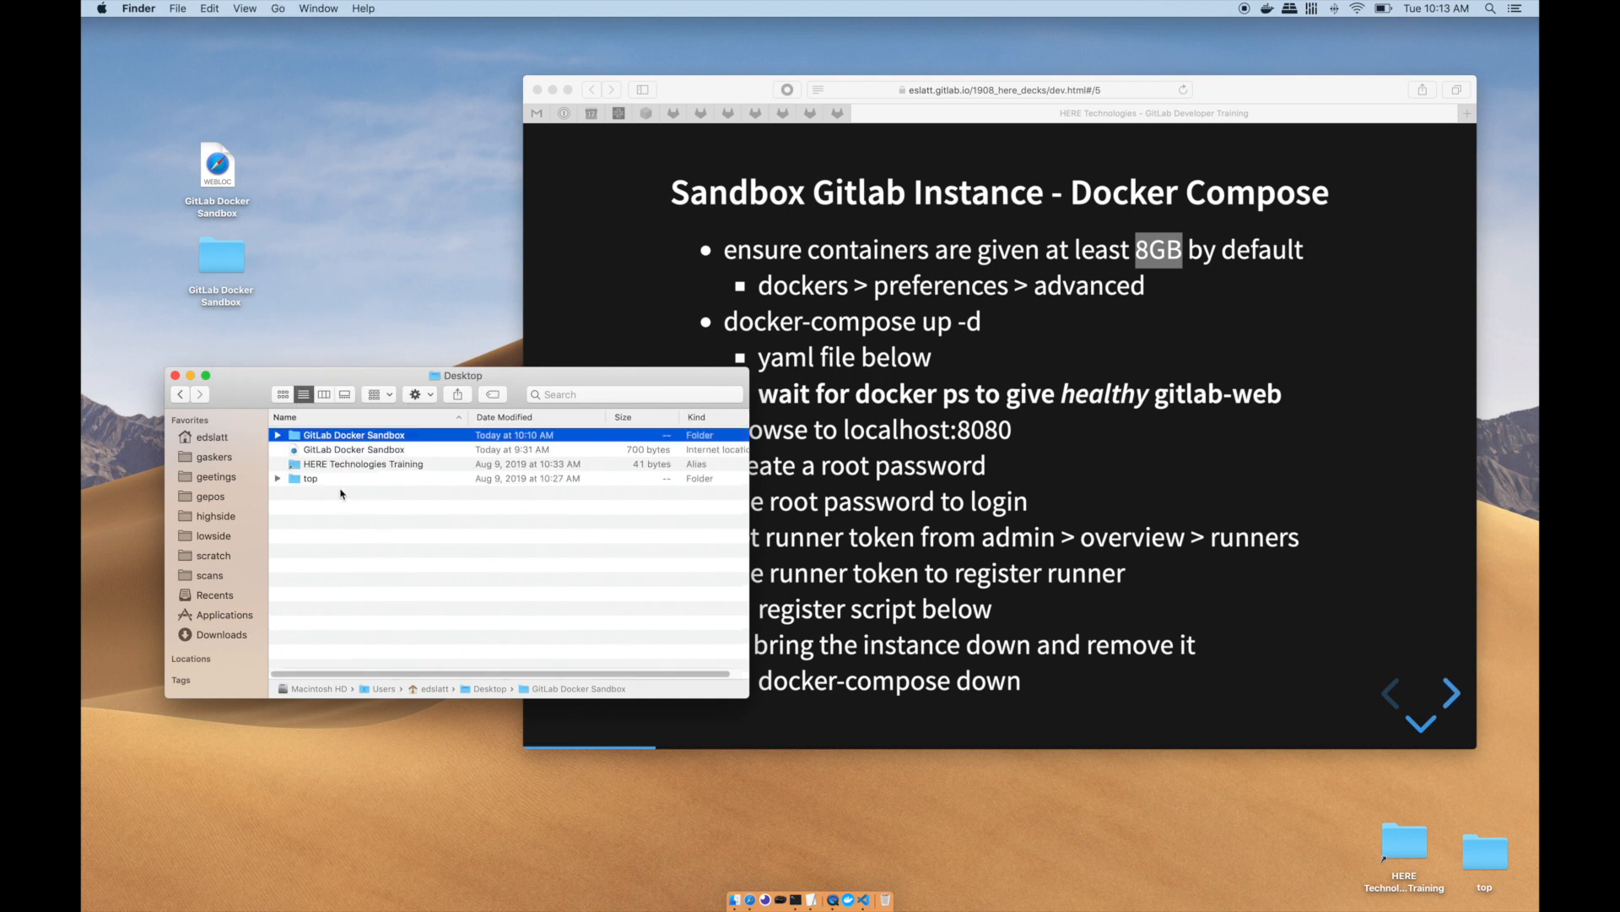
left_click(190, 375)
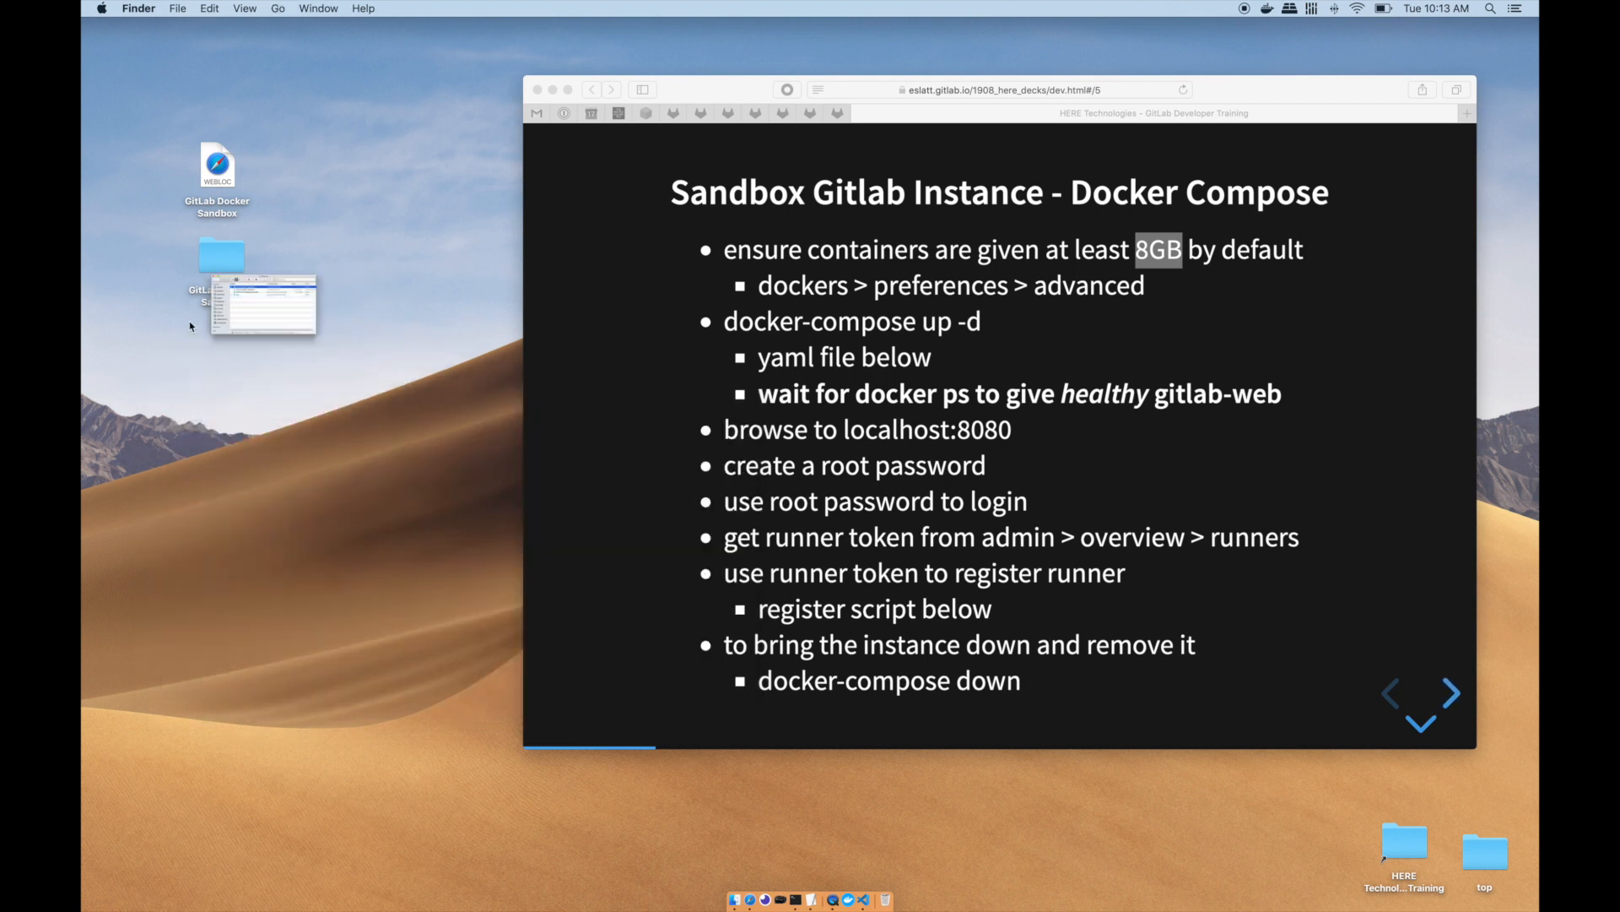
right_click(217, 254)
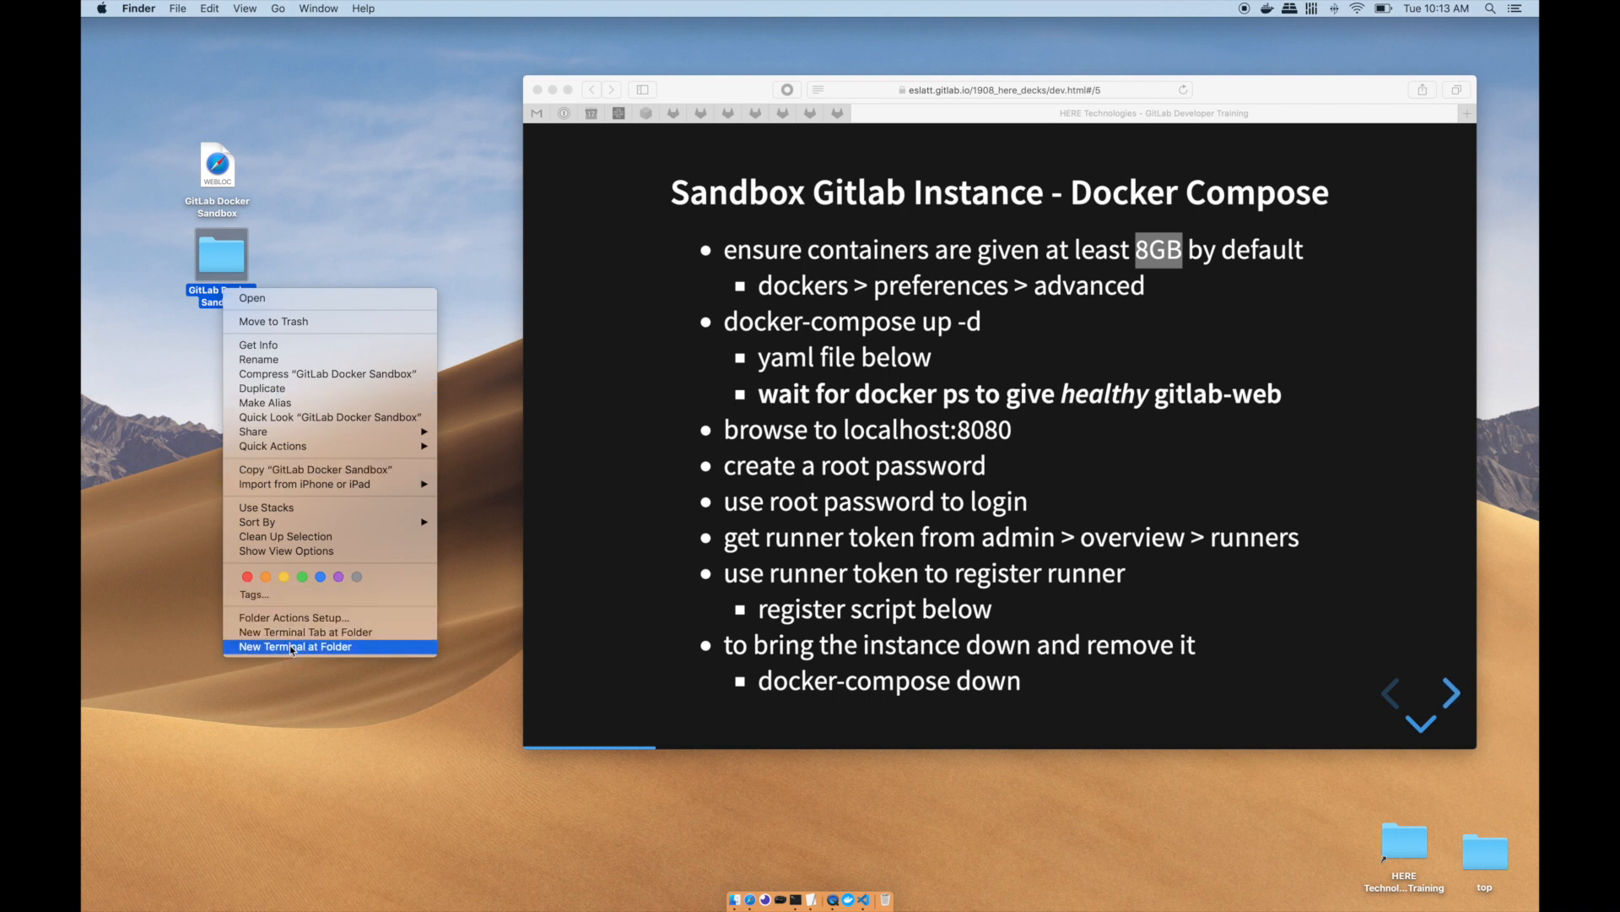
left_click(292, 647)
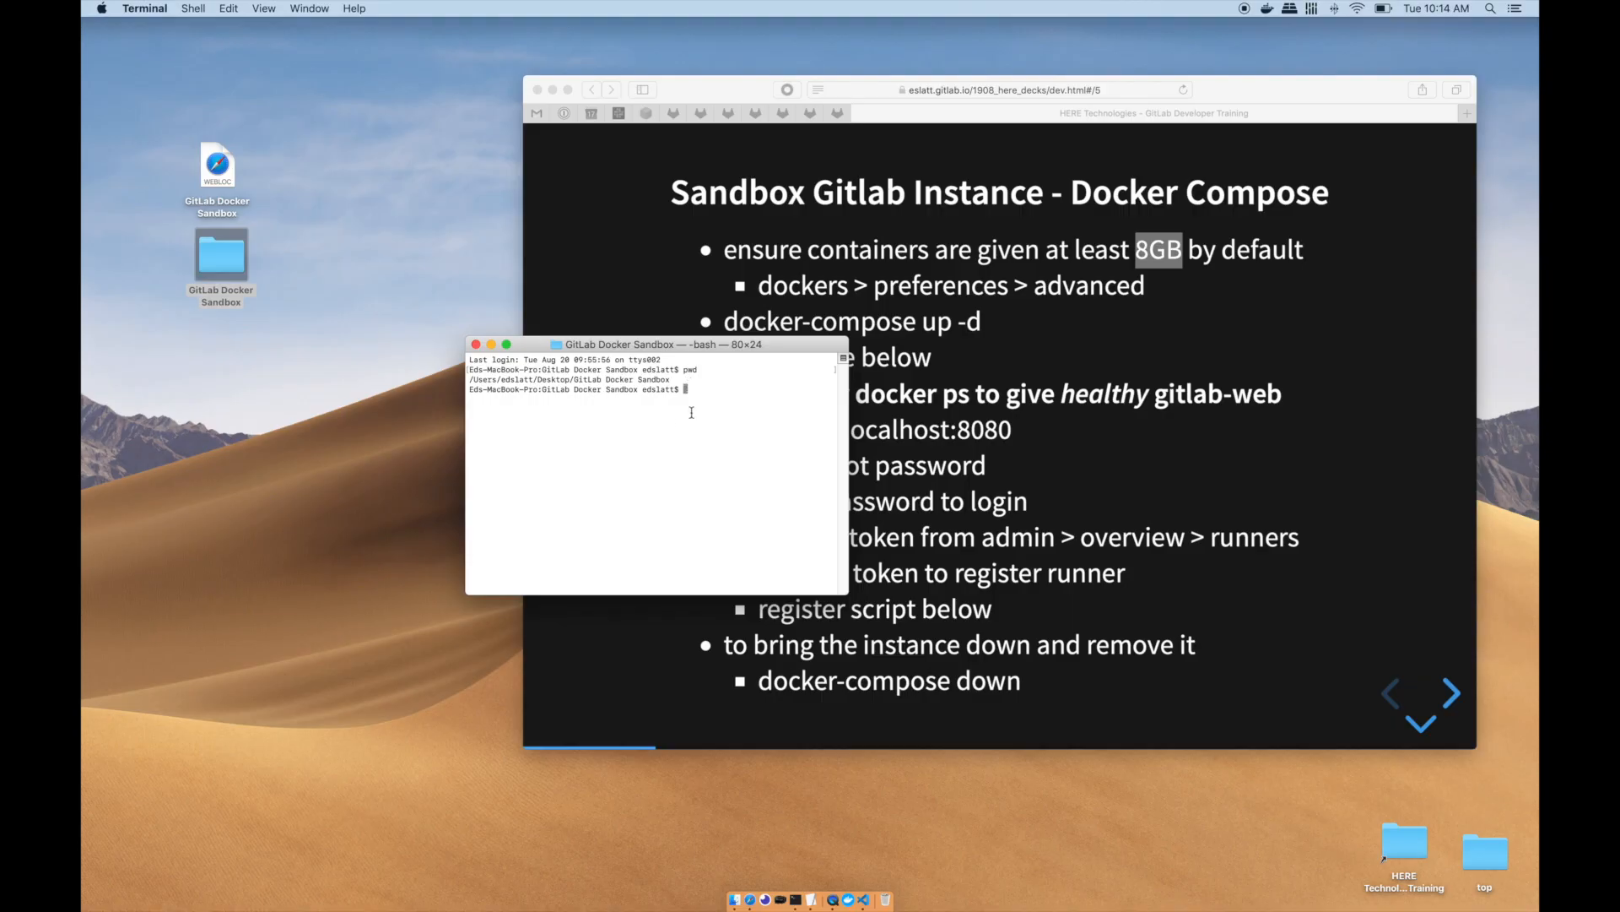
Step: Move the terminal beside the slides and run 'touch docker-compose.yaml'
left_click_drag(659, 344, 488, 338)
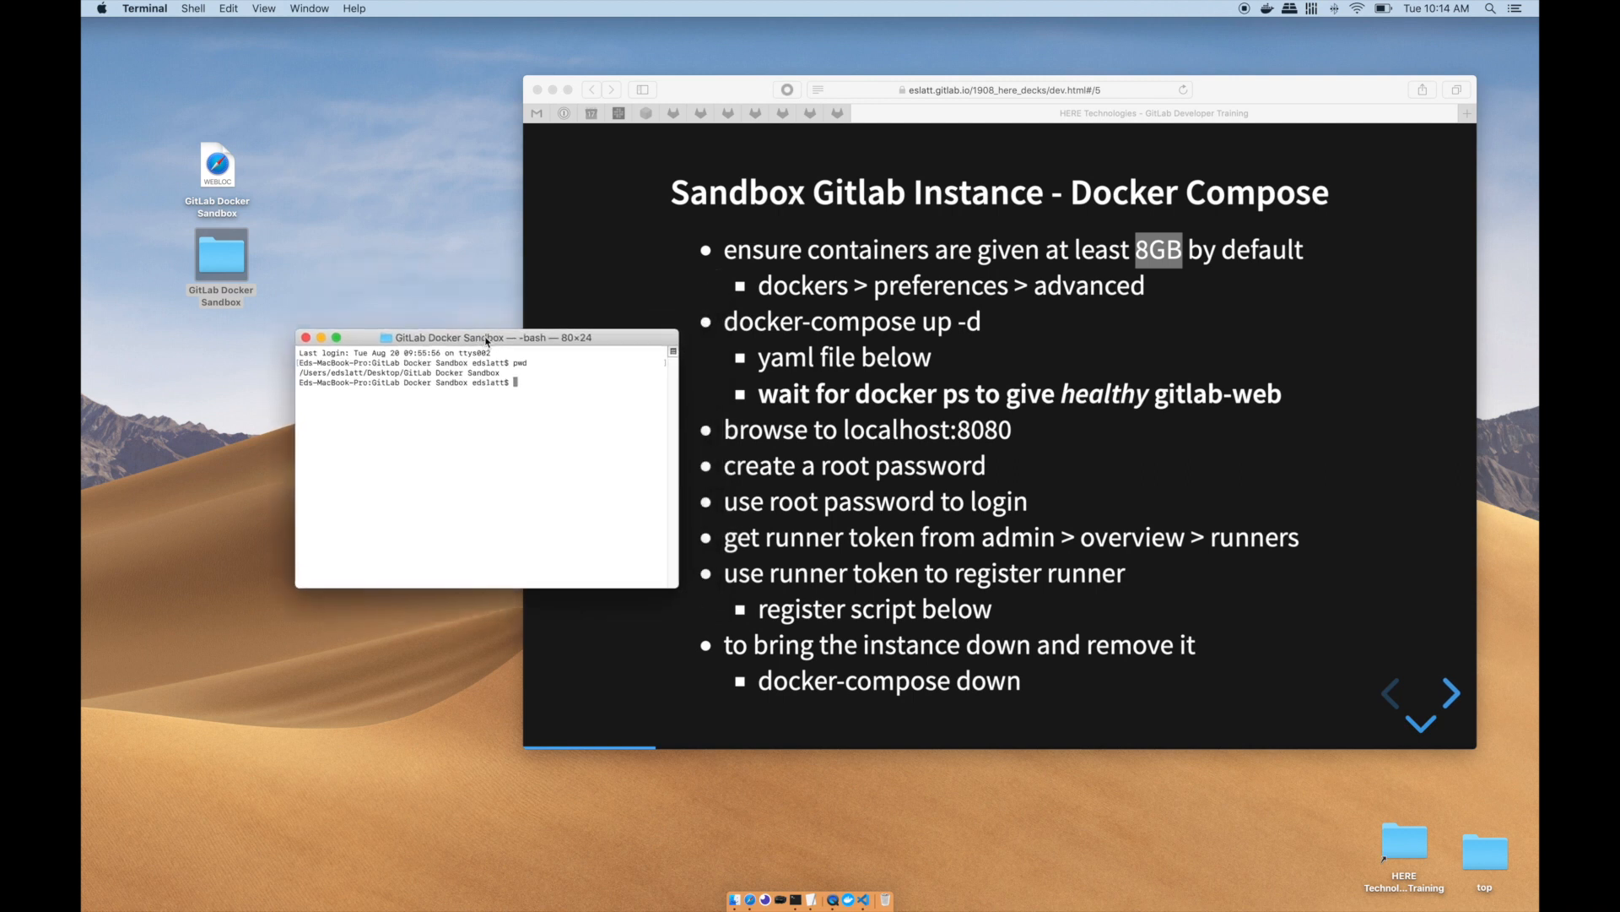
left_click_drag(486, 338, 394, 364)
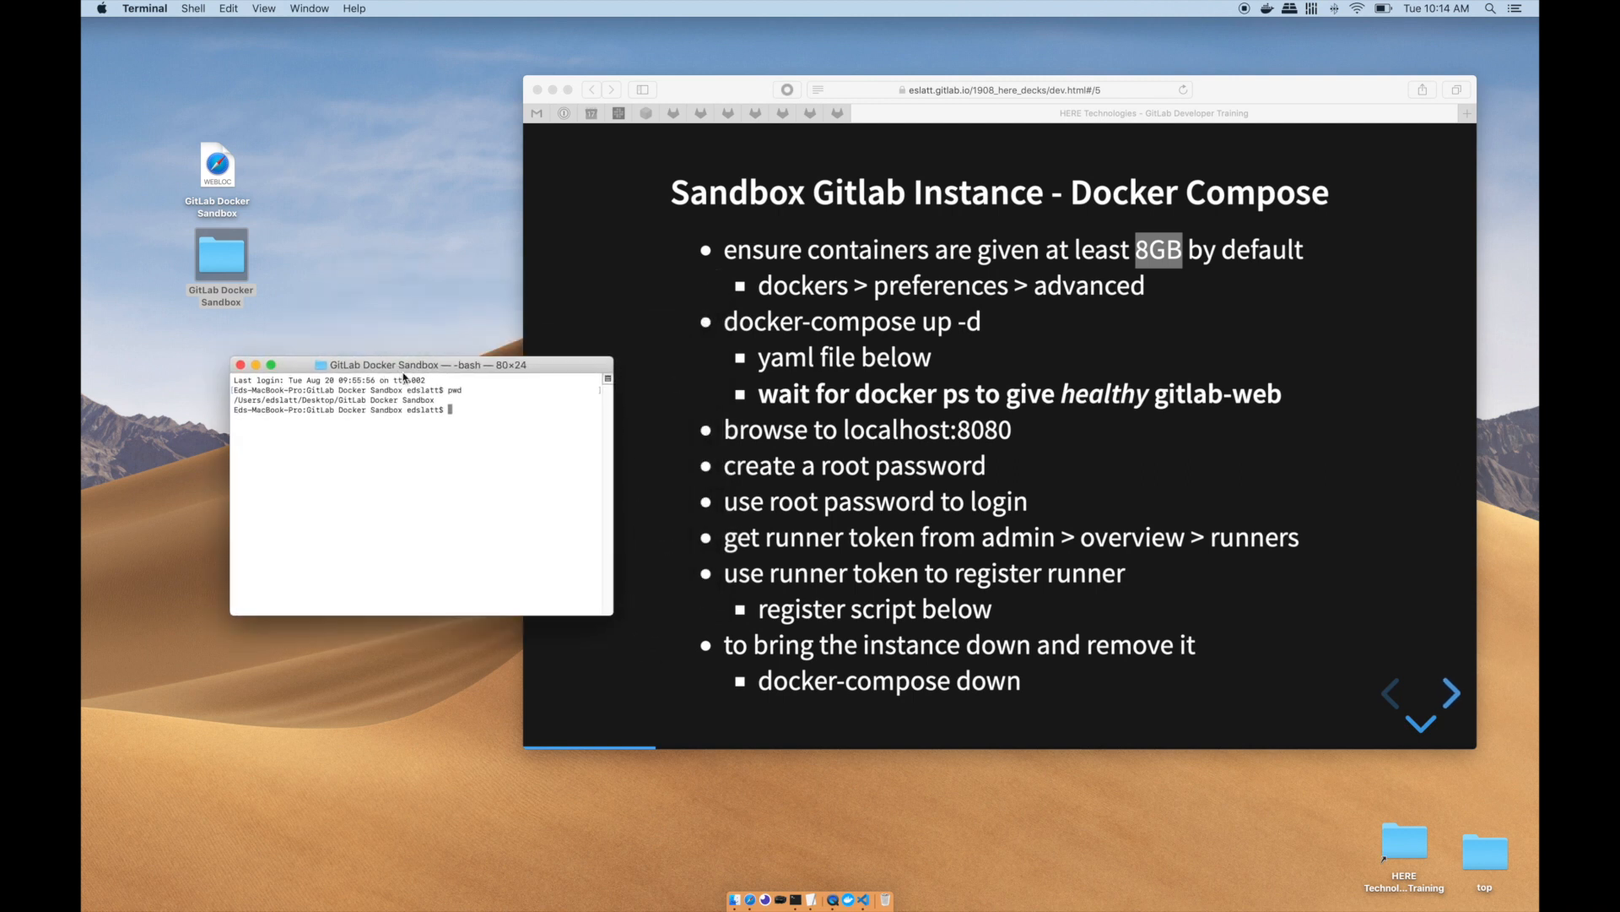
type("touch")
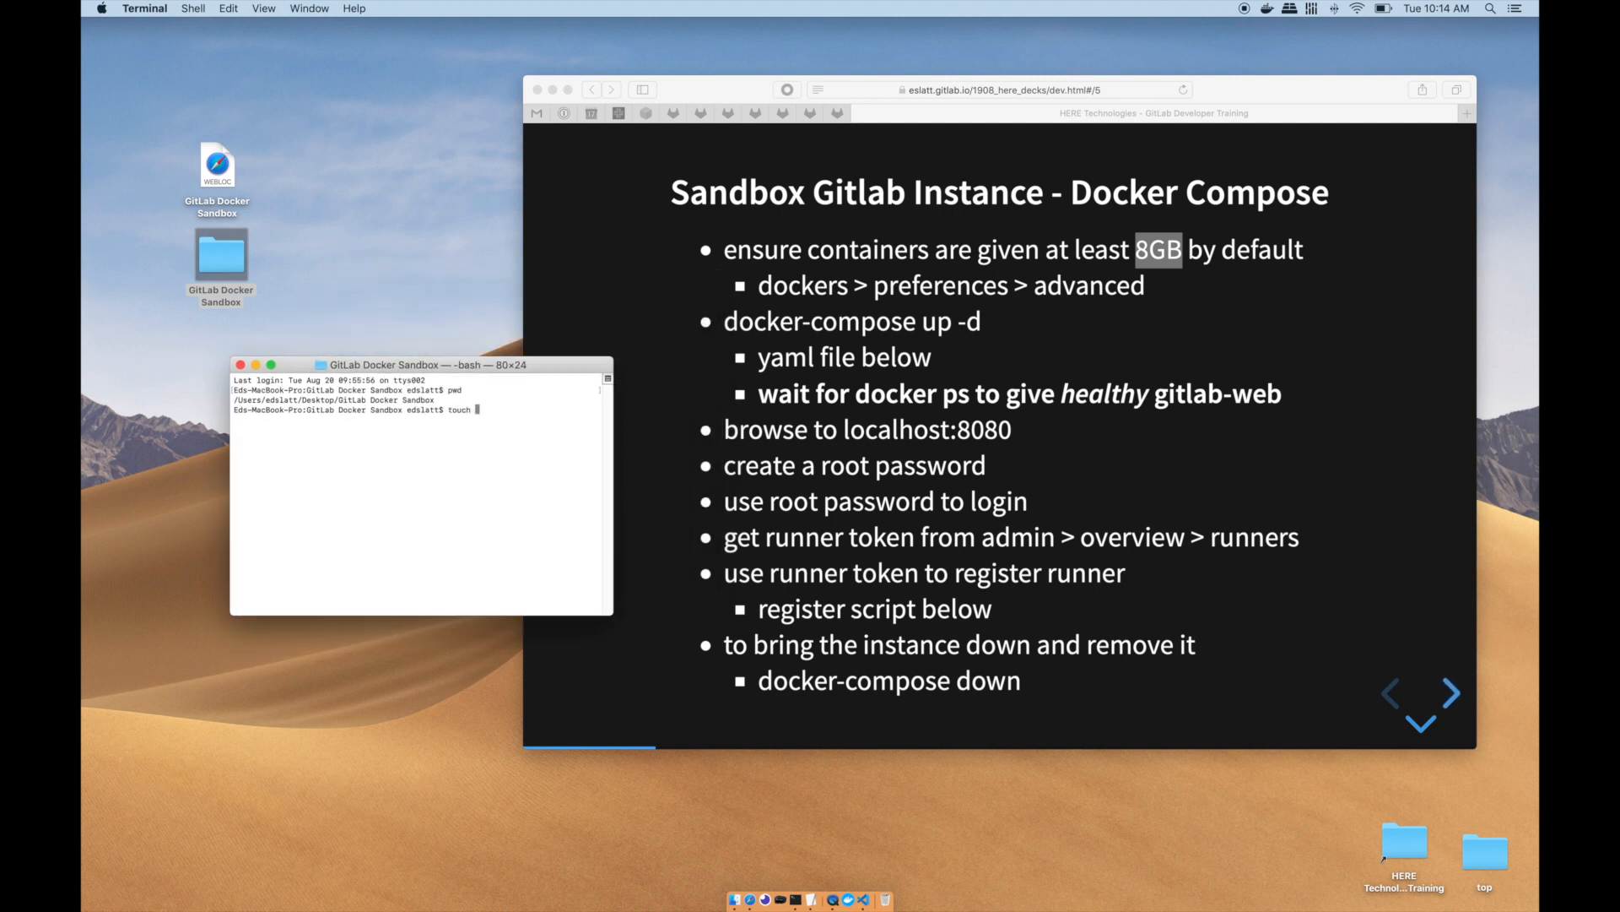
type("docker-compose.")
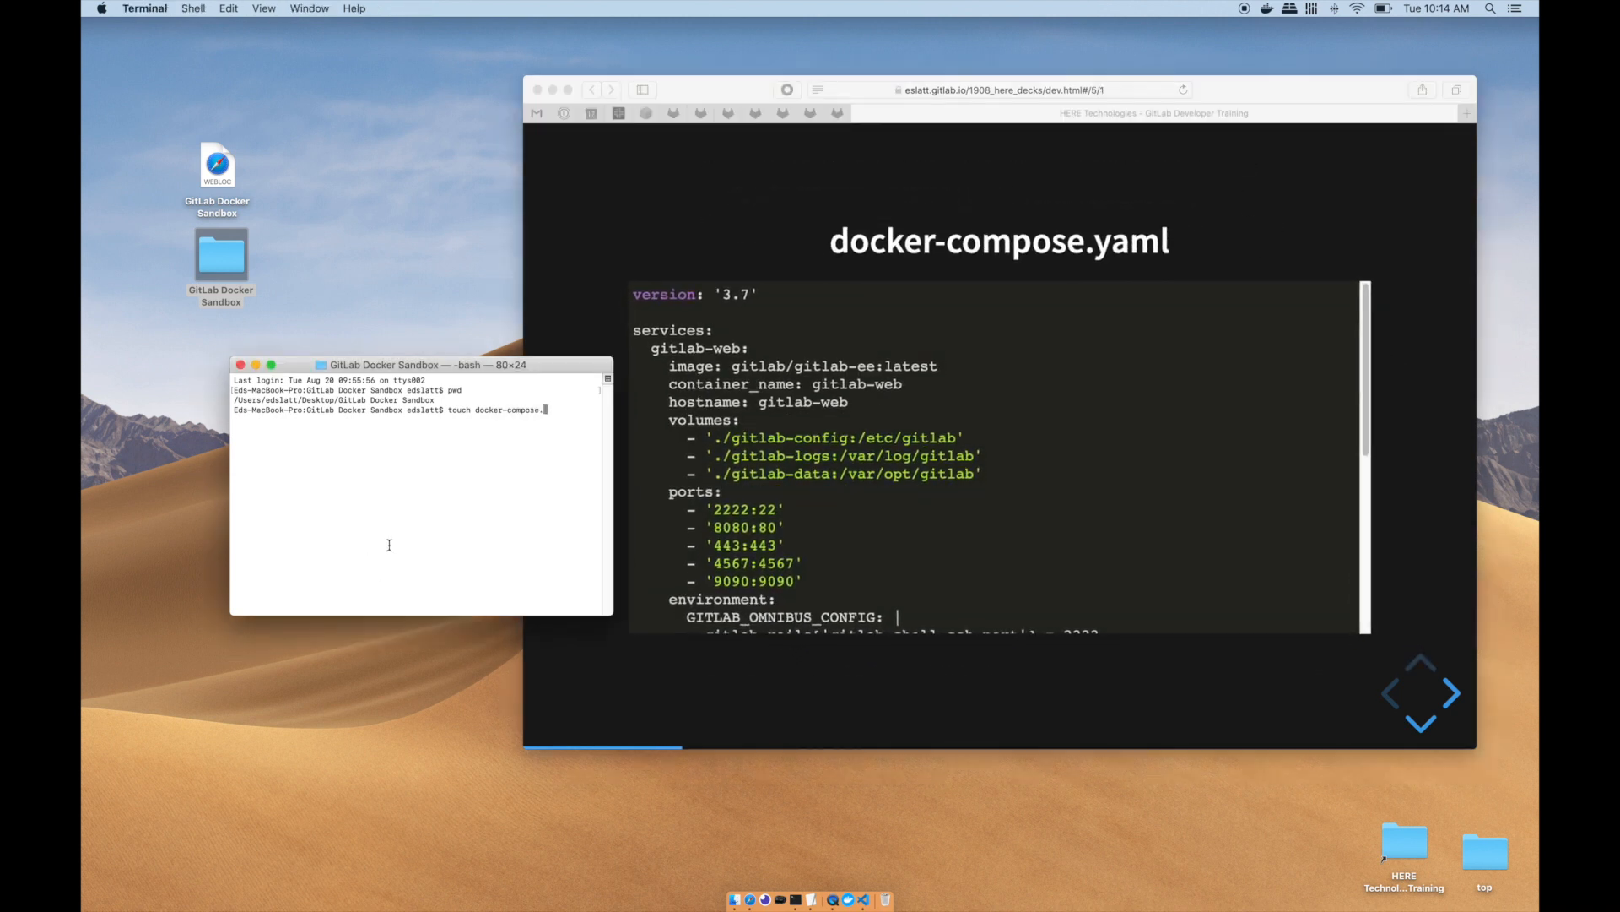
type("yaml")
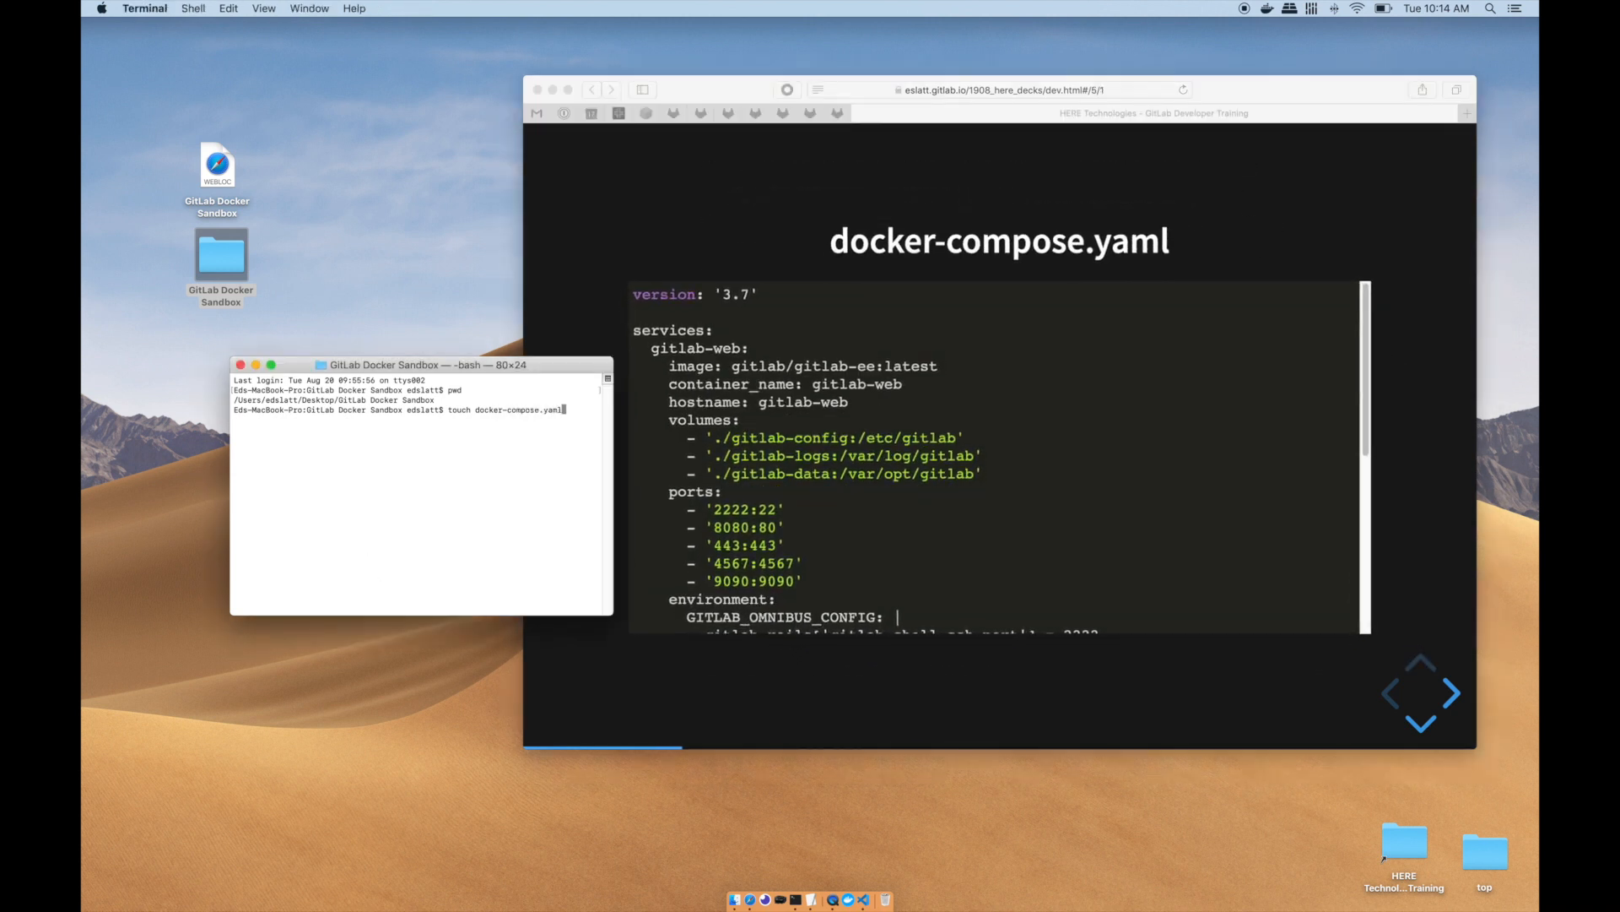
key("Return")
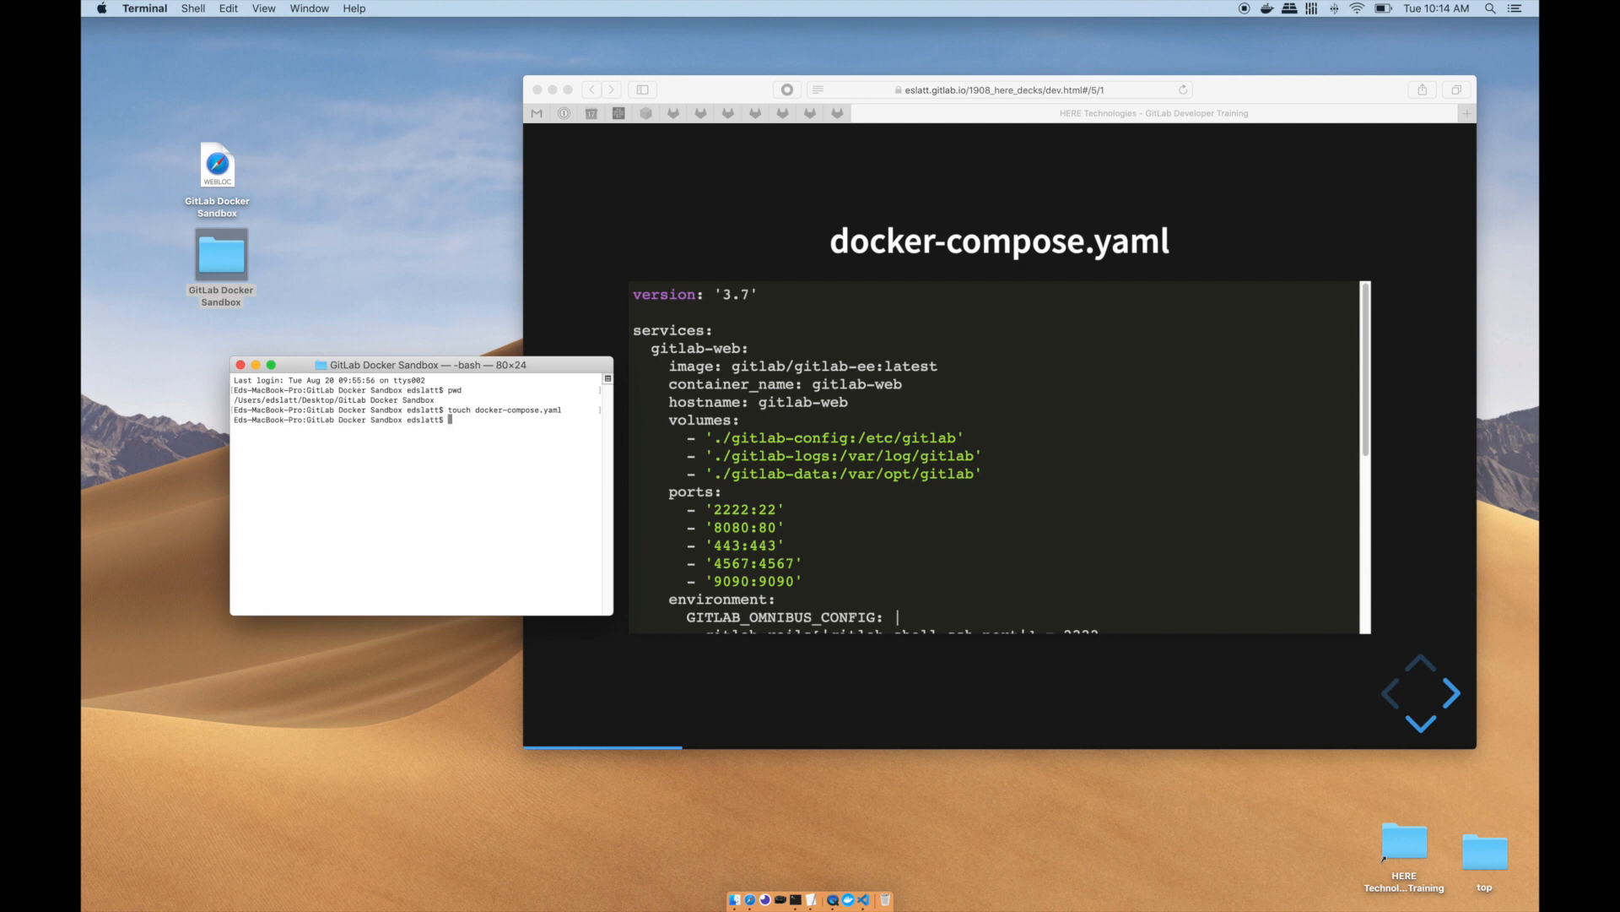
Step: Open docker-compose.yaml from the sandbox folder in Visual Studio Code
left_click(220, 254)
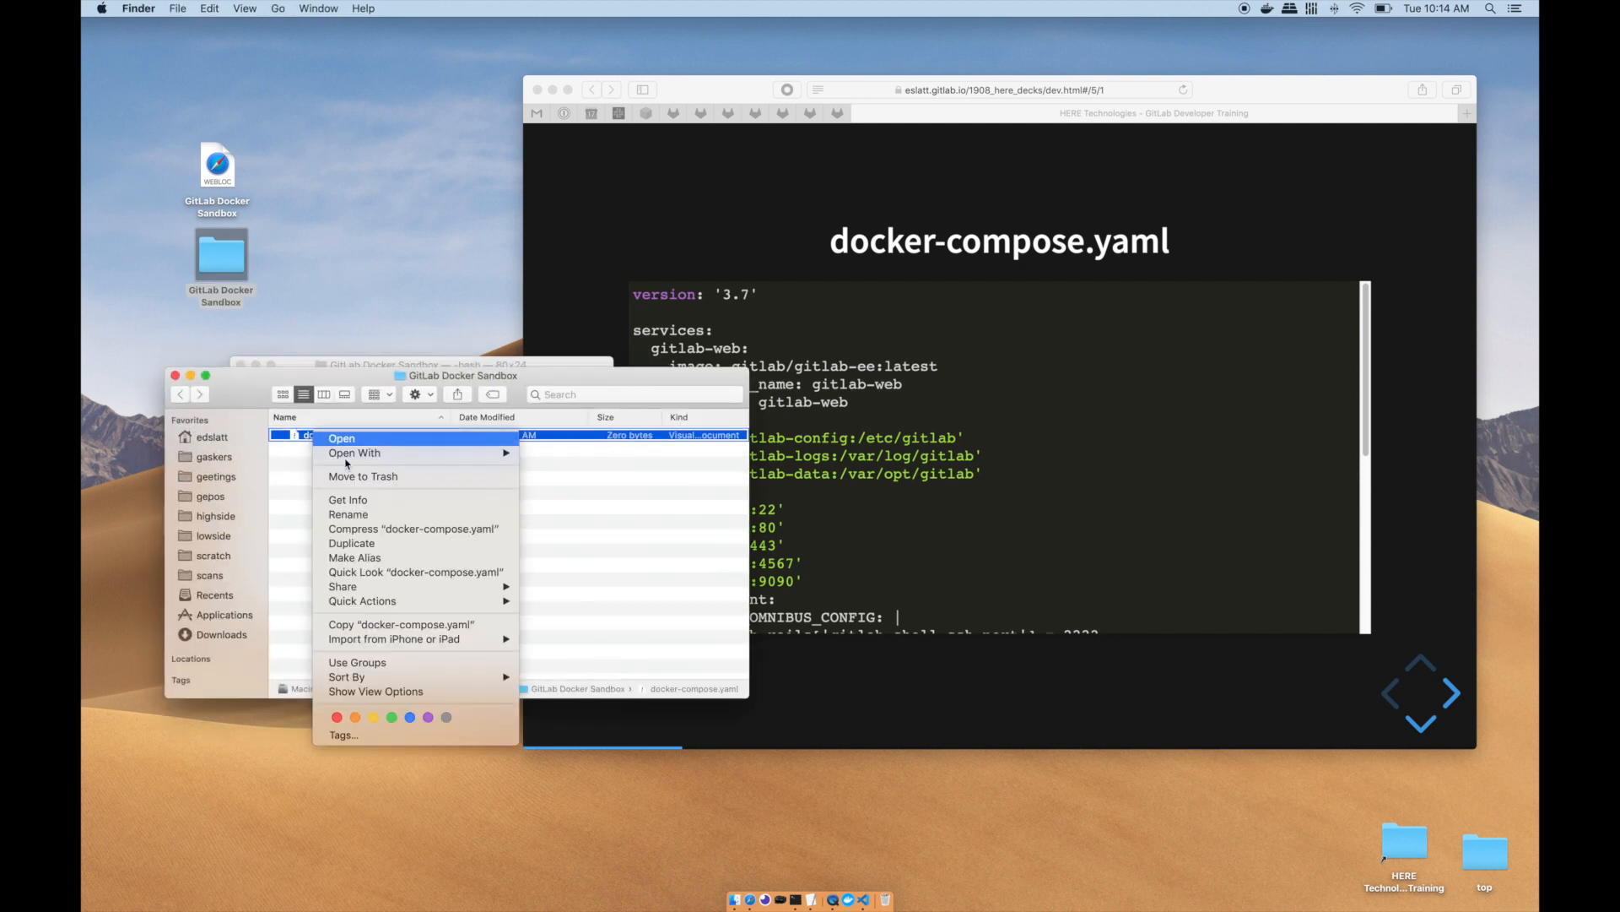
left_click(341, 439)
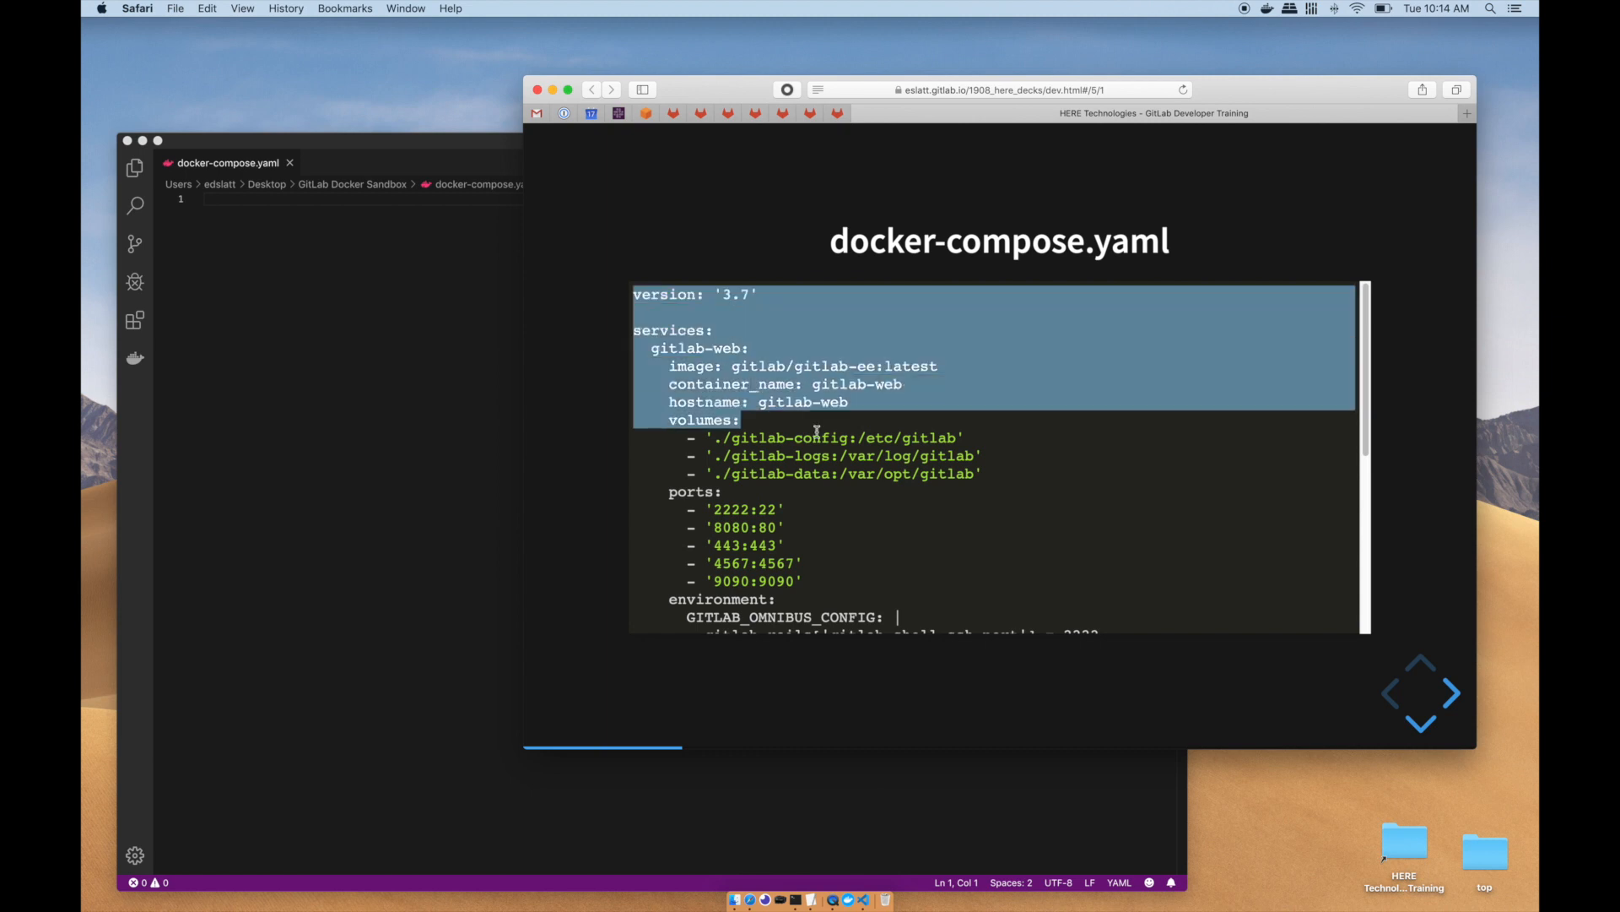
scroll("down", 3)
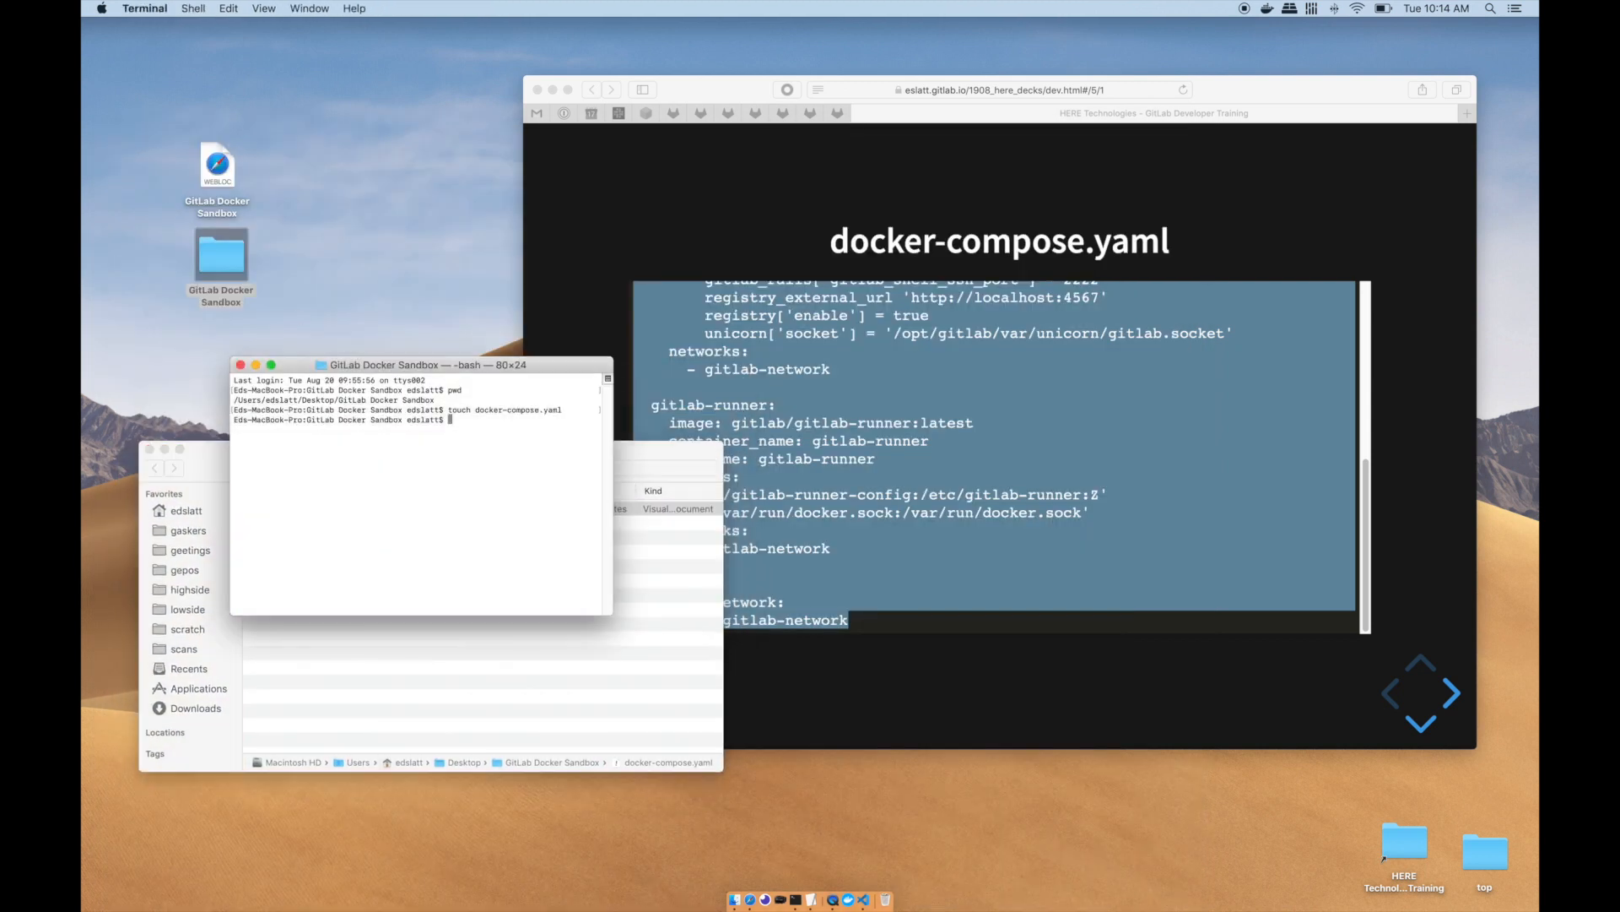
Step: Print docker-compose.yaml with cat and return to the setup checklist slide
type("cat")
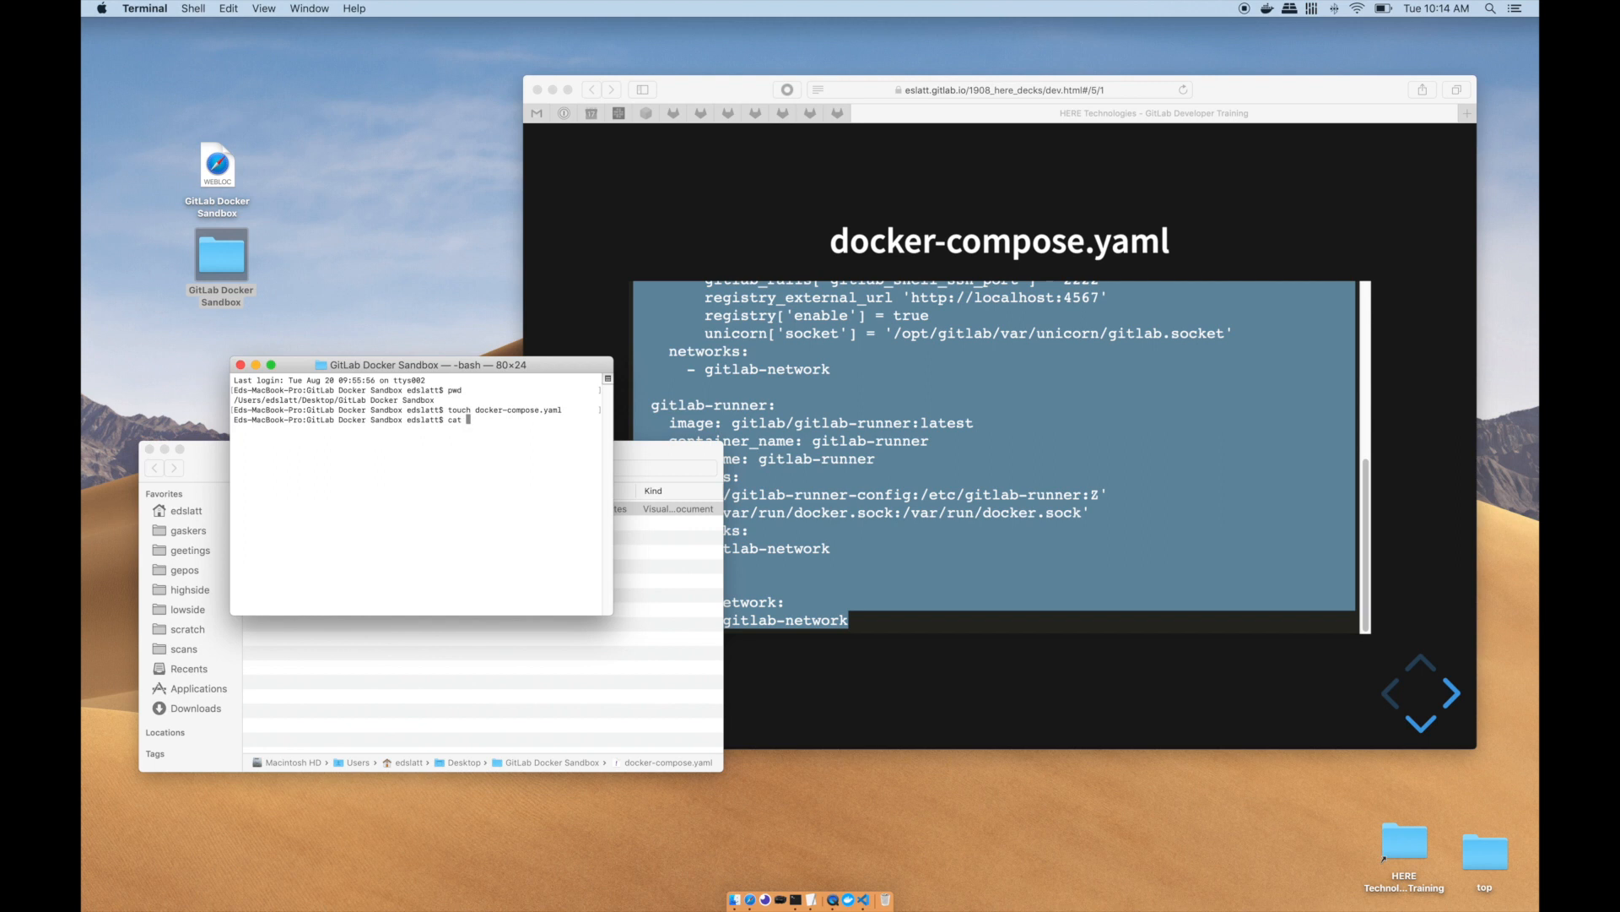
key("Return")
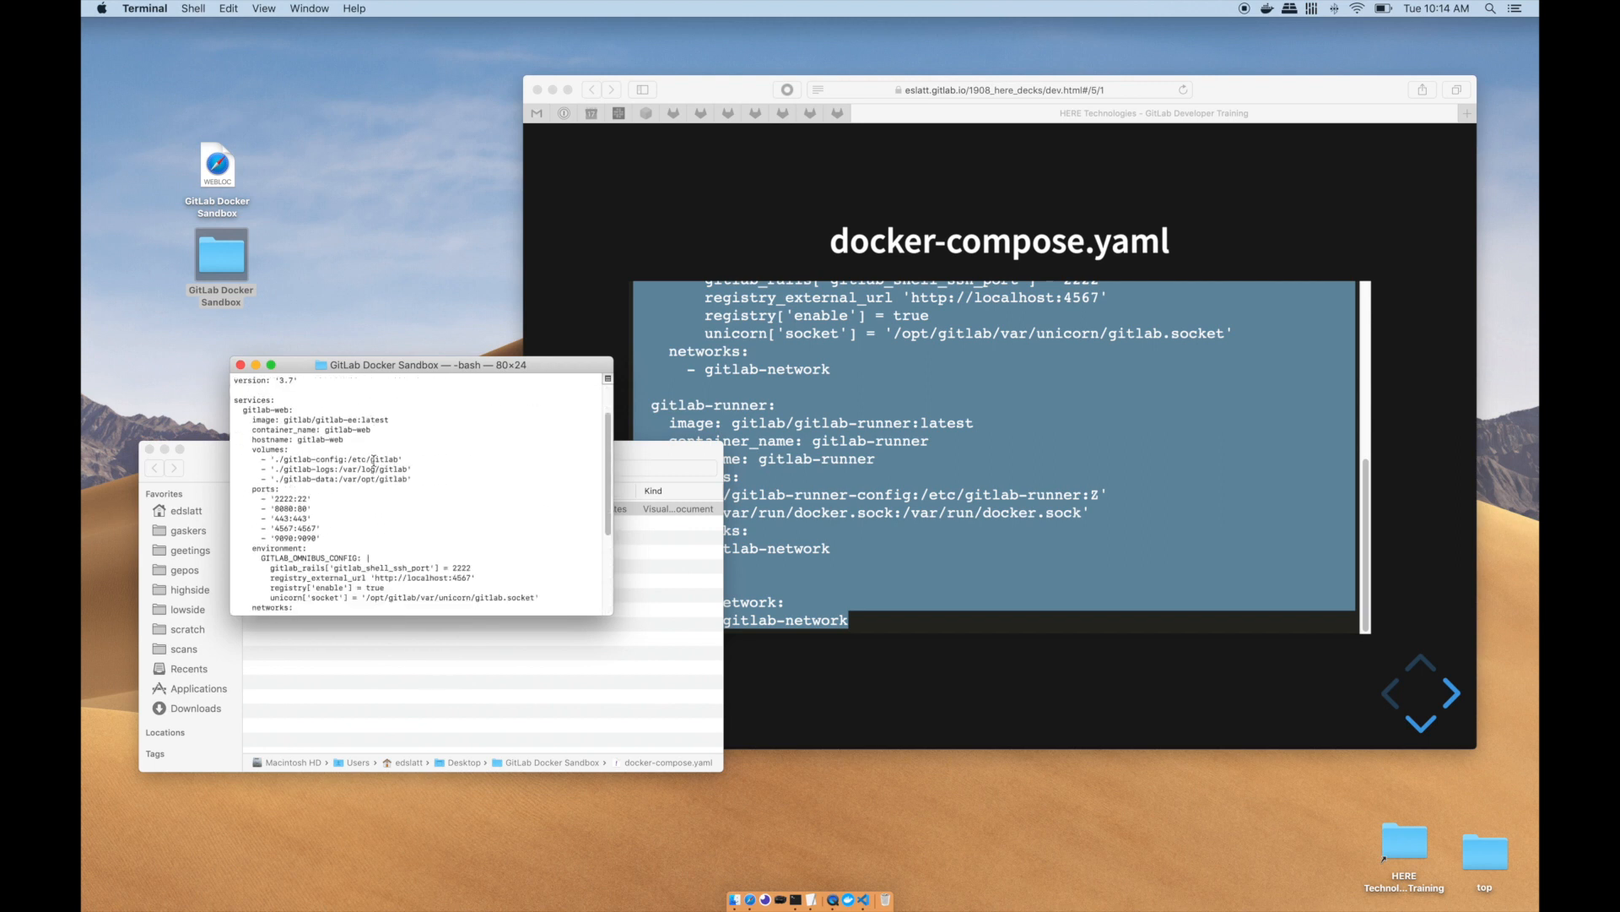
left_click(625, 255)
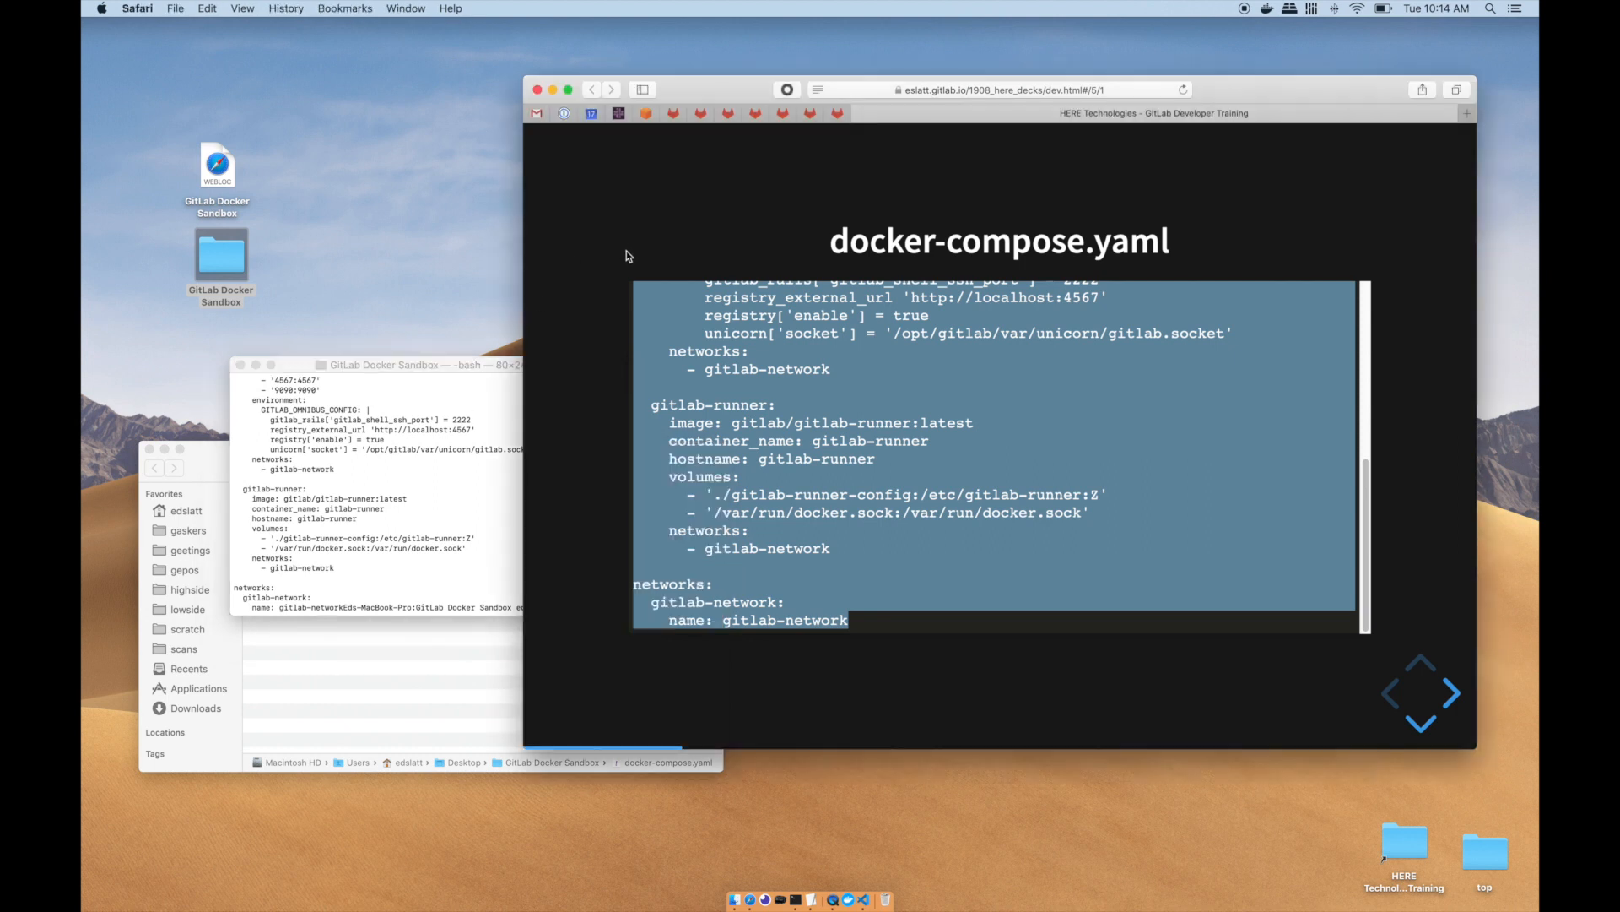
left_click(1421, 694)
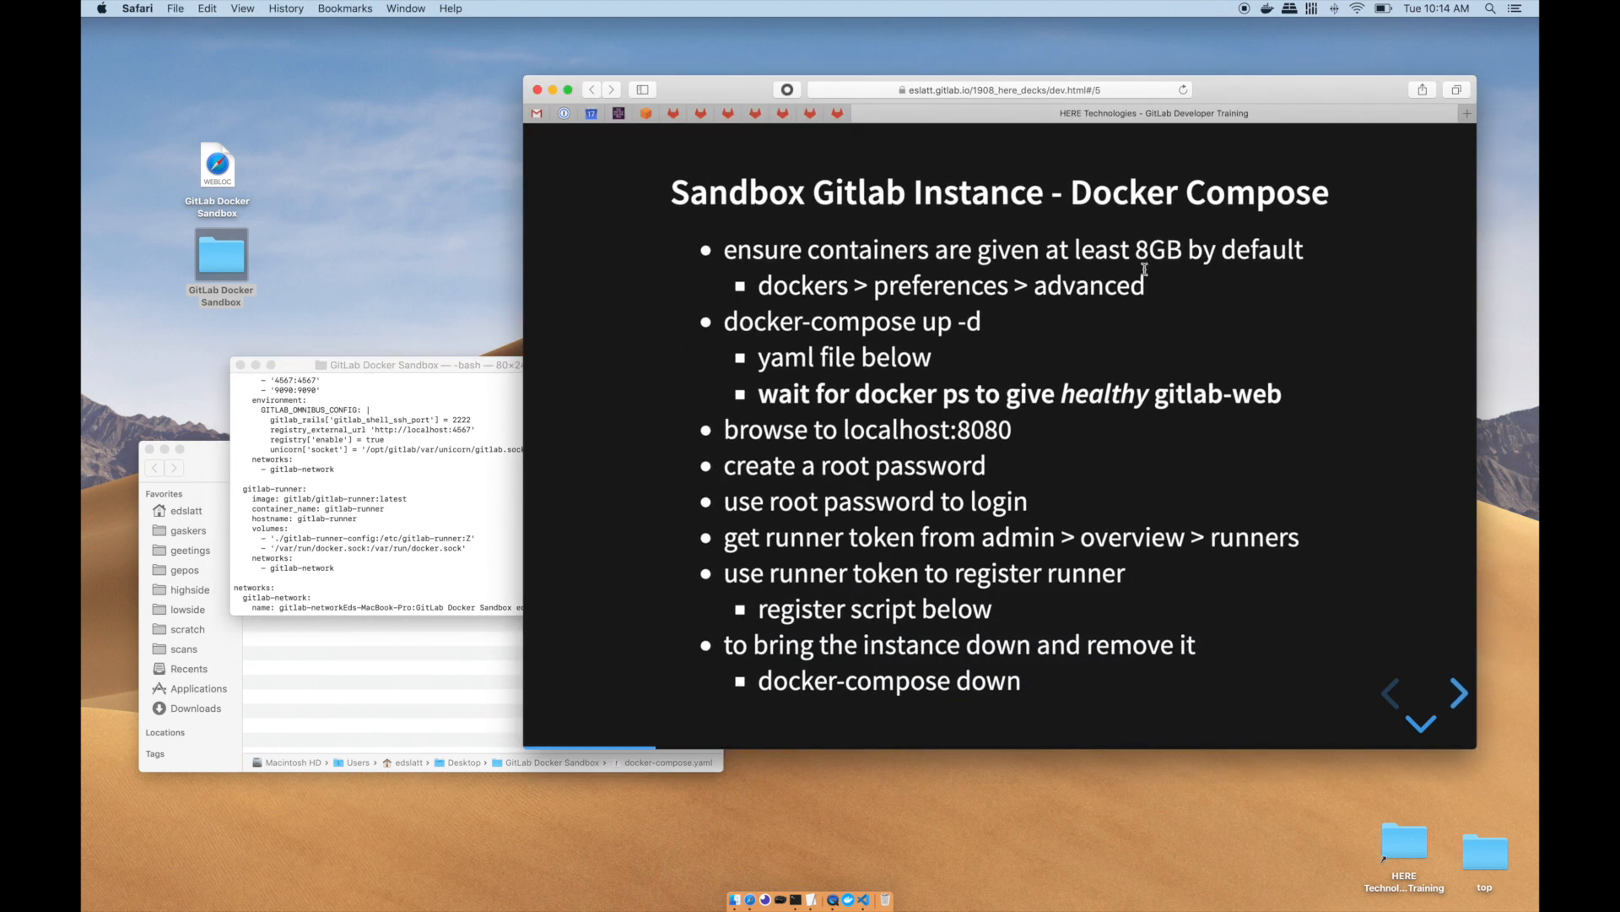
mouse_move(861, 334)
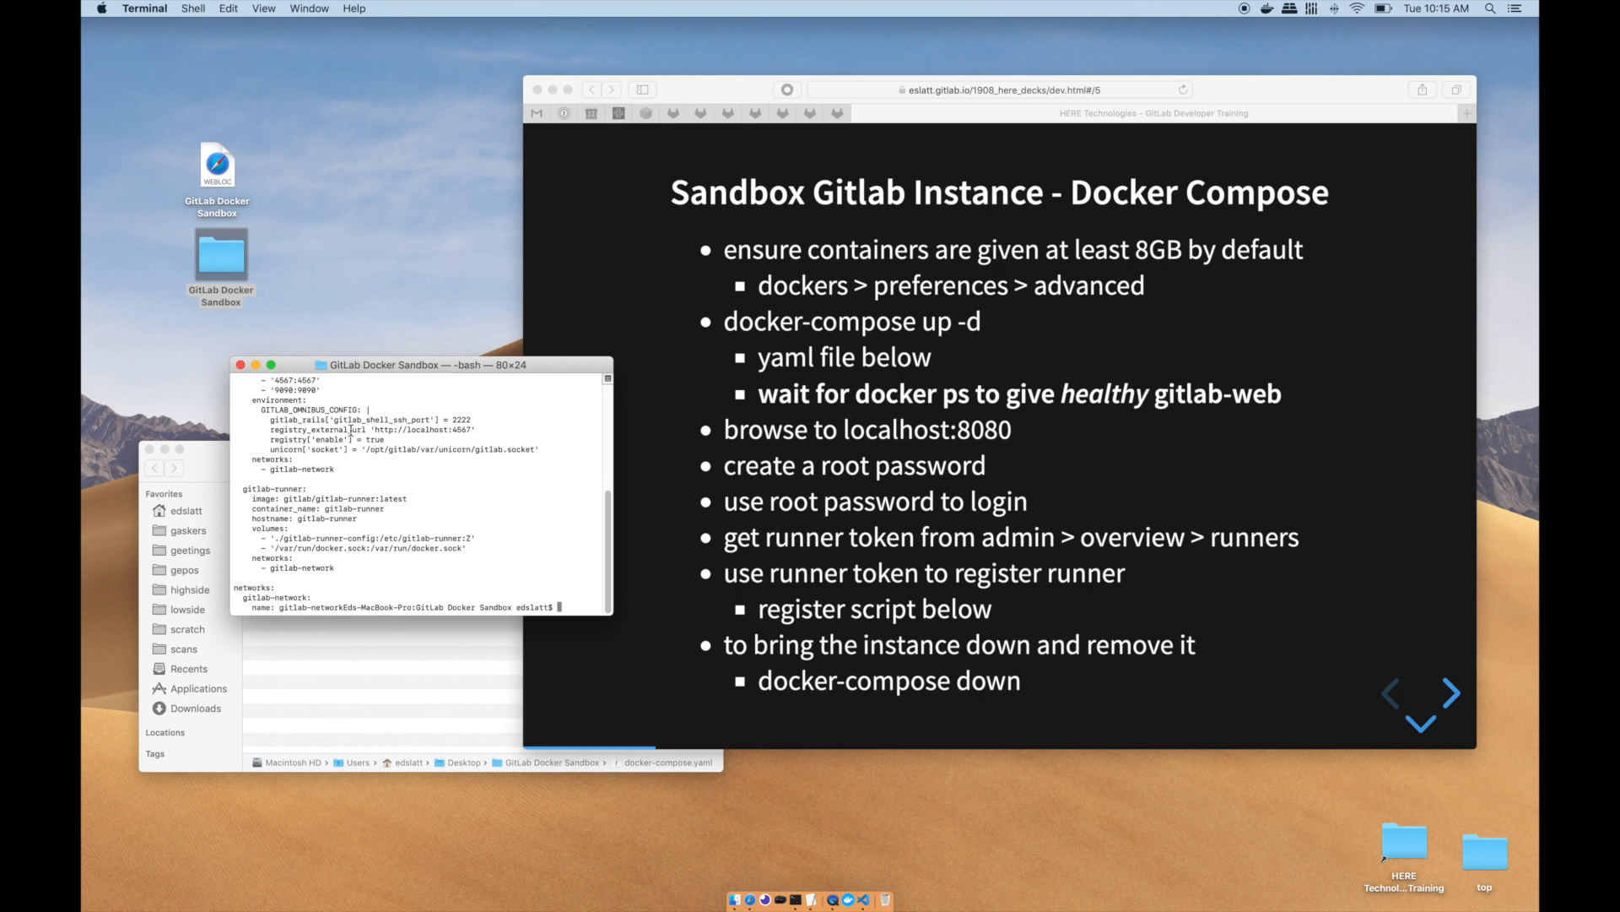
Step: Begin entering the docker-compose up command at the prompt
type("c")
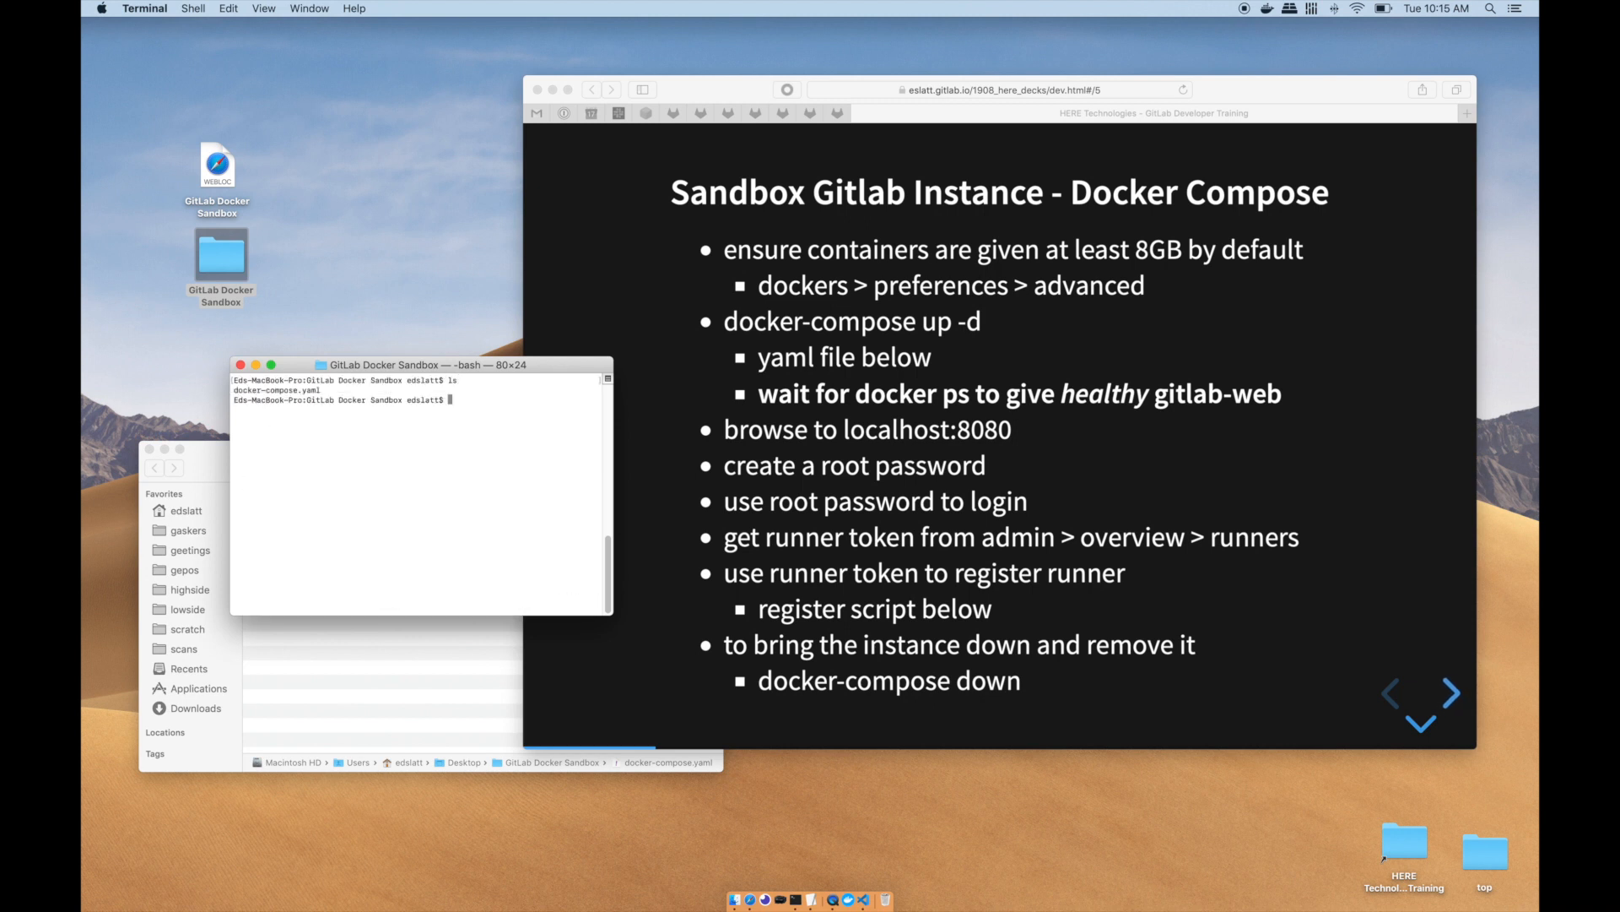
type("docker-compose up")
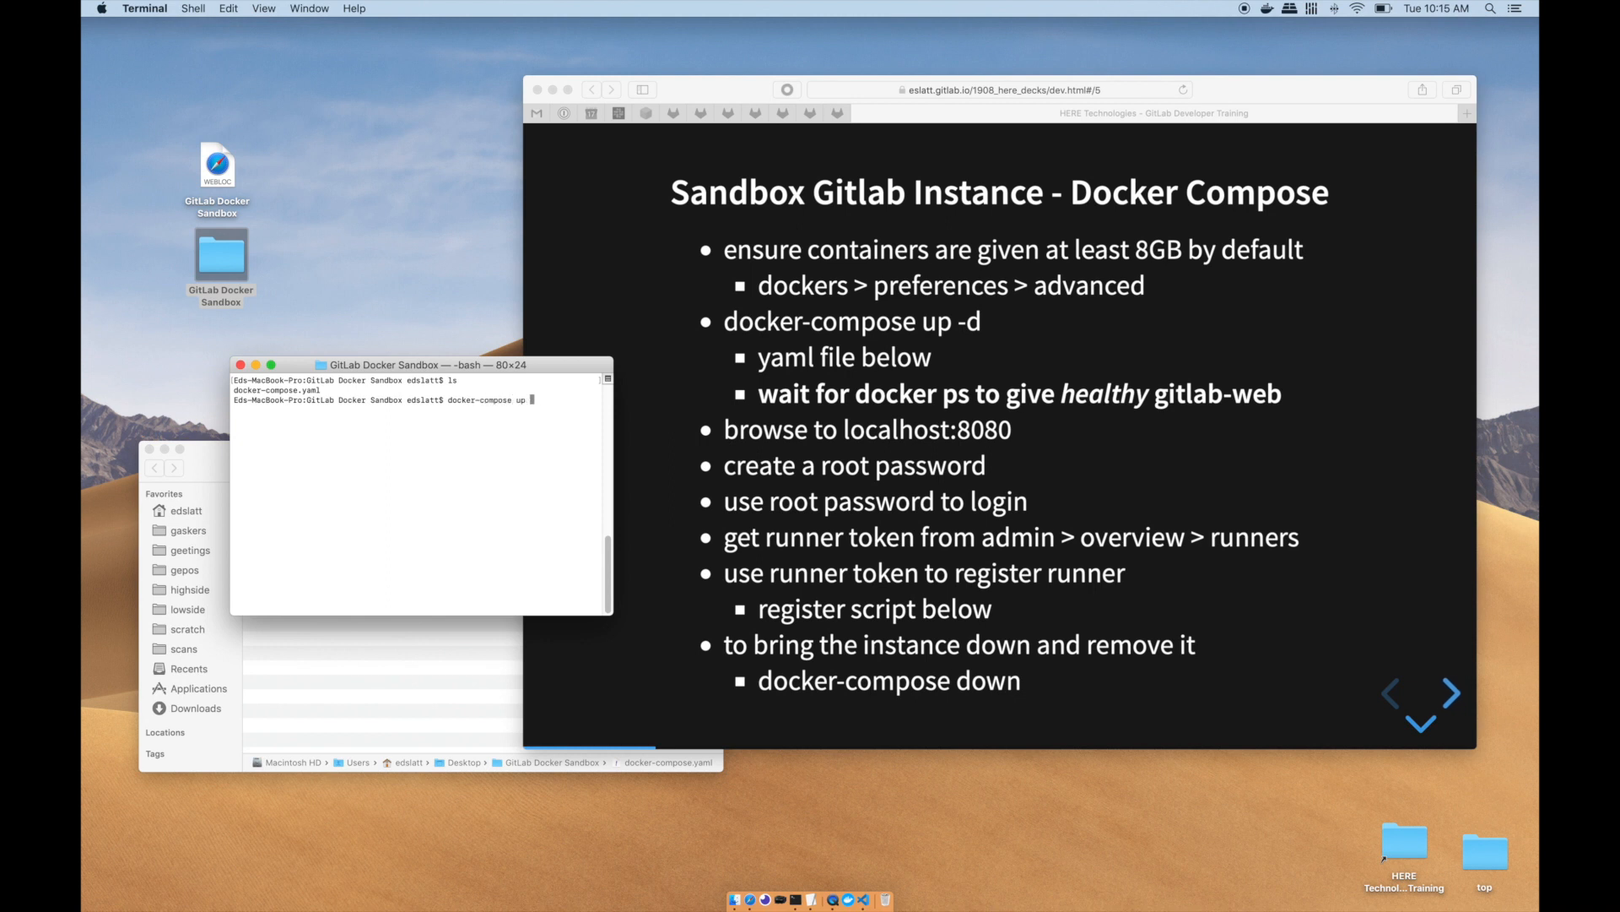
Step: Run docker-compose up -d to start gitlab-web and gitlab-runner, then watch docker ps
key("Return")
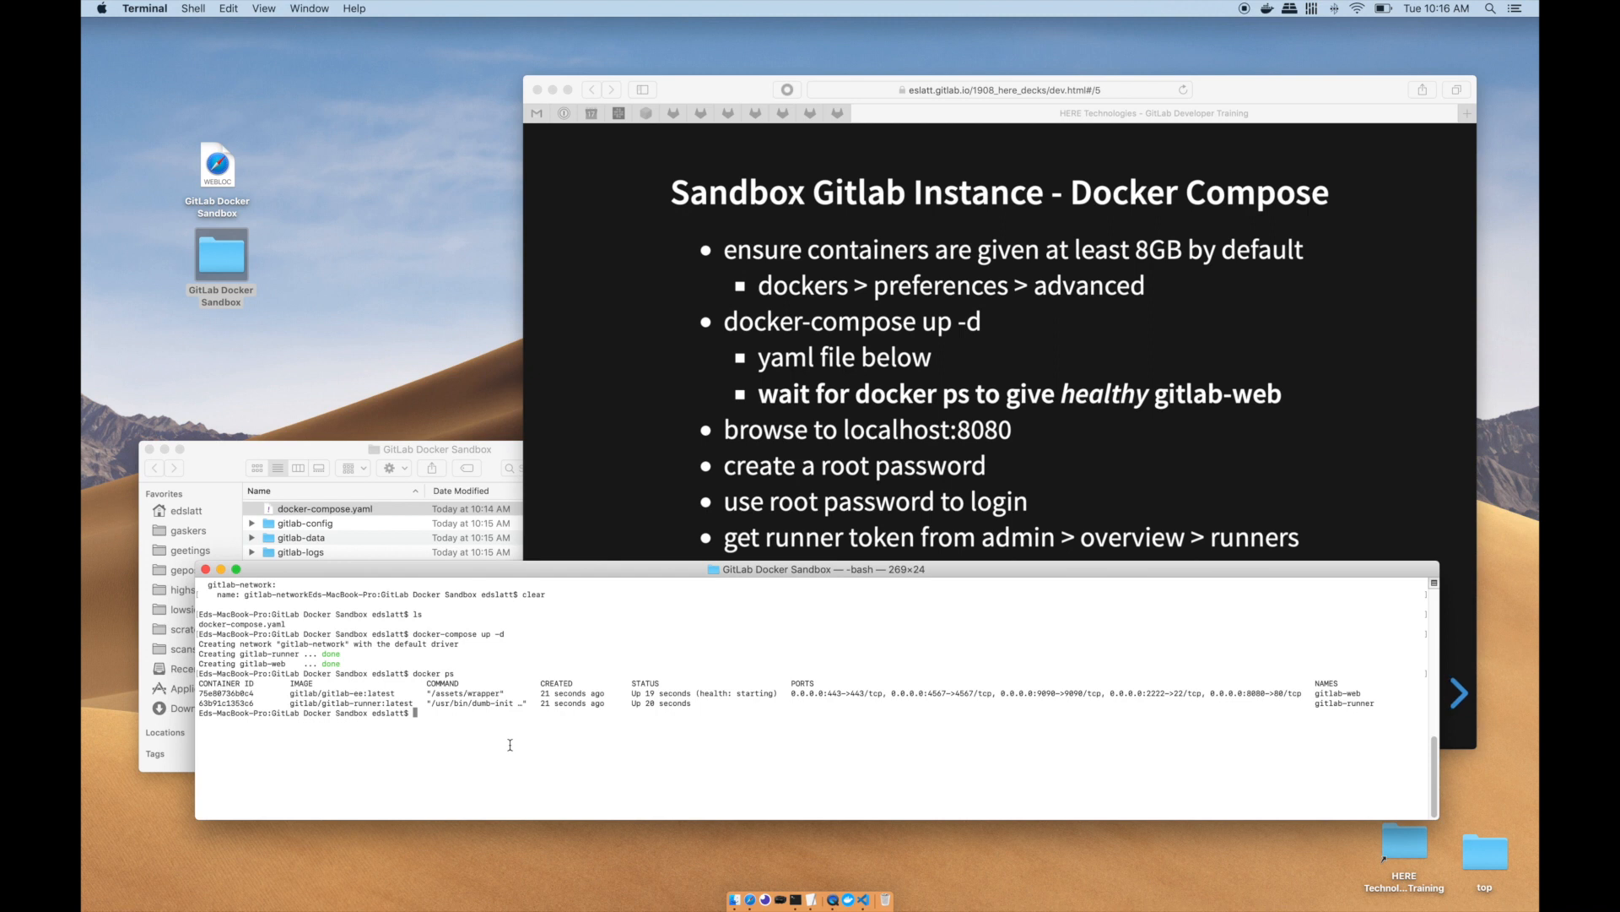
type("watch")
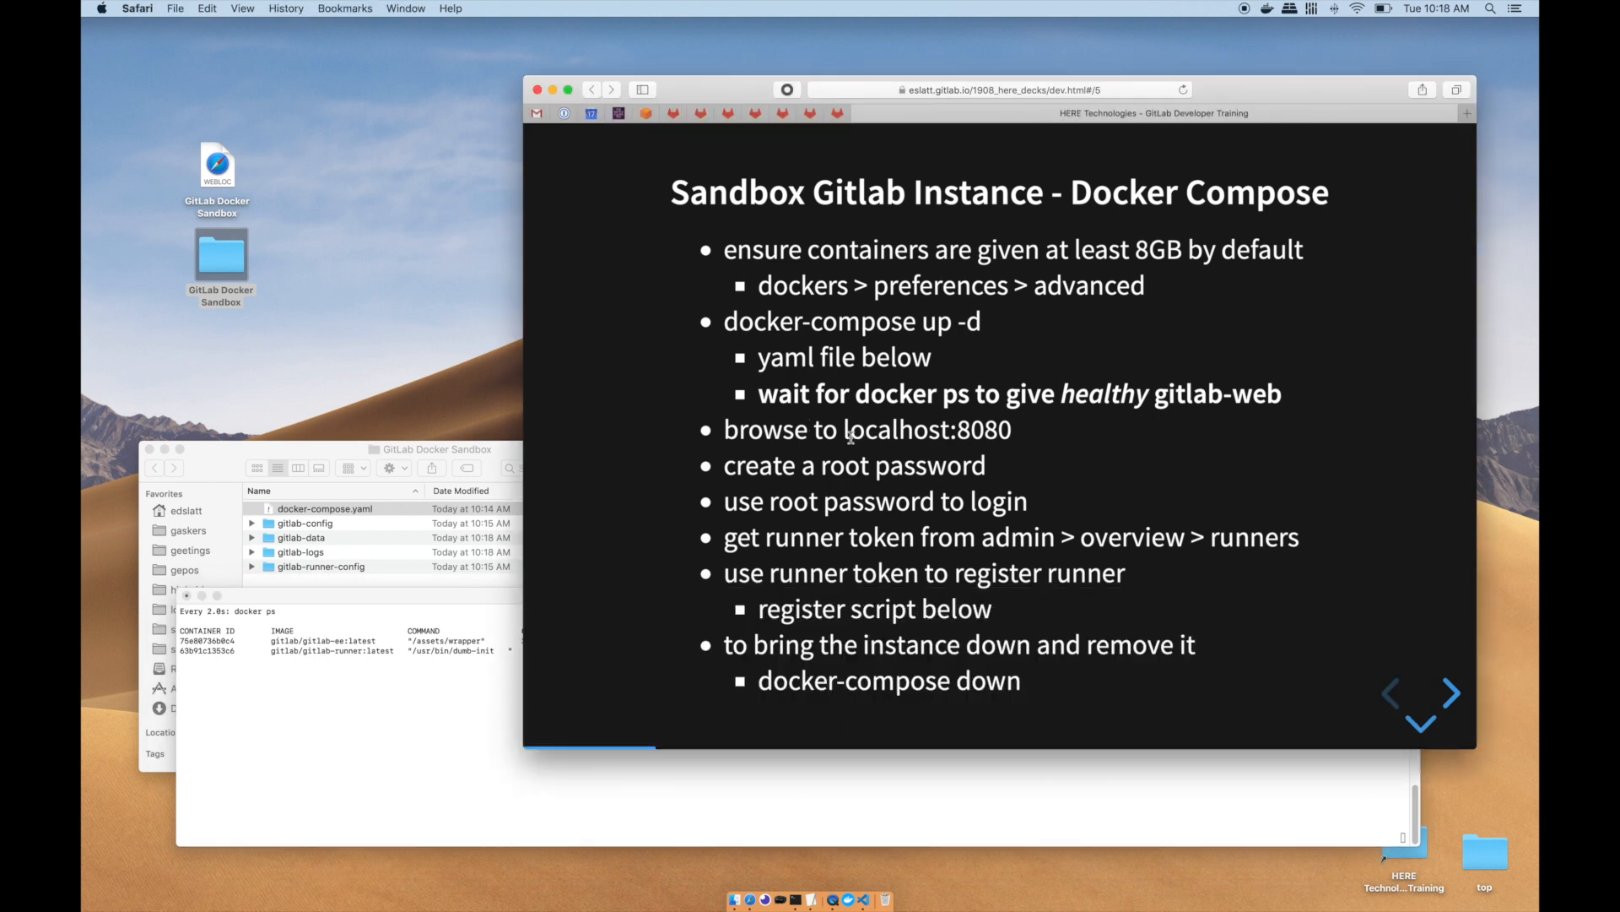
Step: Open localhost:8080 from the slide and set the new root password
double_click(927, 429)
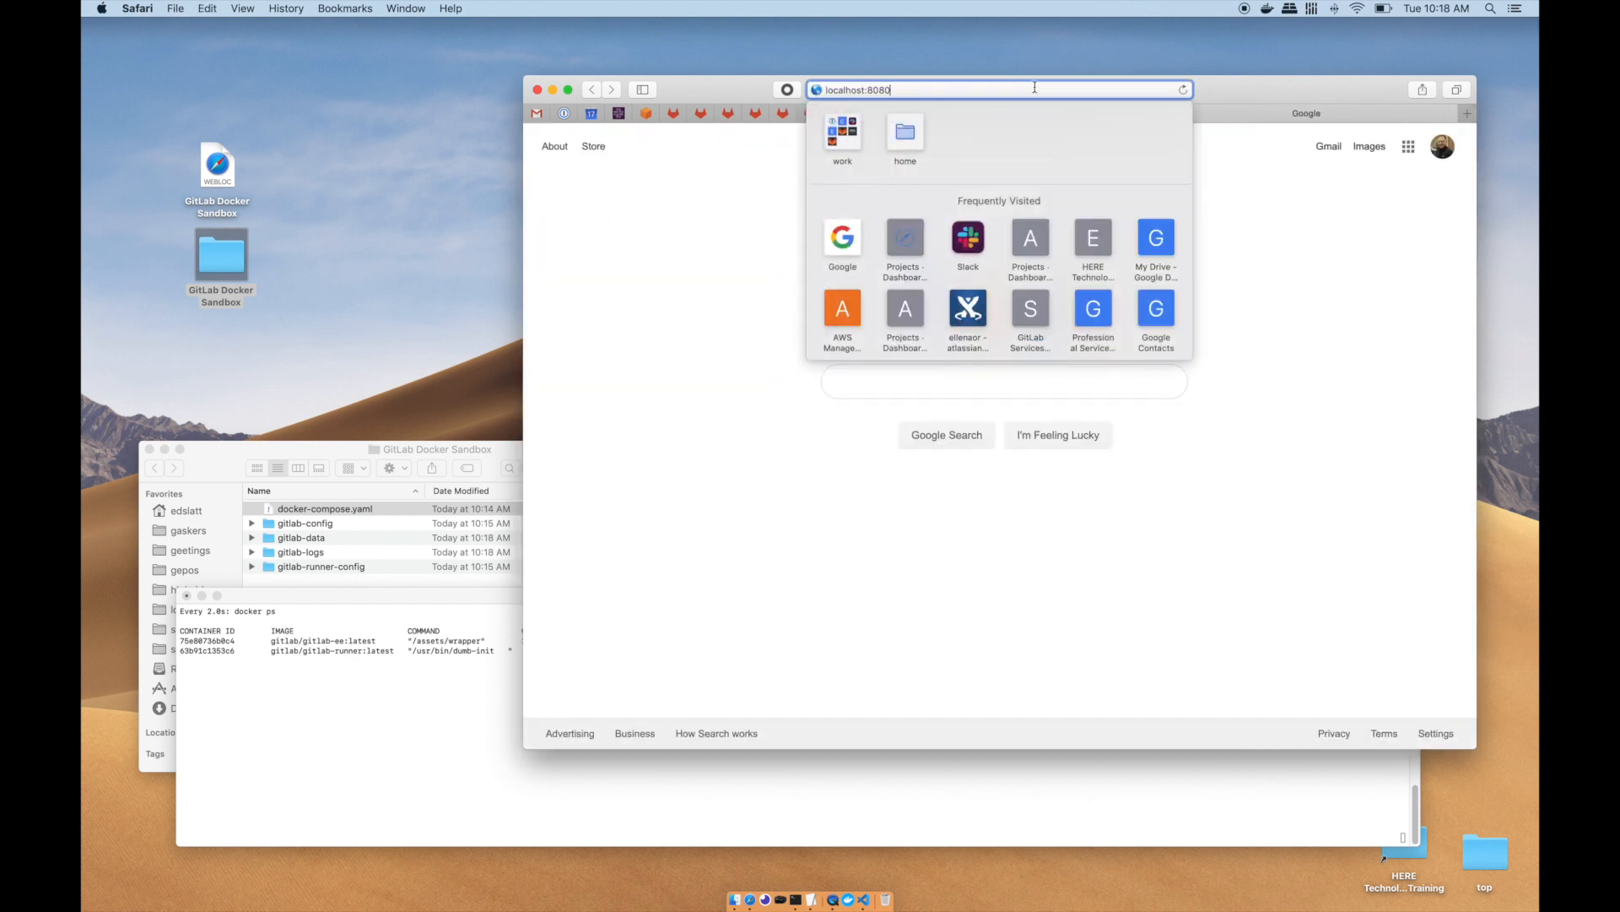
key("Return")
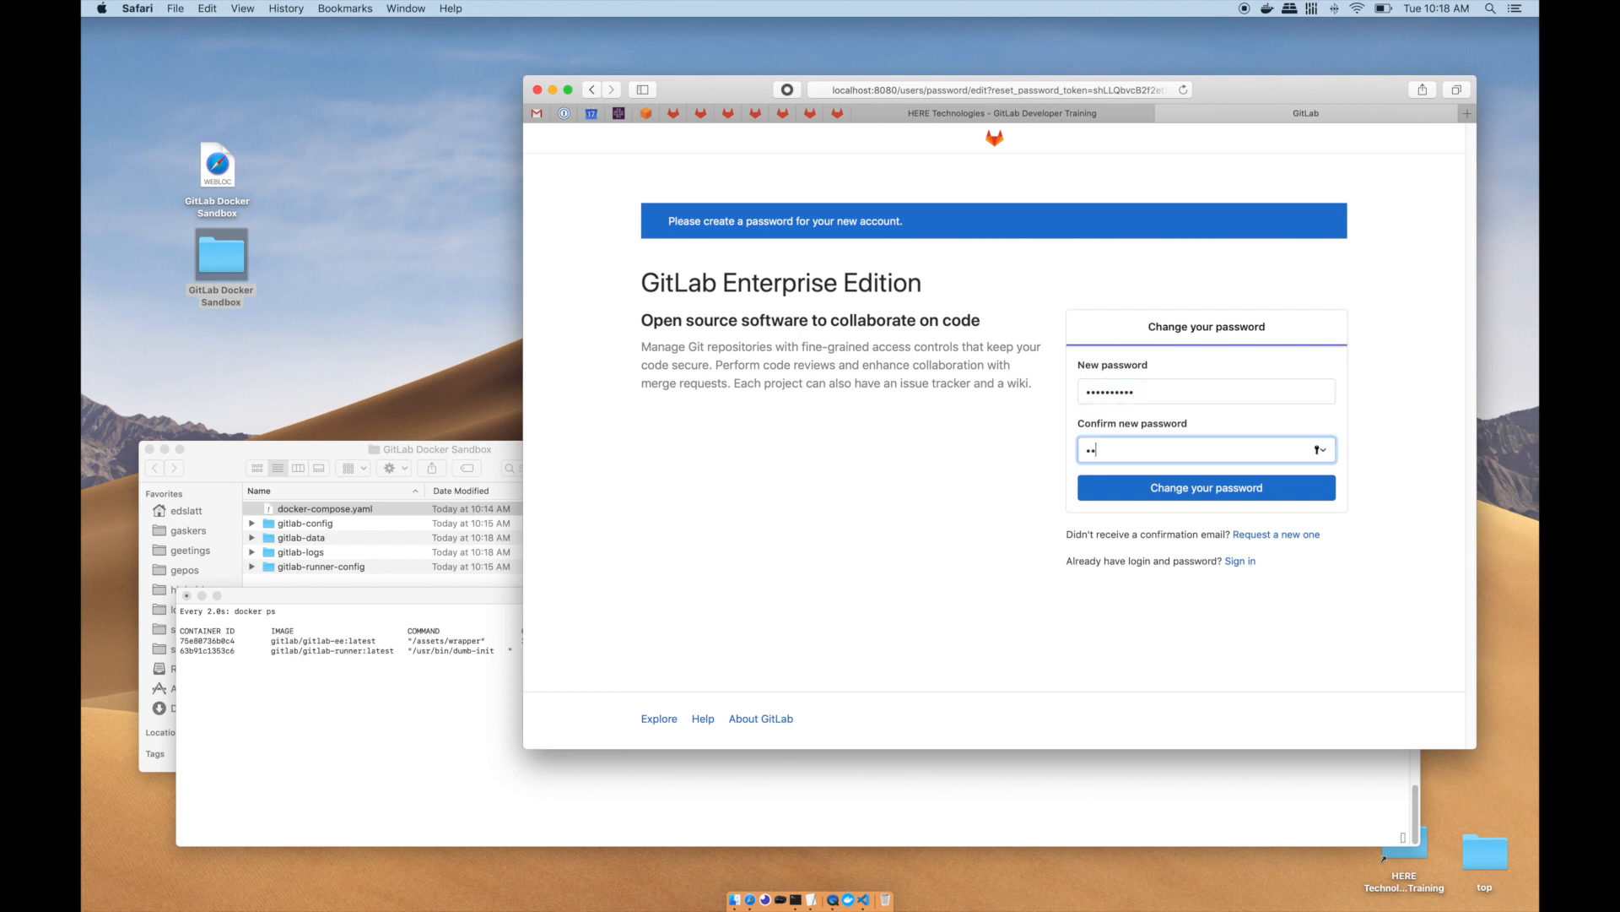
type("••••")
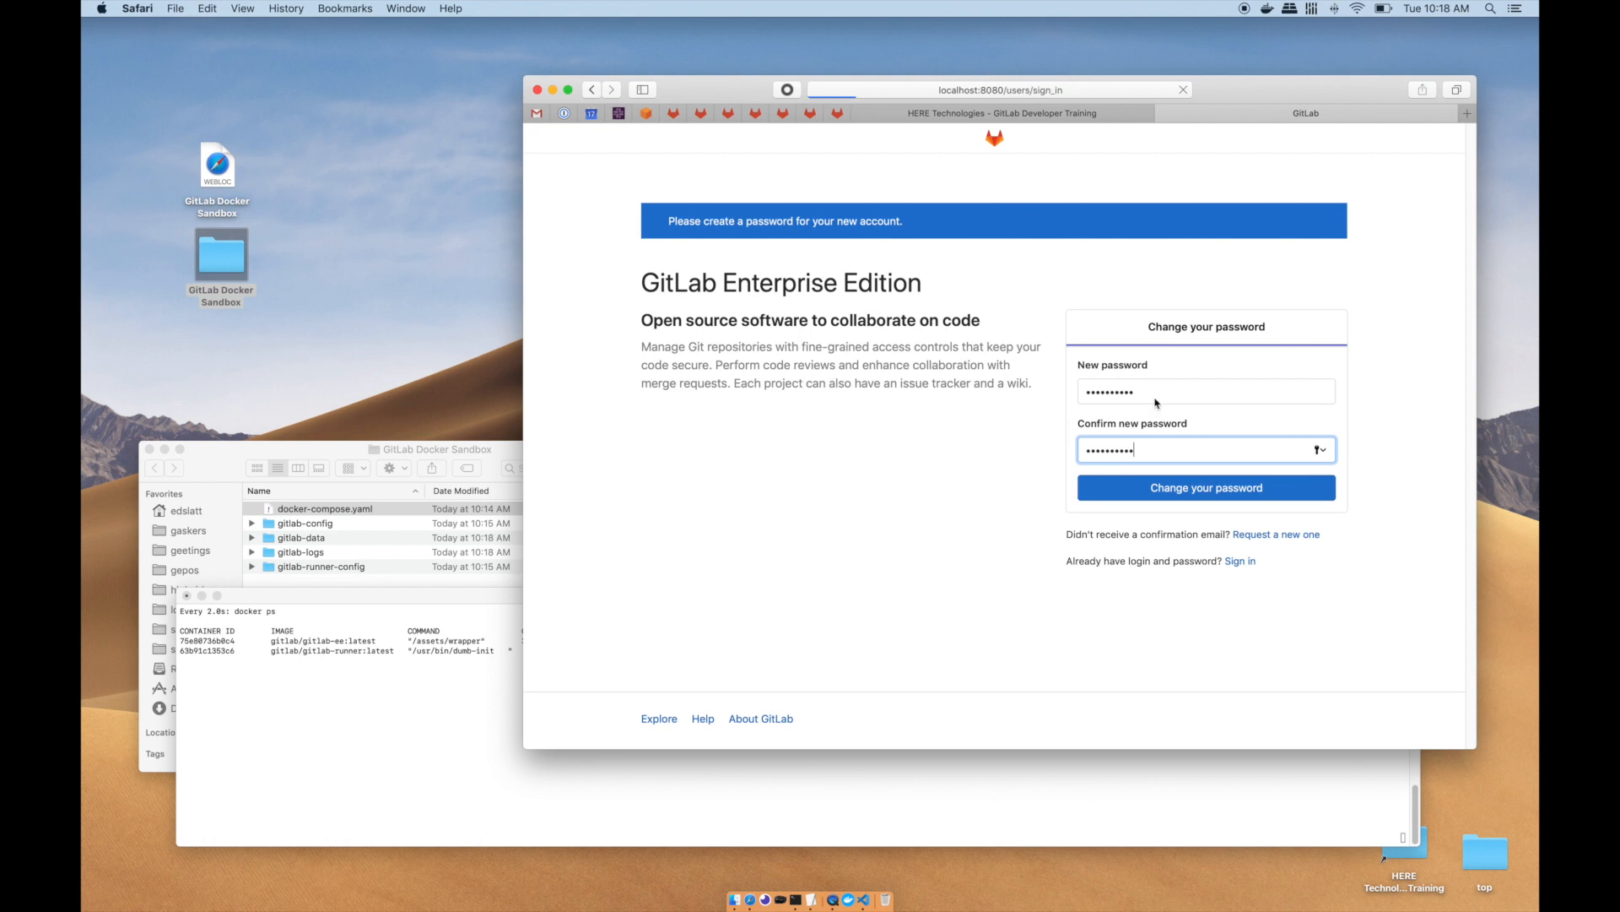
Step: Sign in to GitLab with username root
left_click(1206, 486)
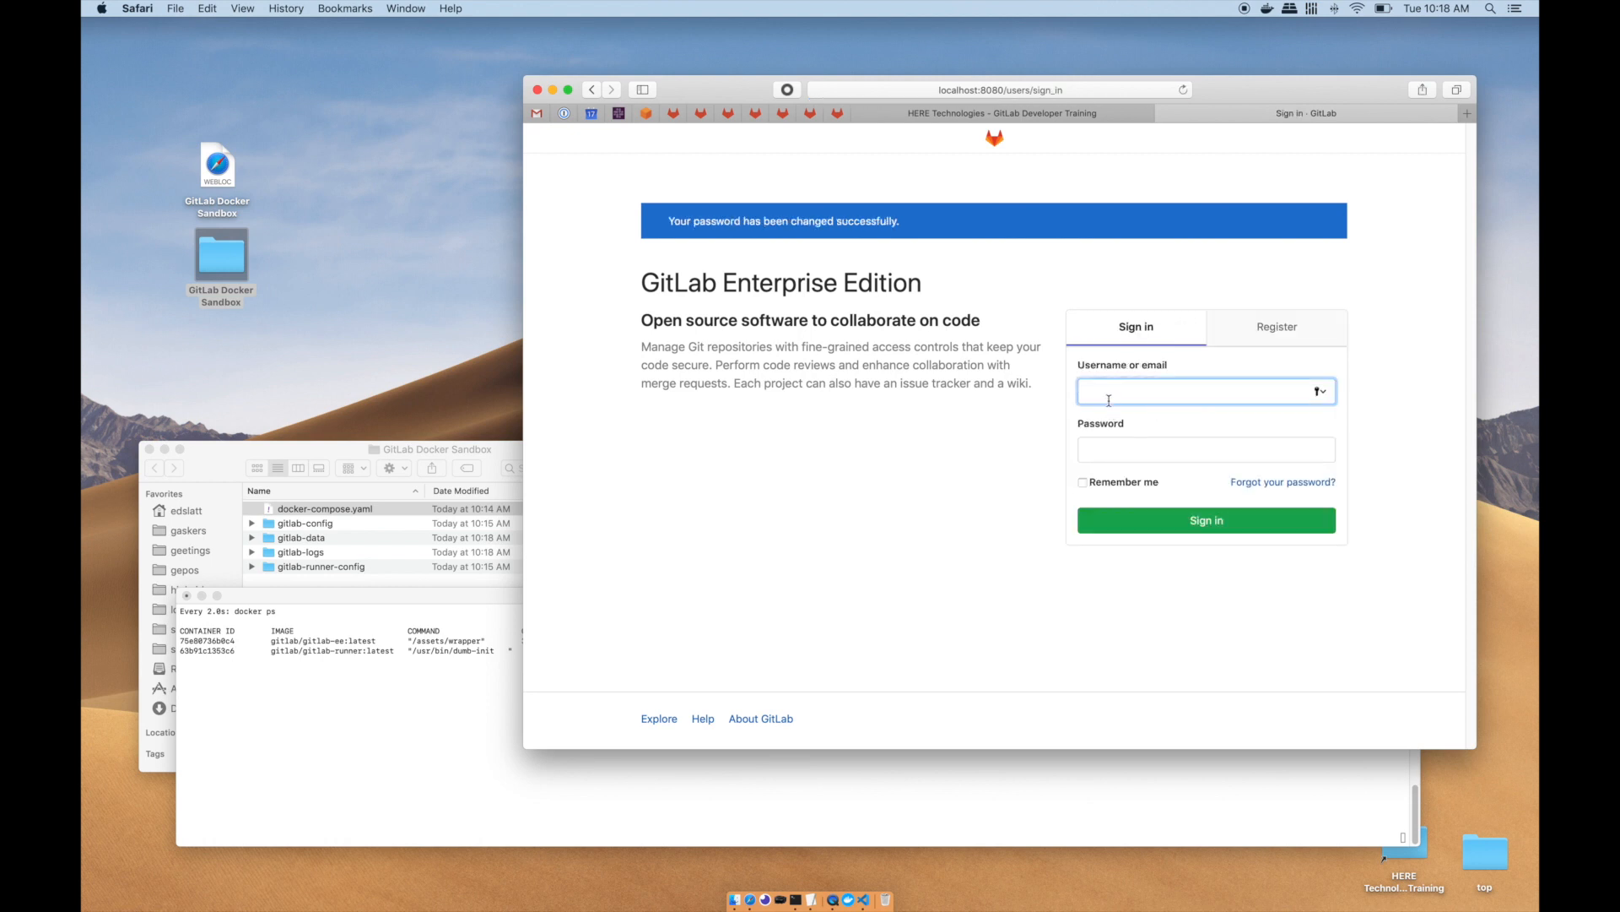
type("root")
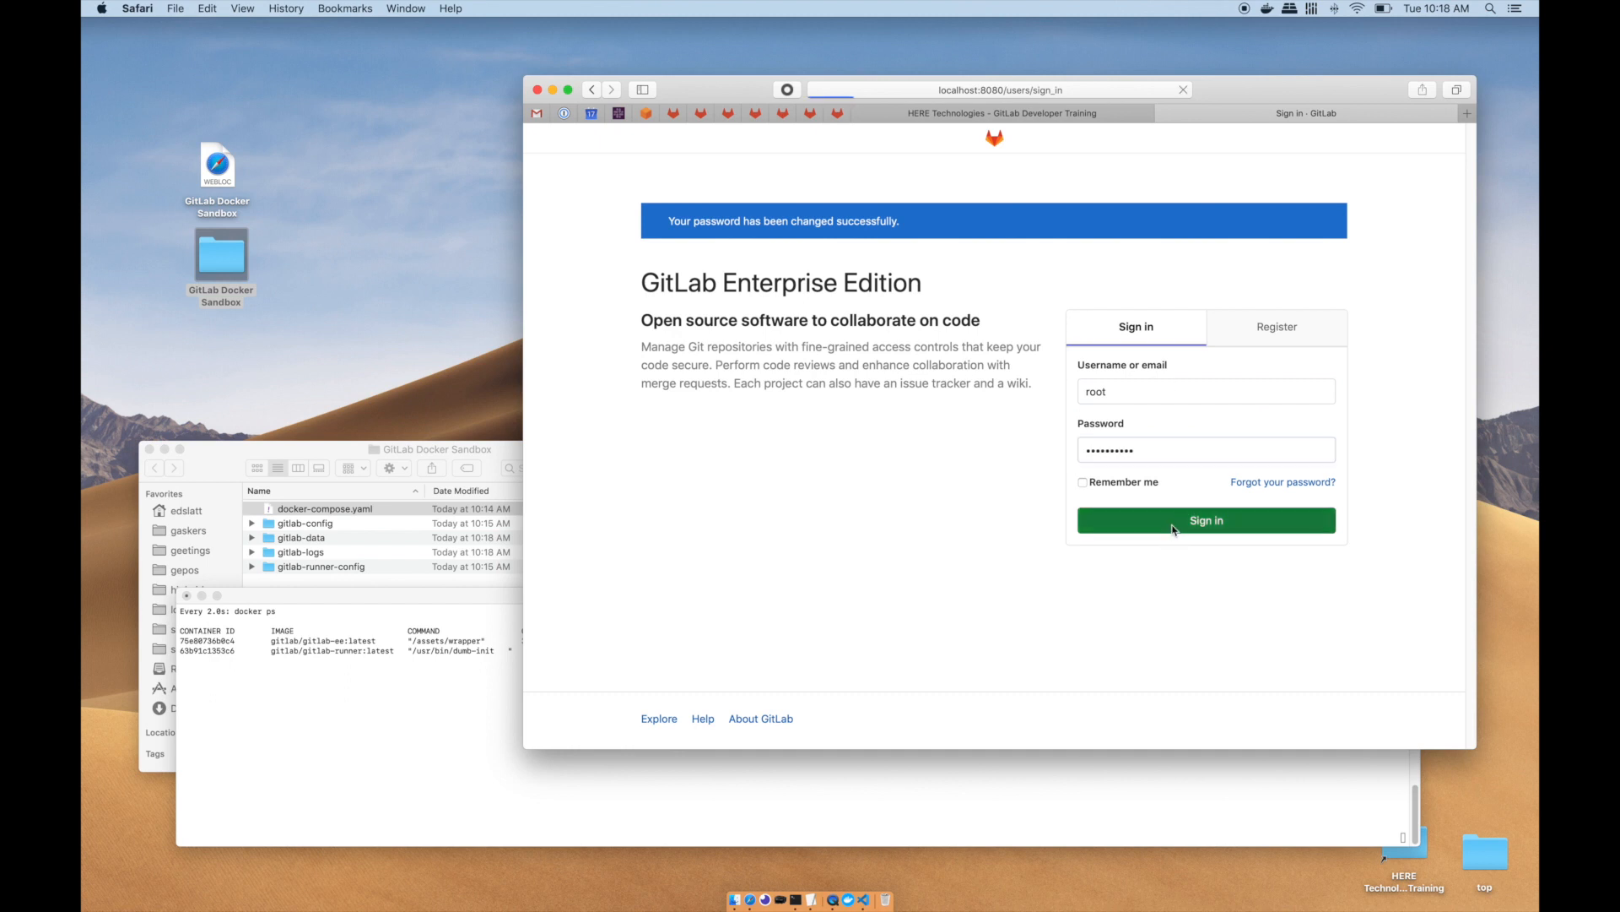
left_click(1206, 520)
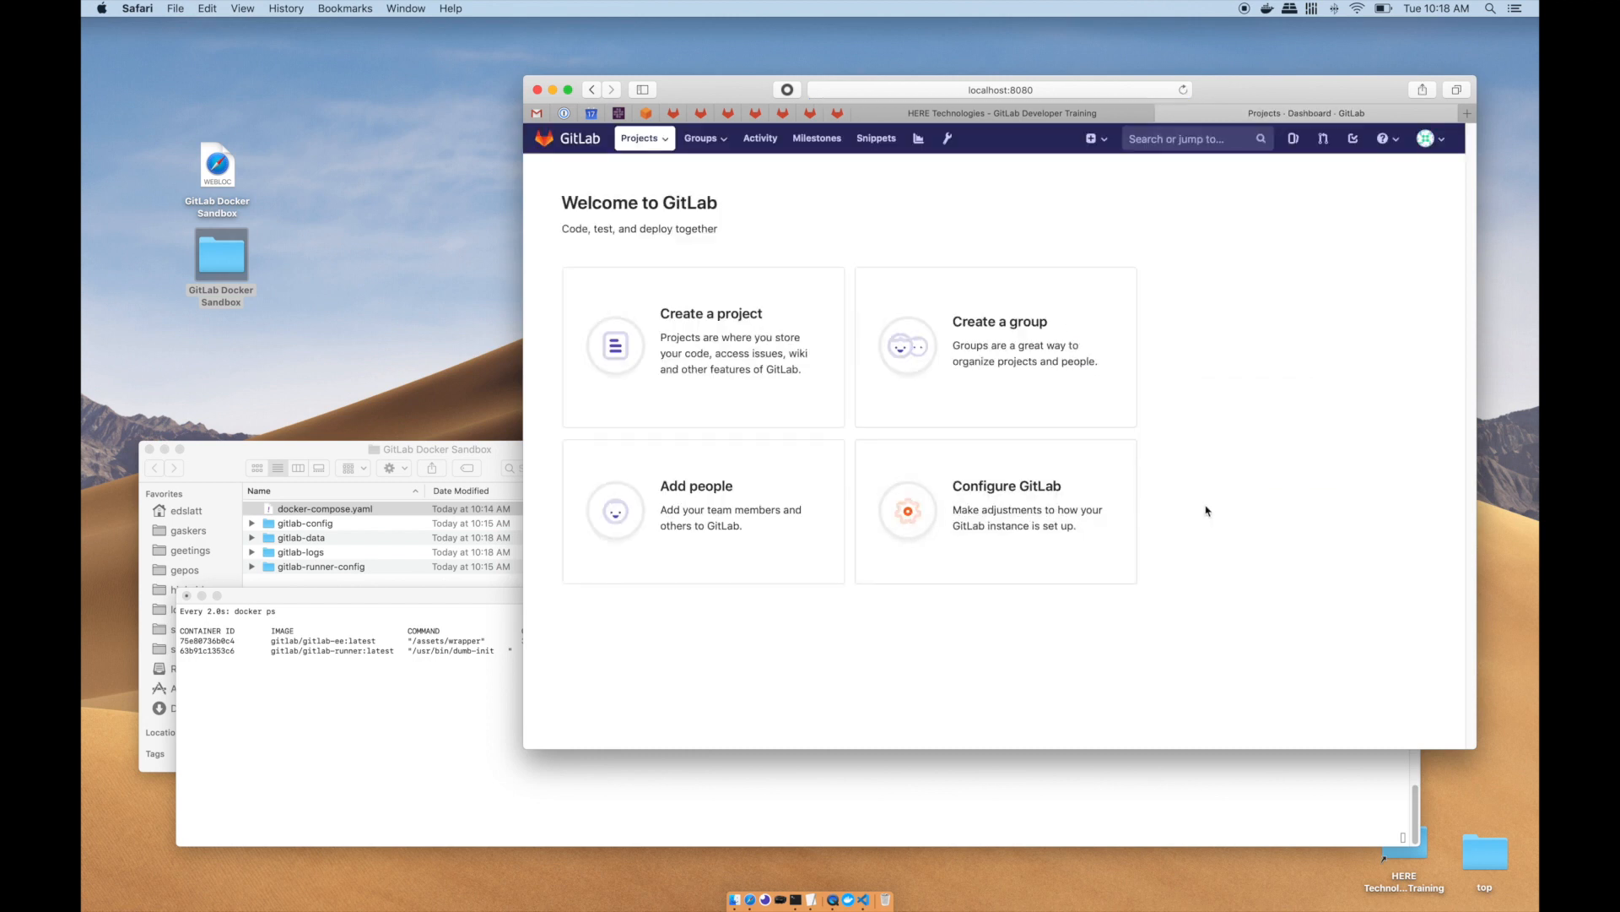
mouse_move(567, 298)
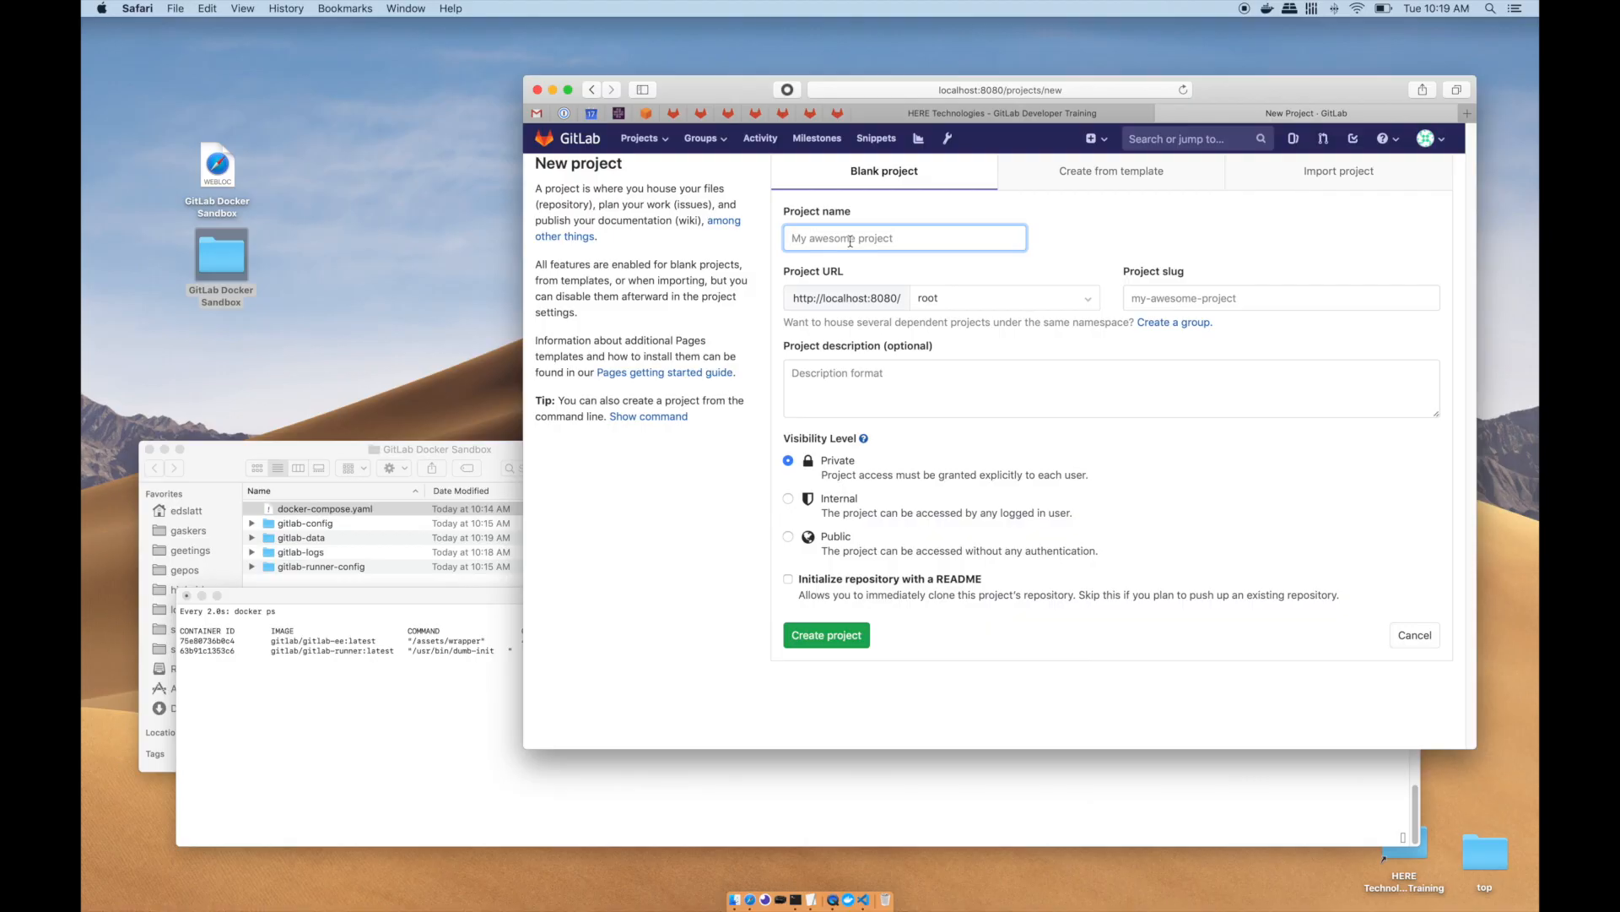
Step: Name the new project 'test project' and create it
type("test pro")
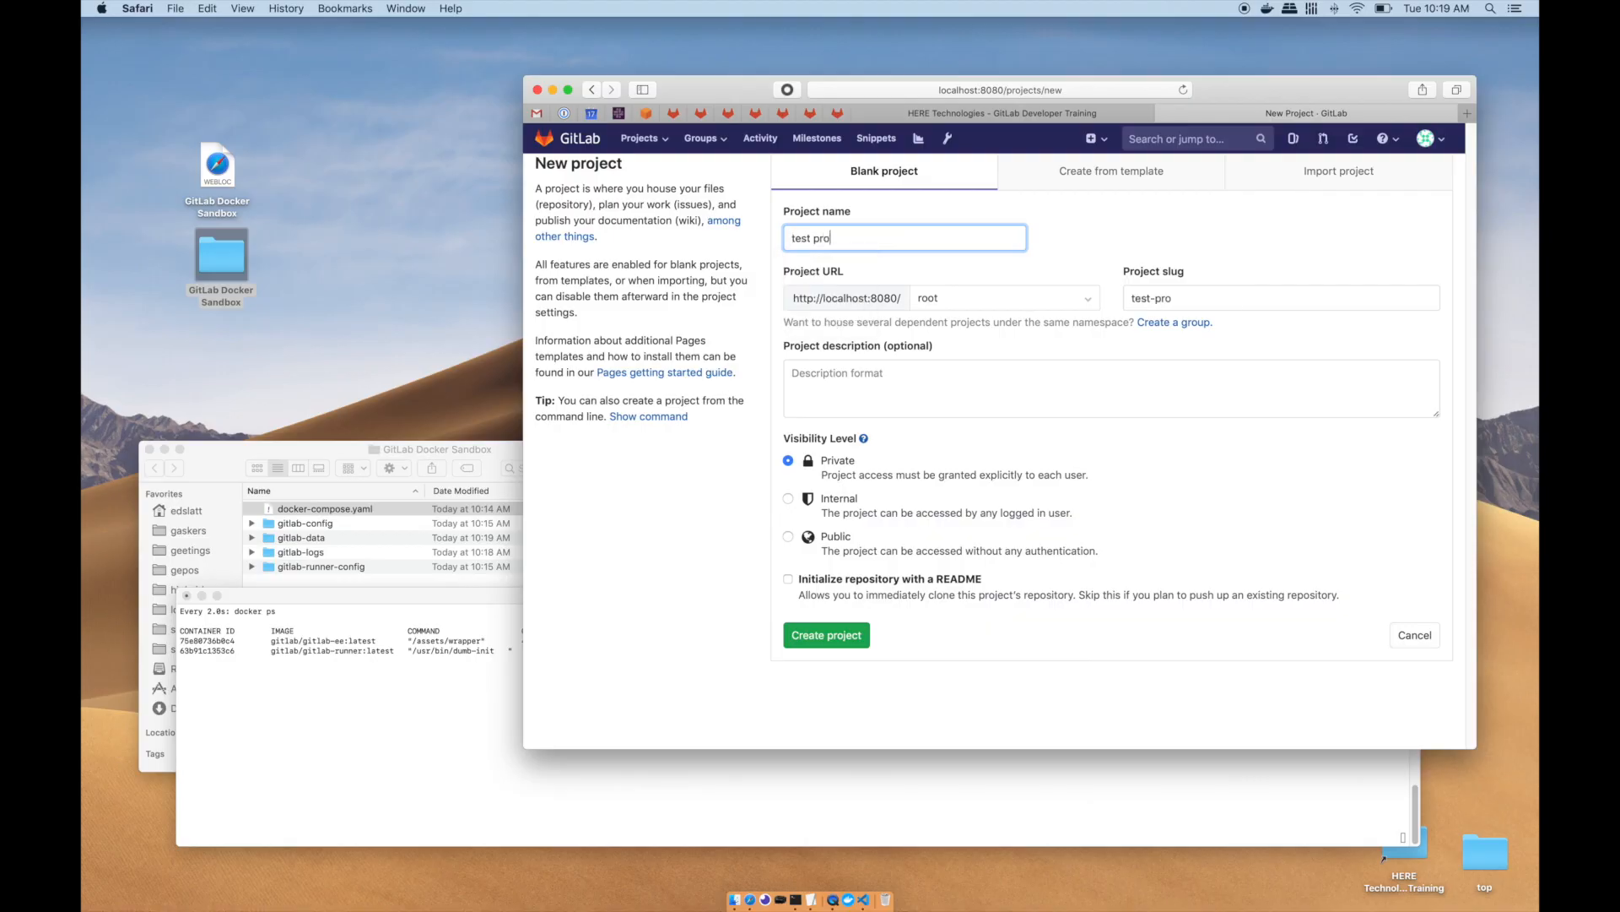
type("ject")
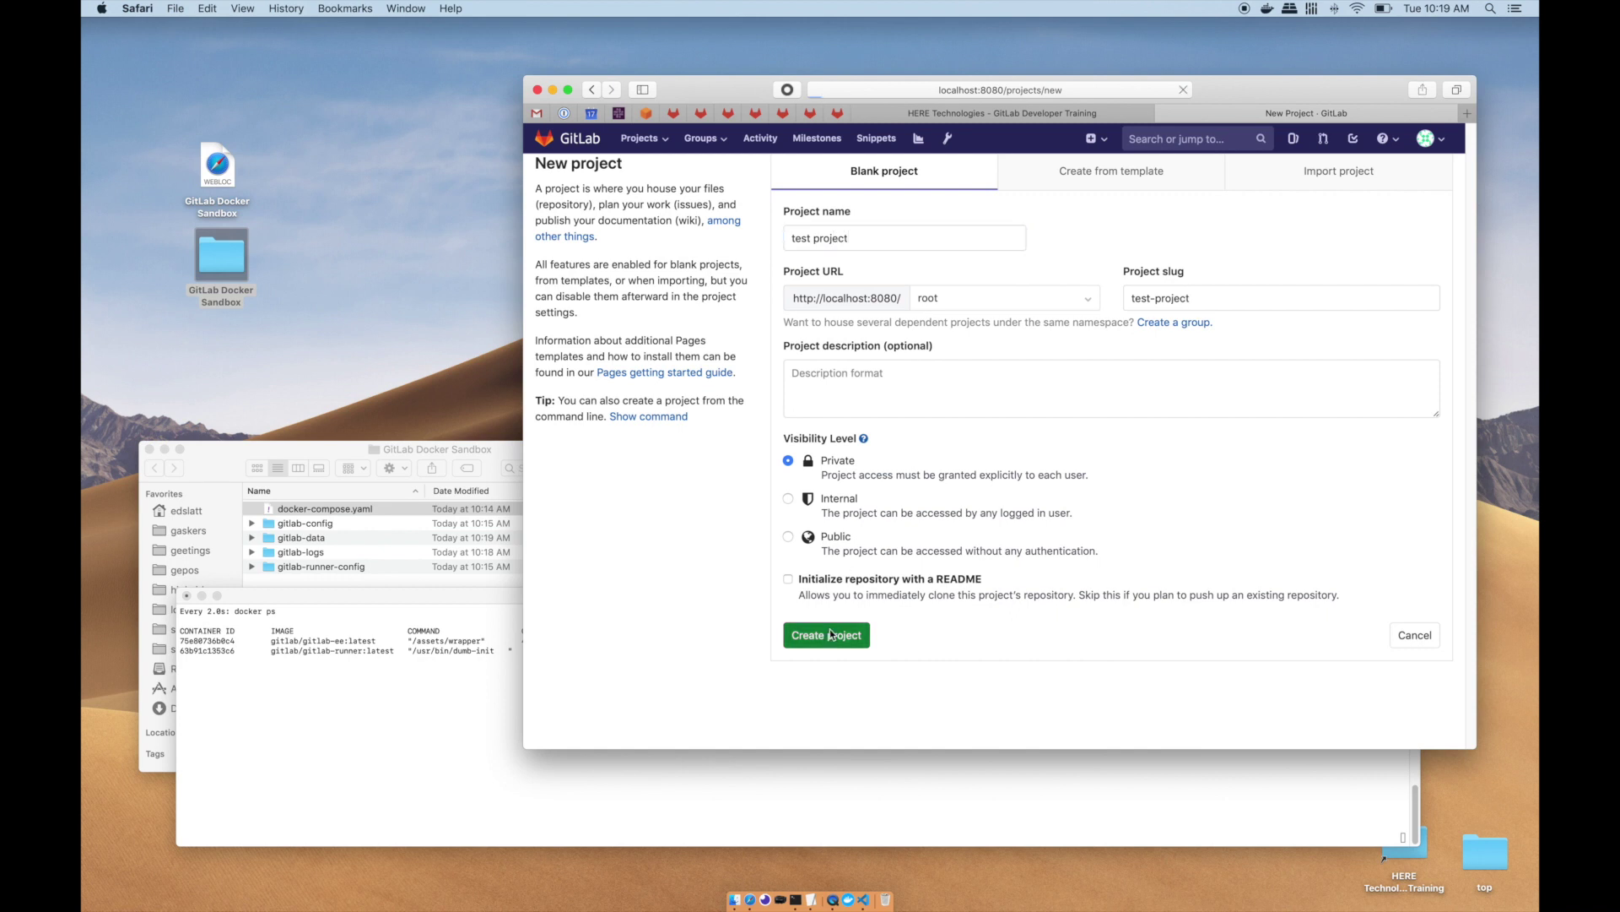
left_click(826, 635)
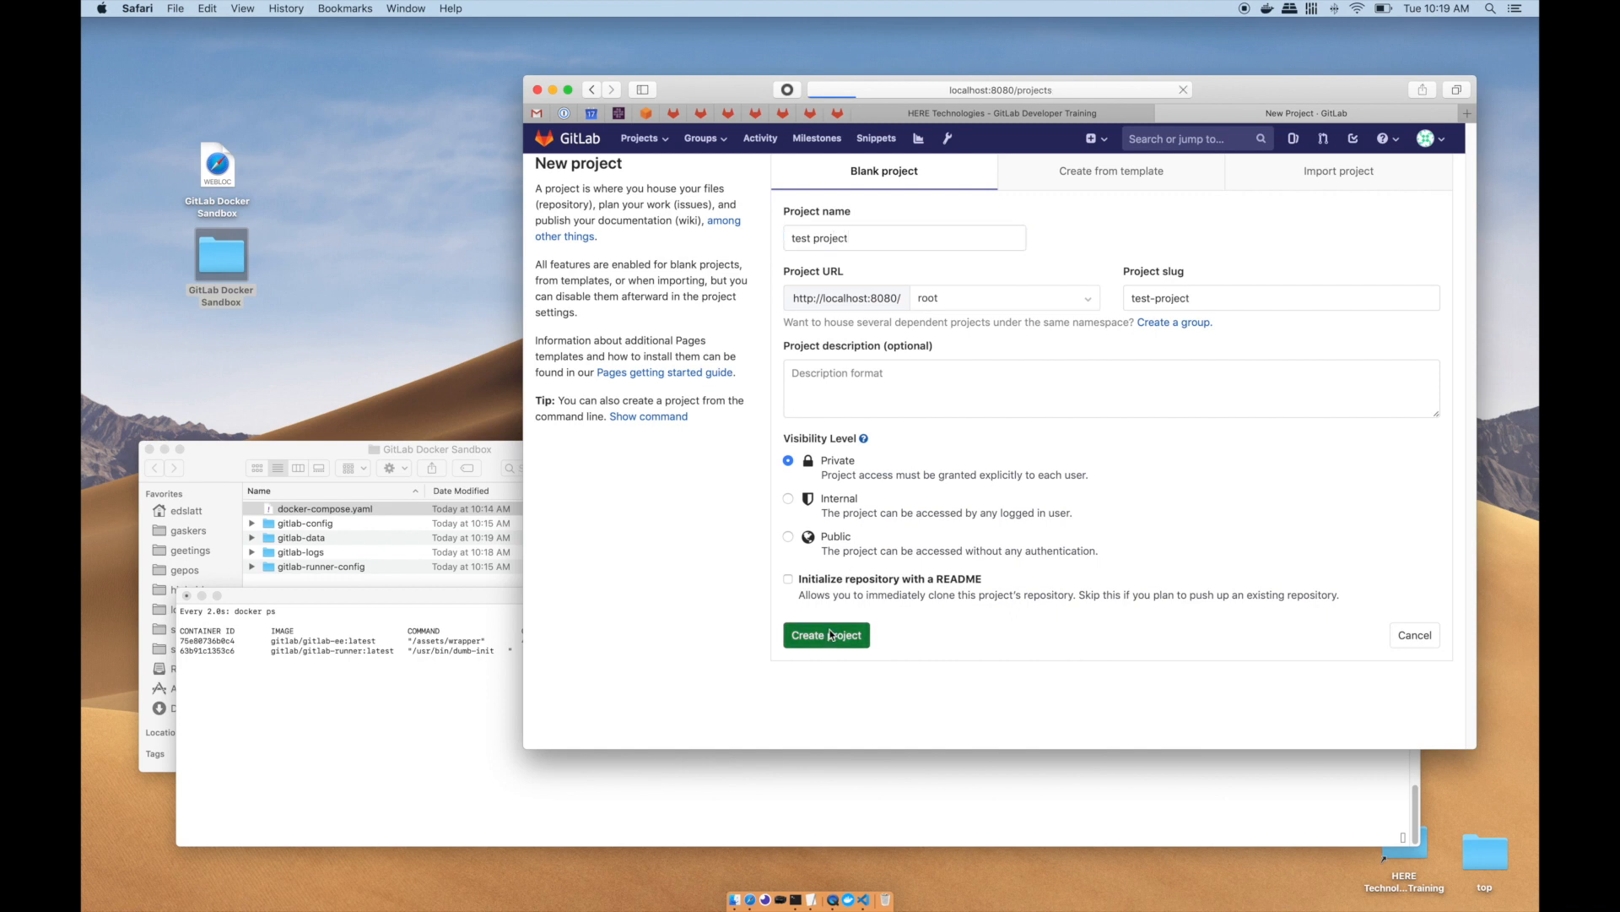
left_click(826, 635)
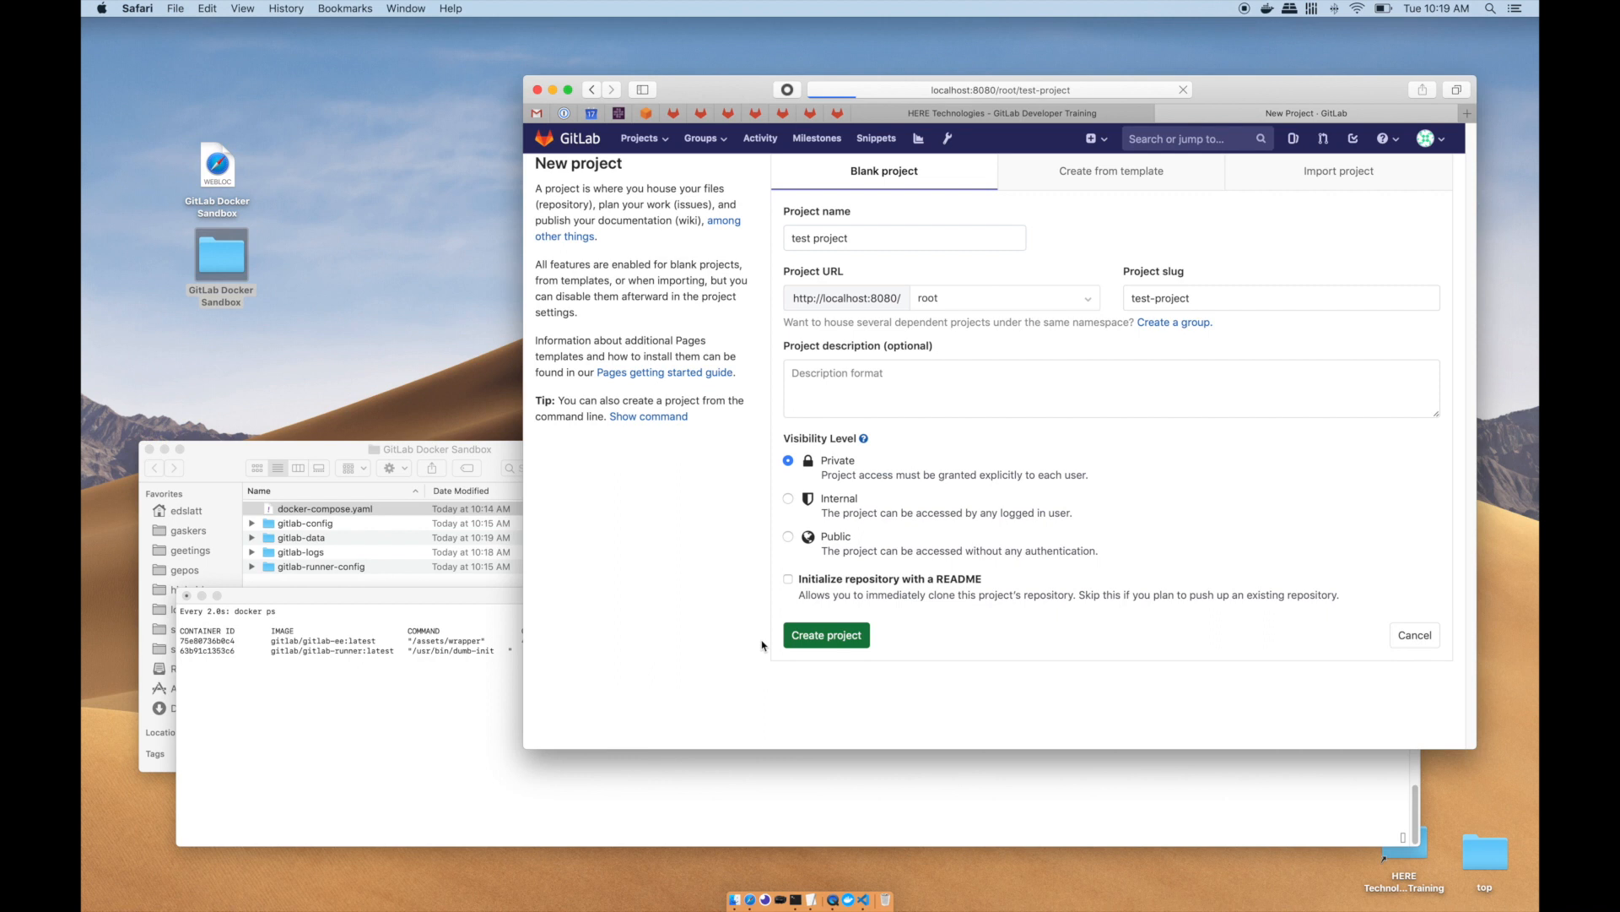
left_click(825, 634)
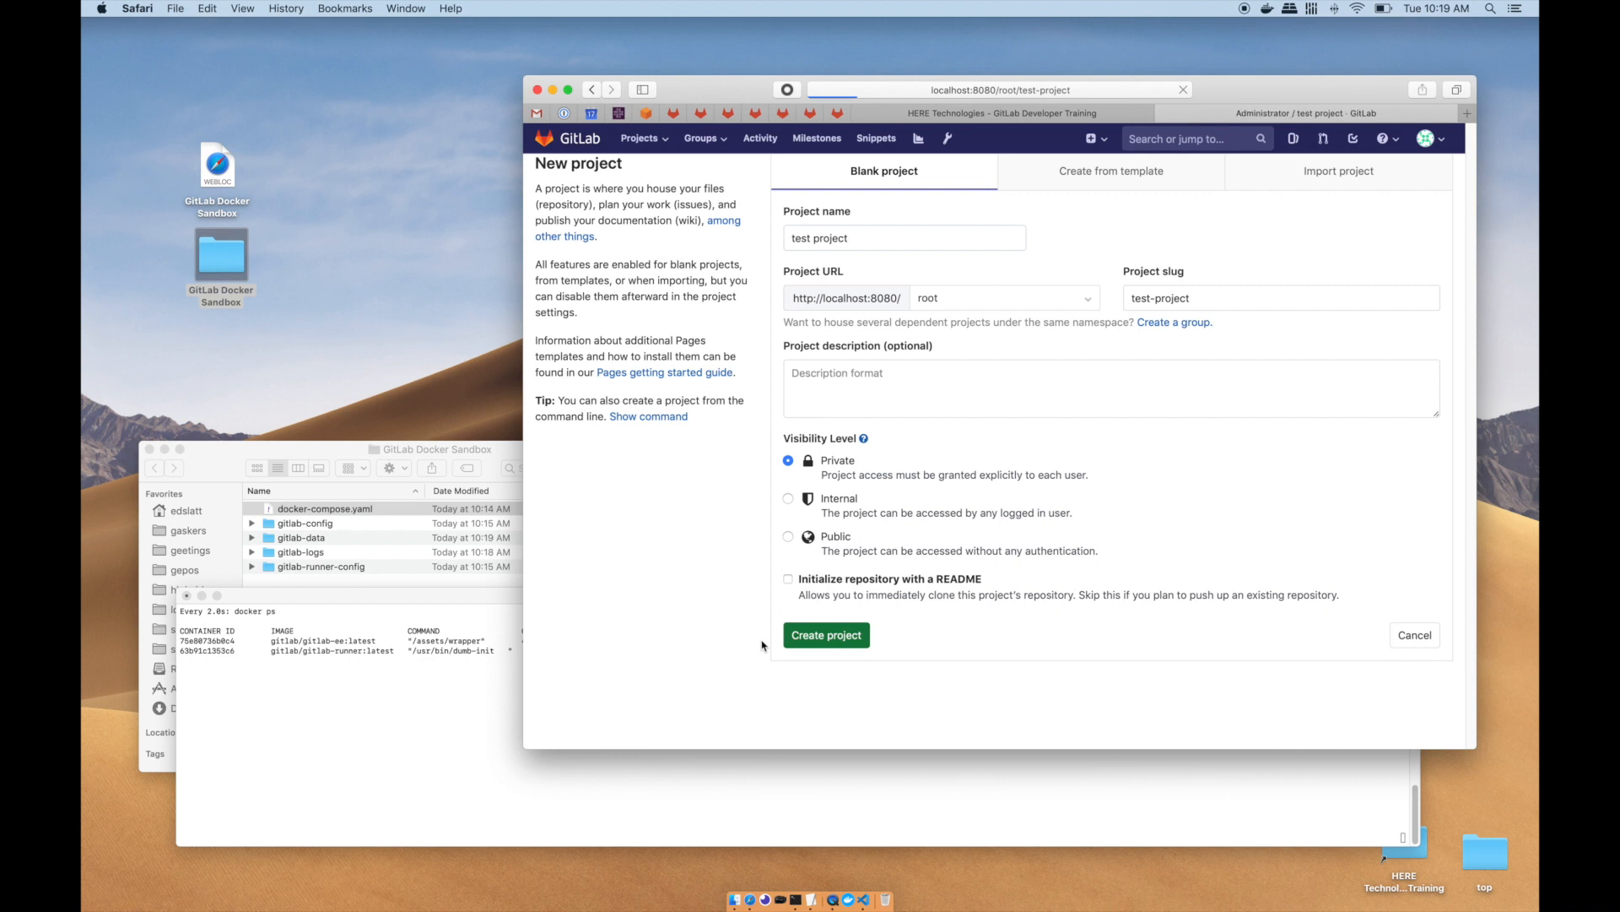
left_click(825, 634)
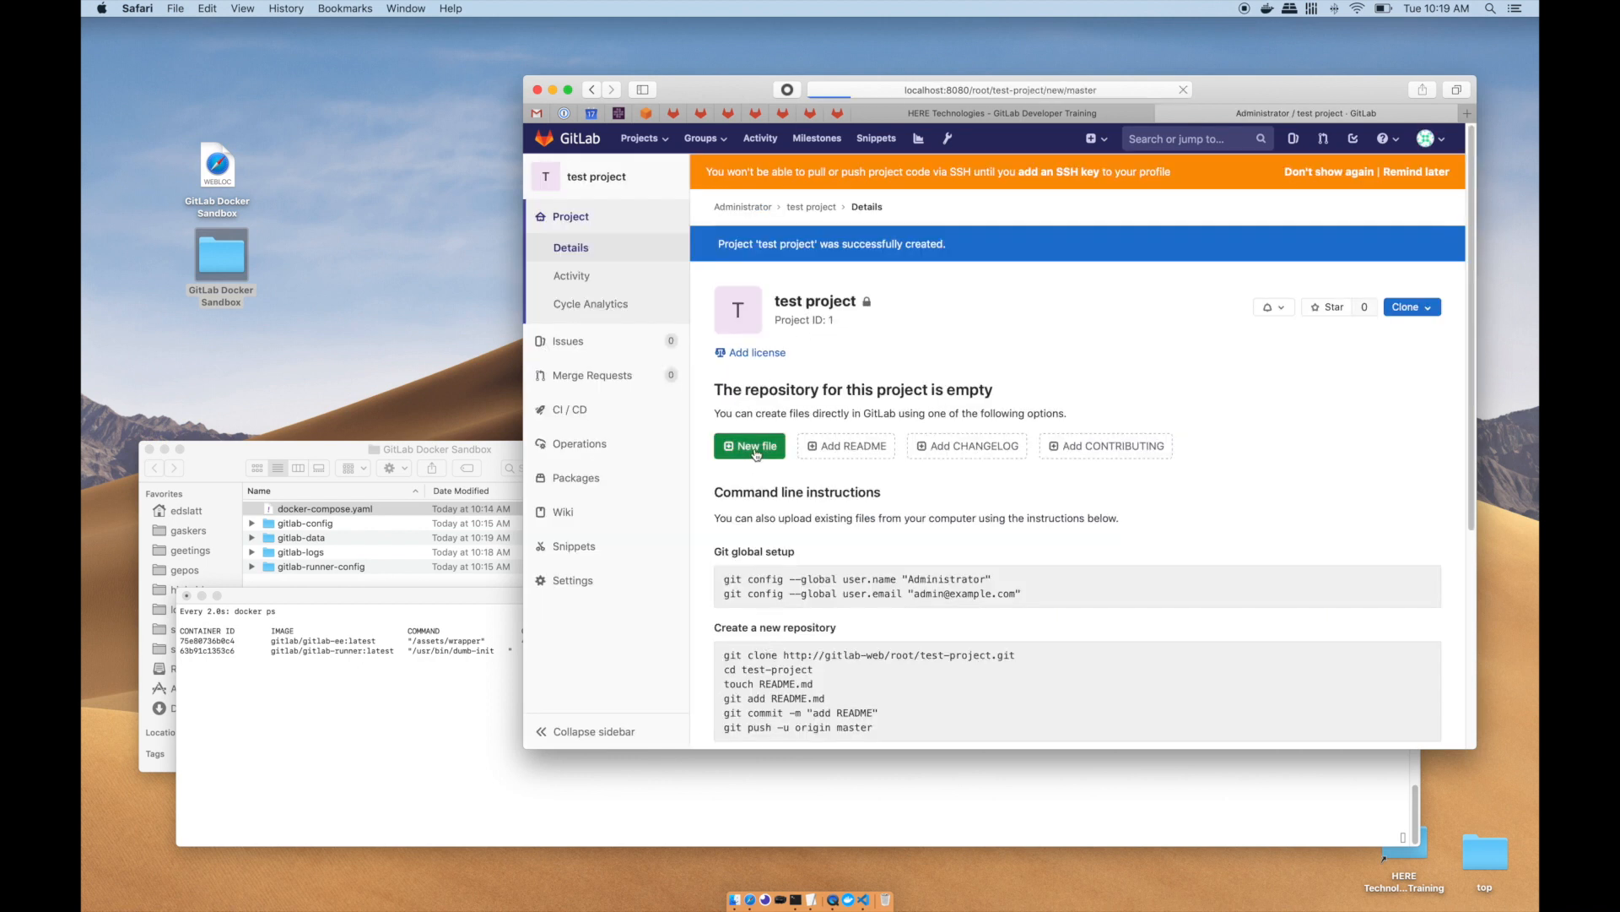
mouse_move(809, 452)
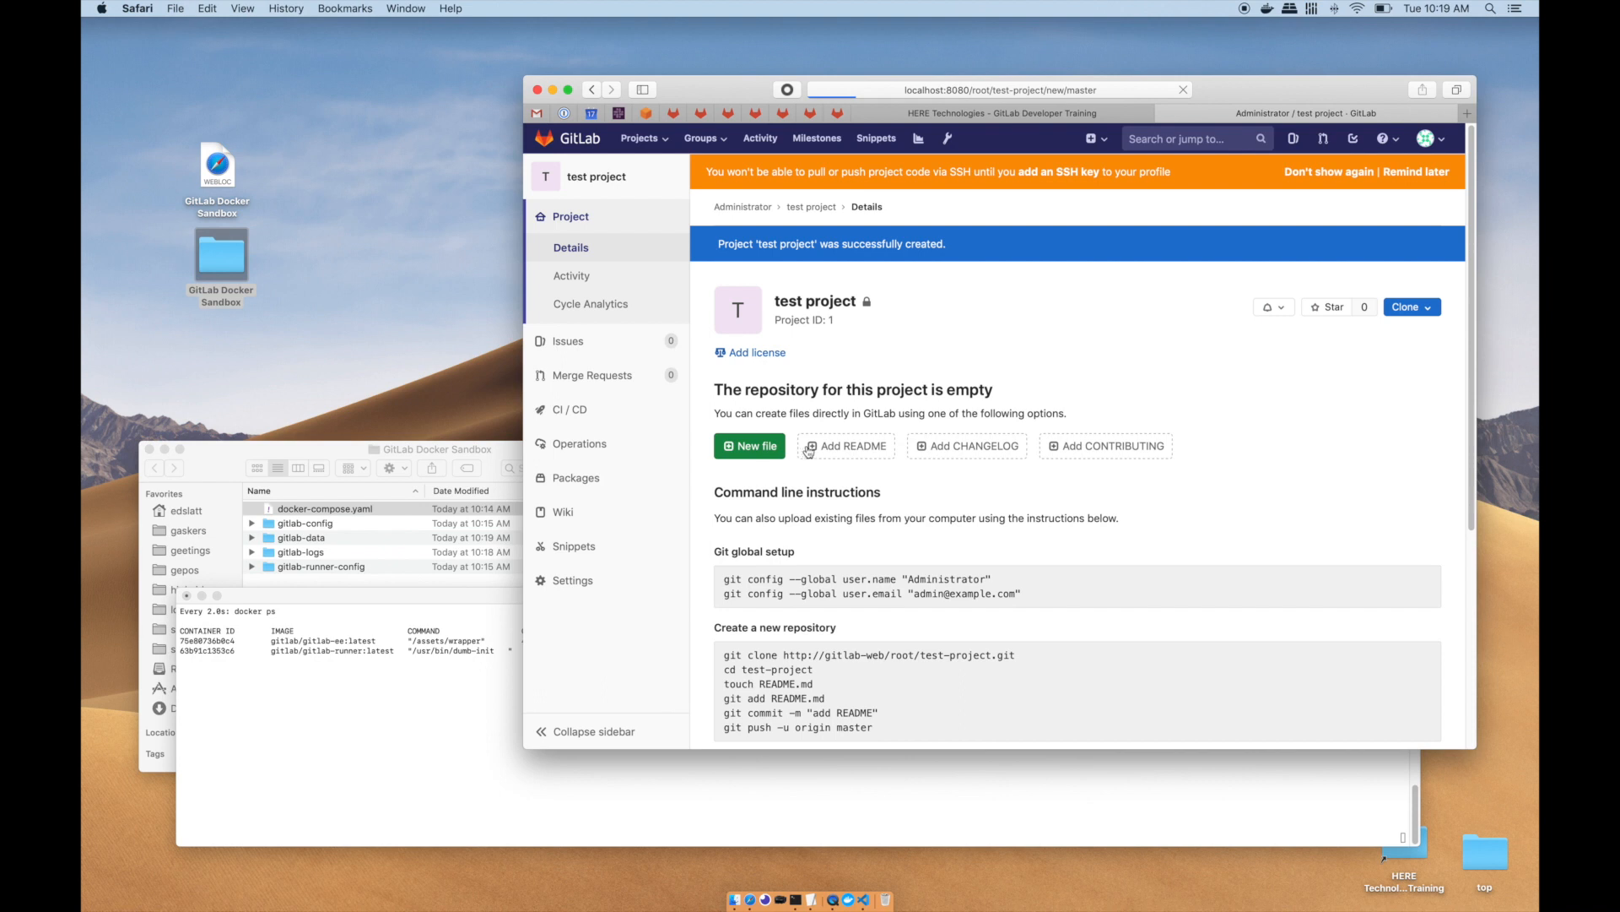
Step: Commit a new .gitlab-ci.yml containing 'J:' with 'script: exit 0'
left_click(750, 446)
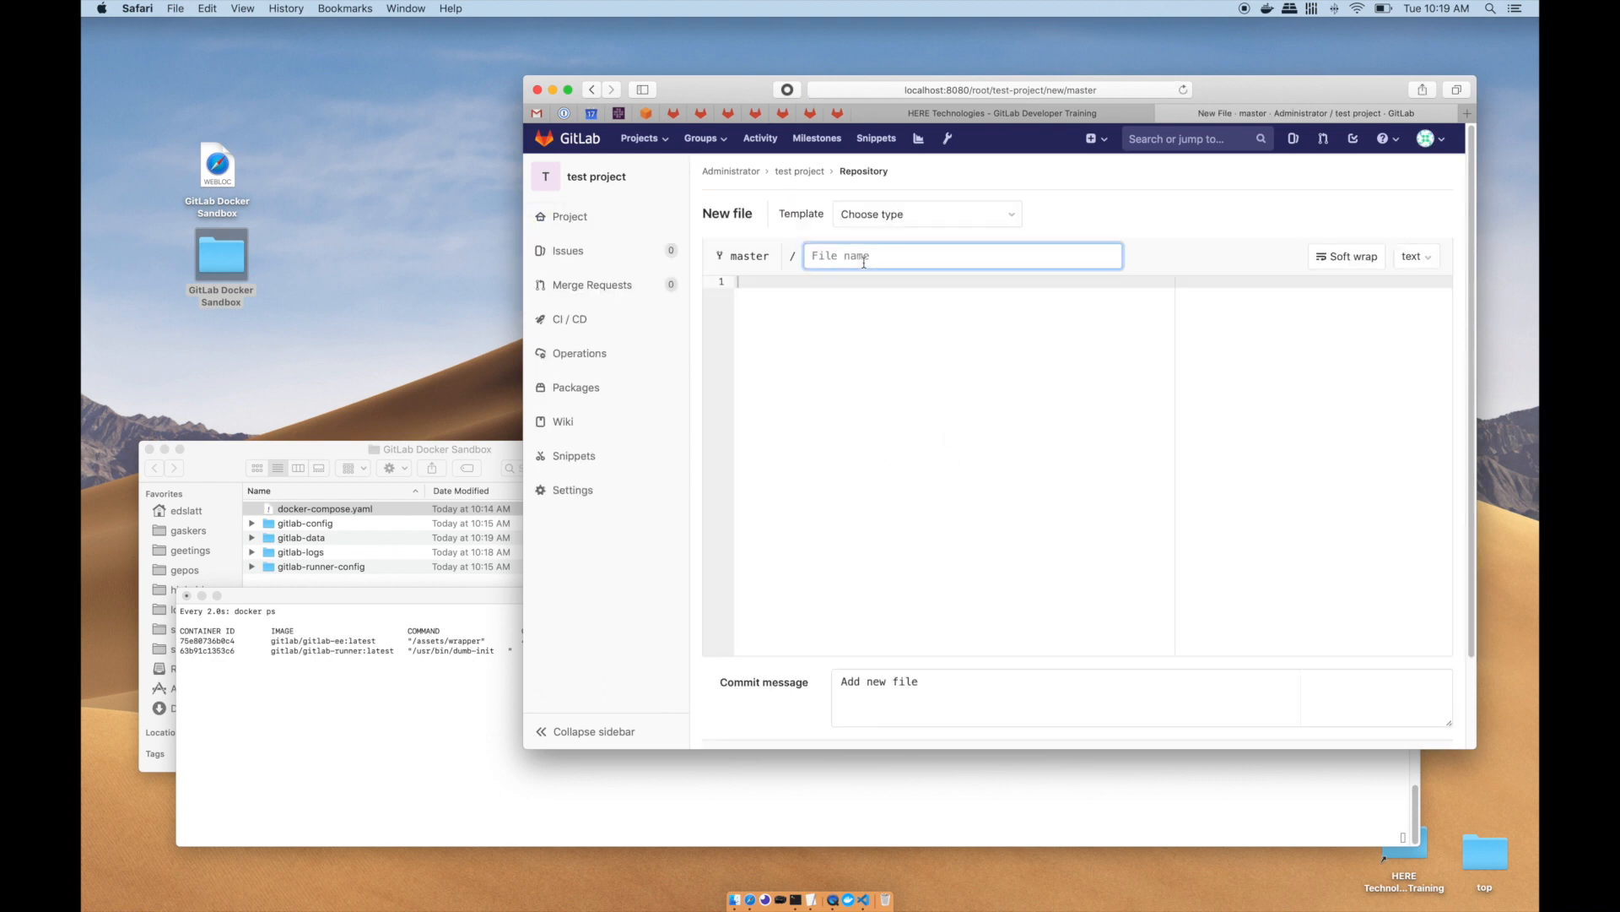
type(".gitlab-ci.yml")
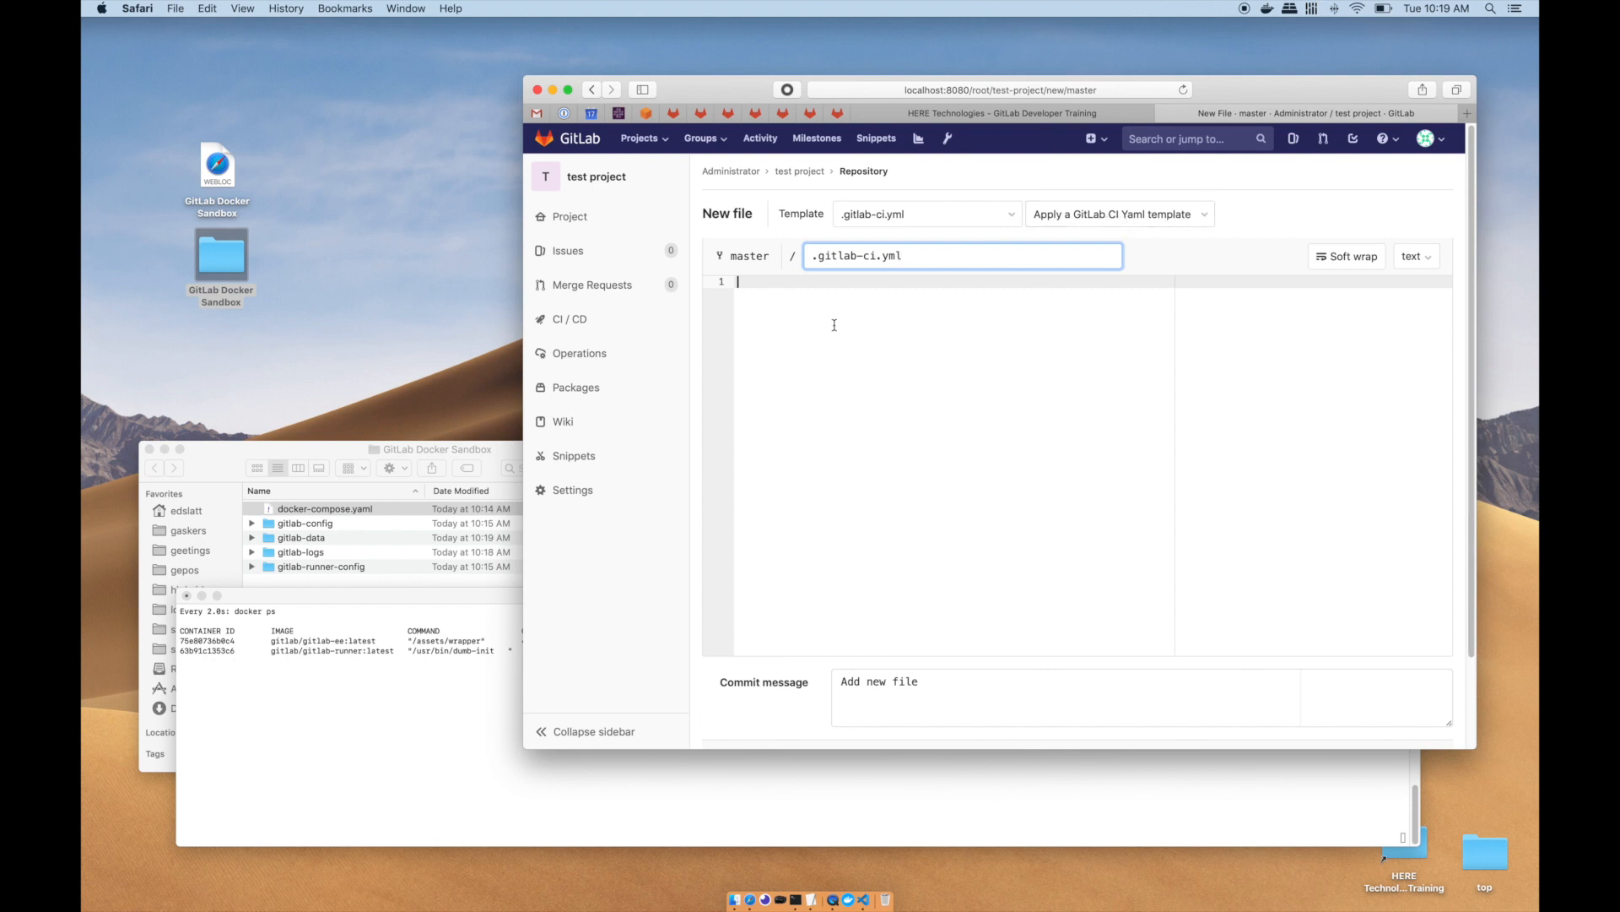
type("j:")
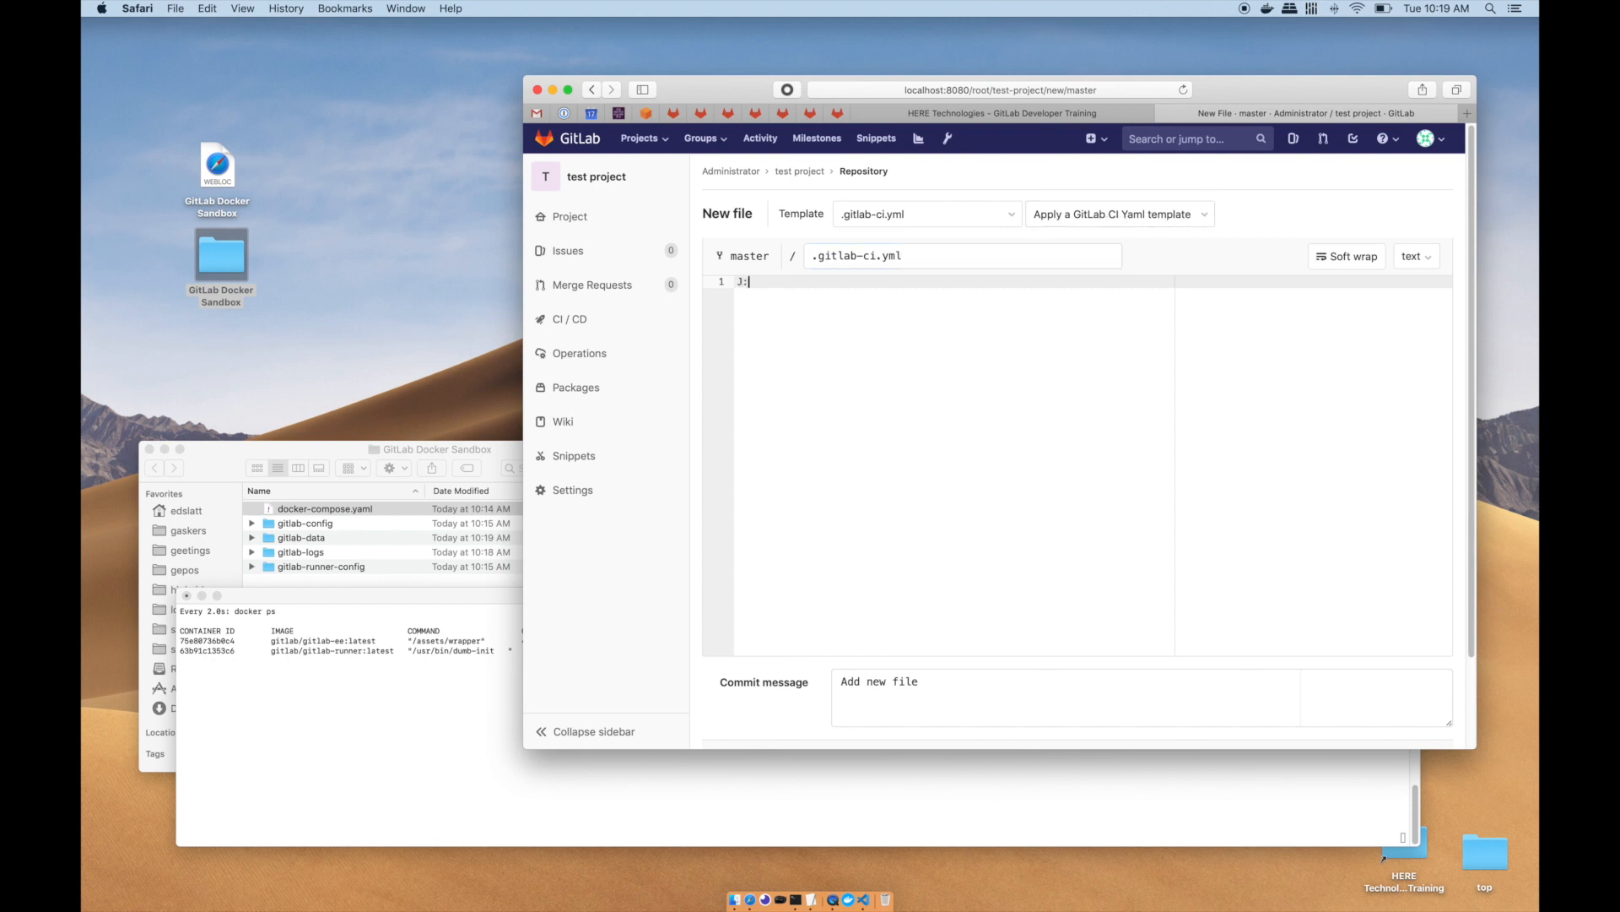
type("s")
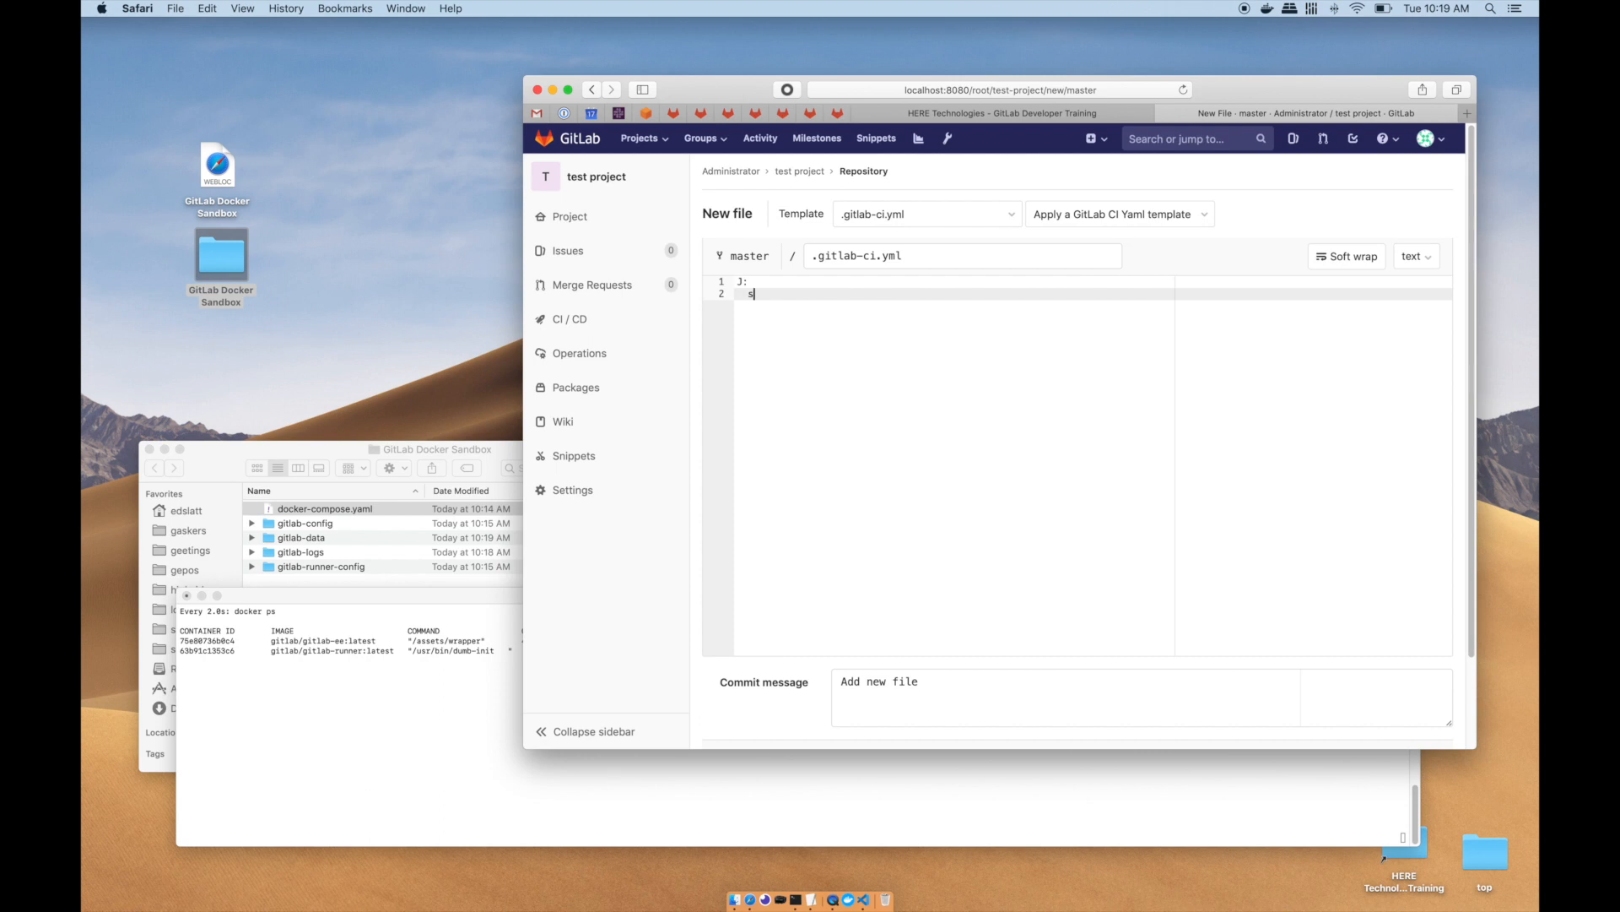
type("cript: exit")
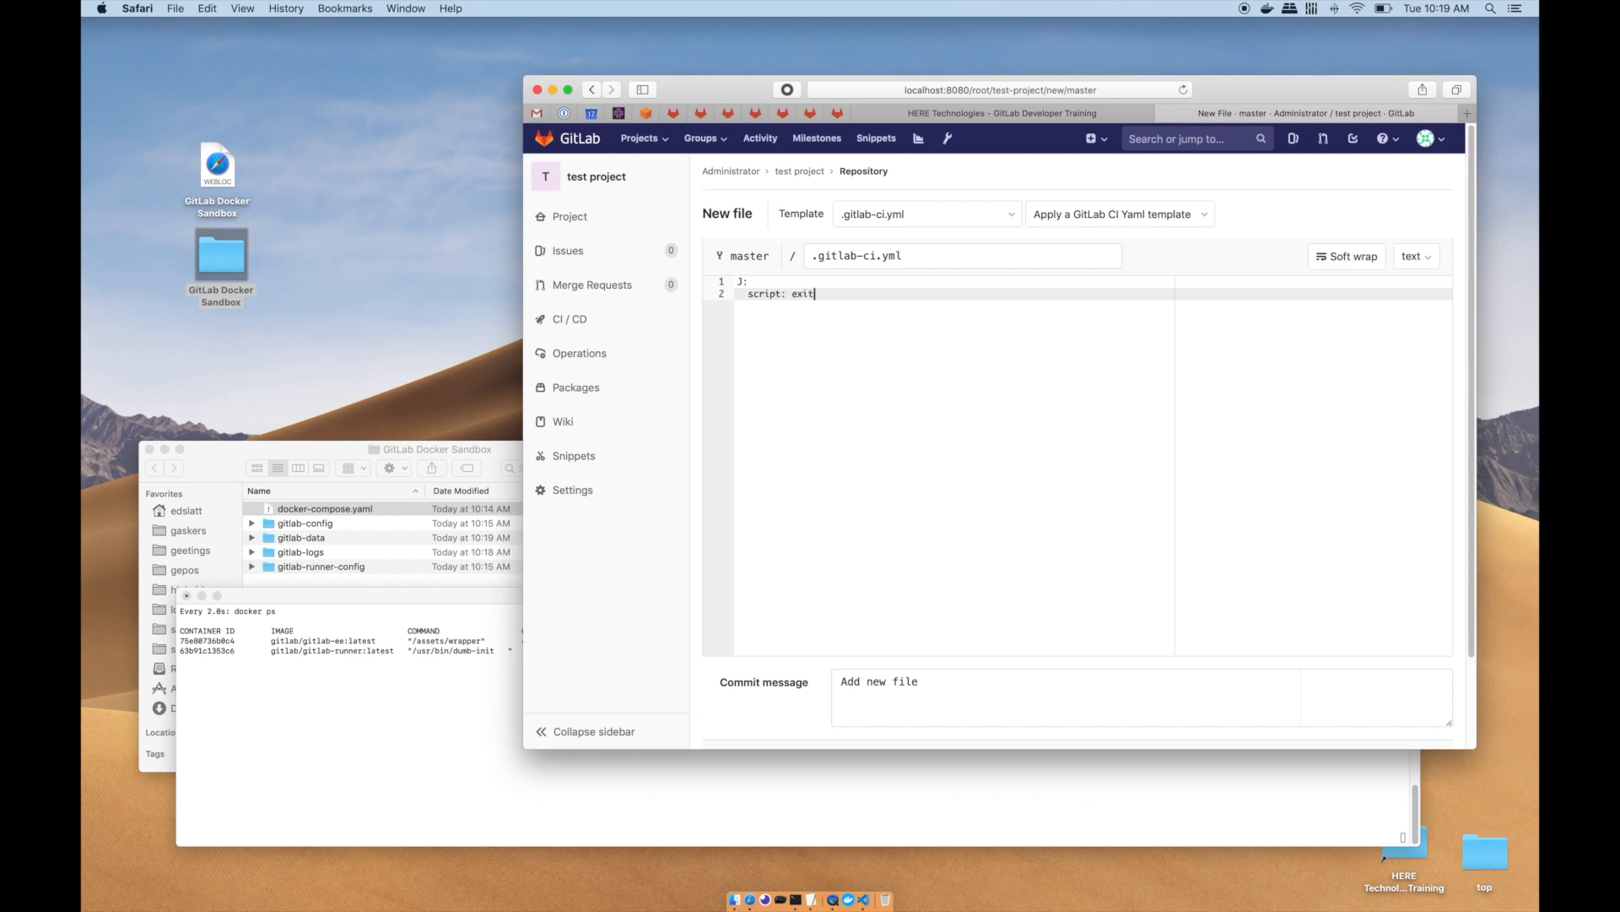
type("0")
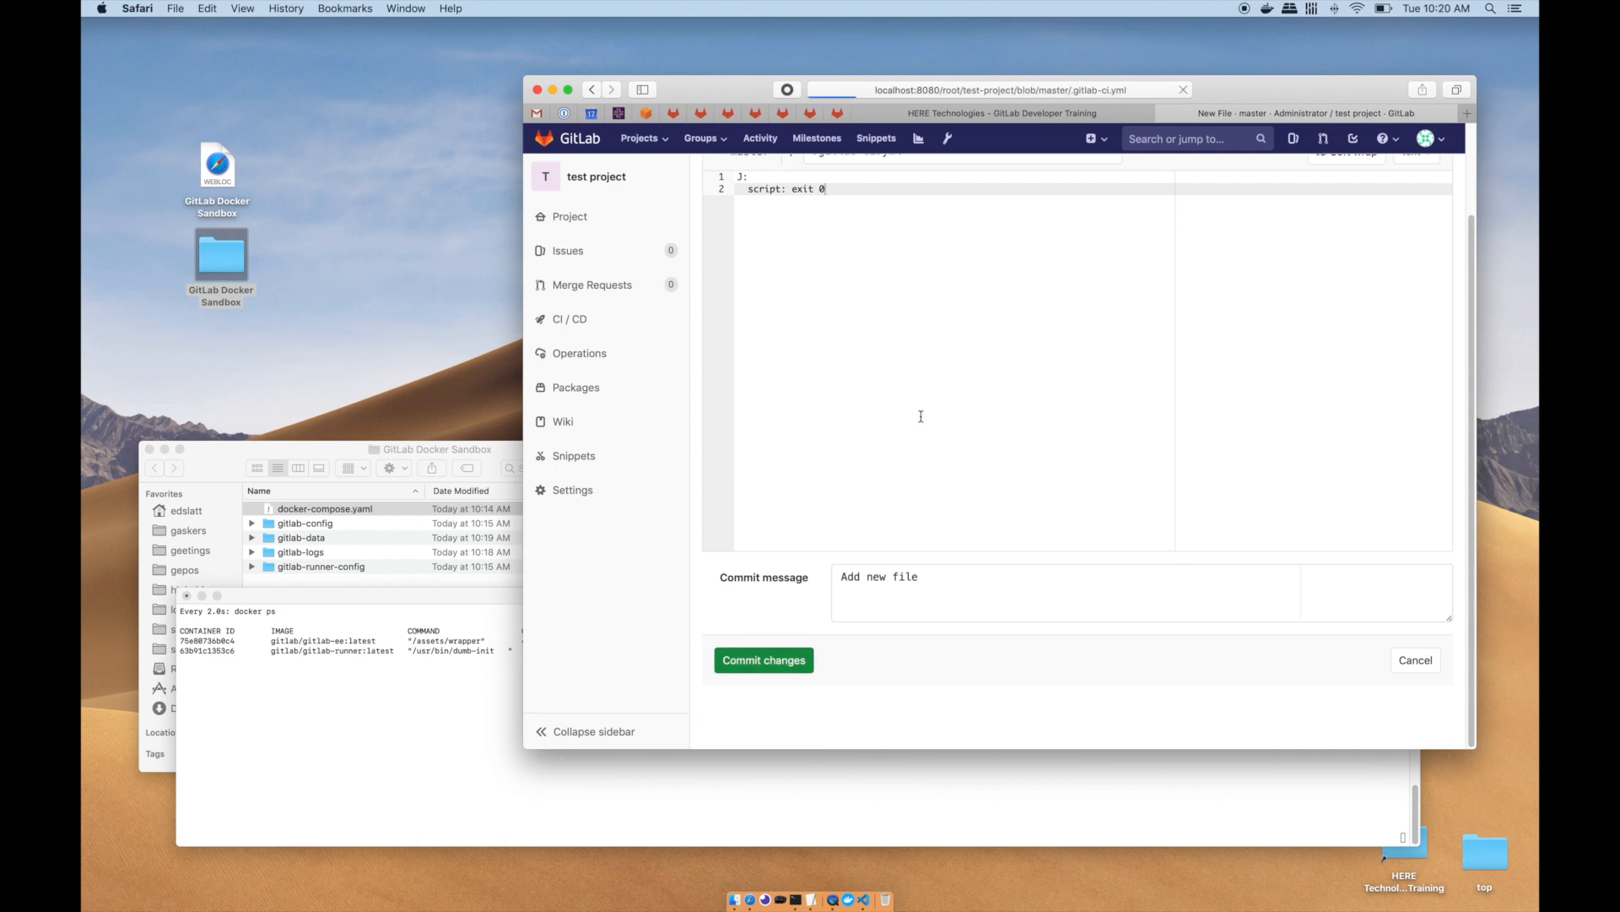
left_click(763, 660)
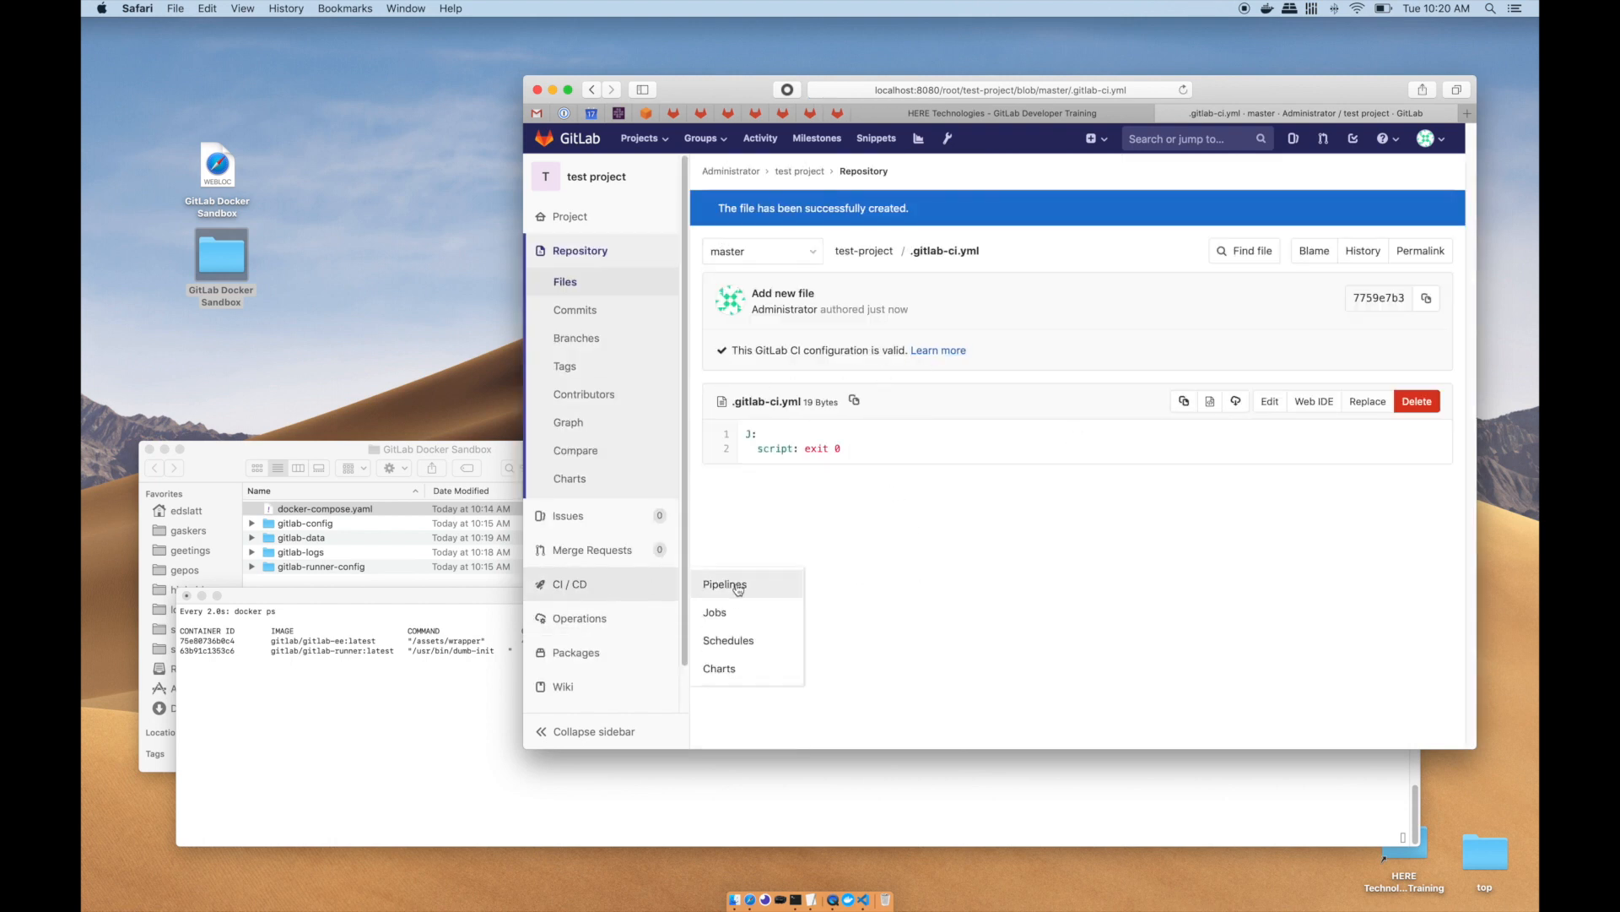
Step: Navigate through pipeline #1 to its pending job J
left_click(724, 584)
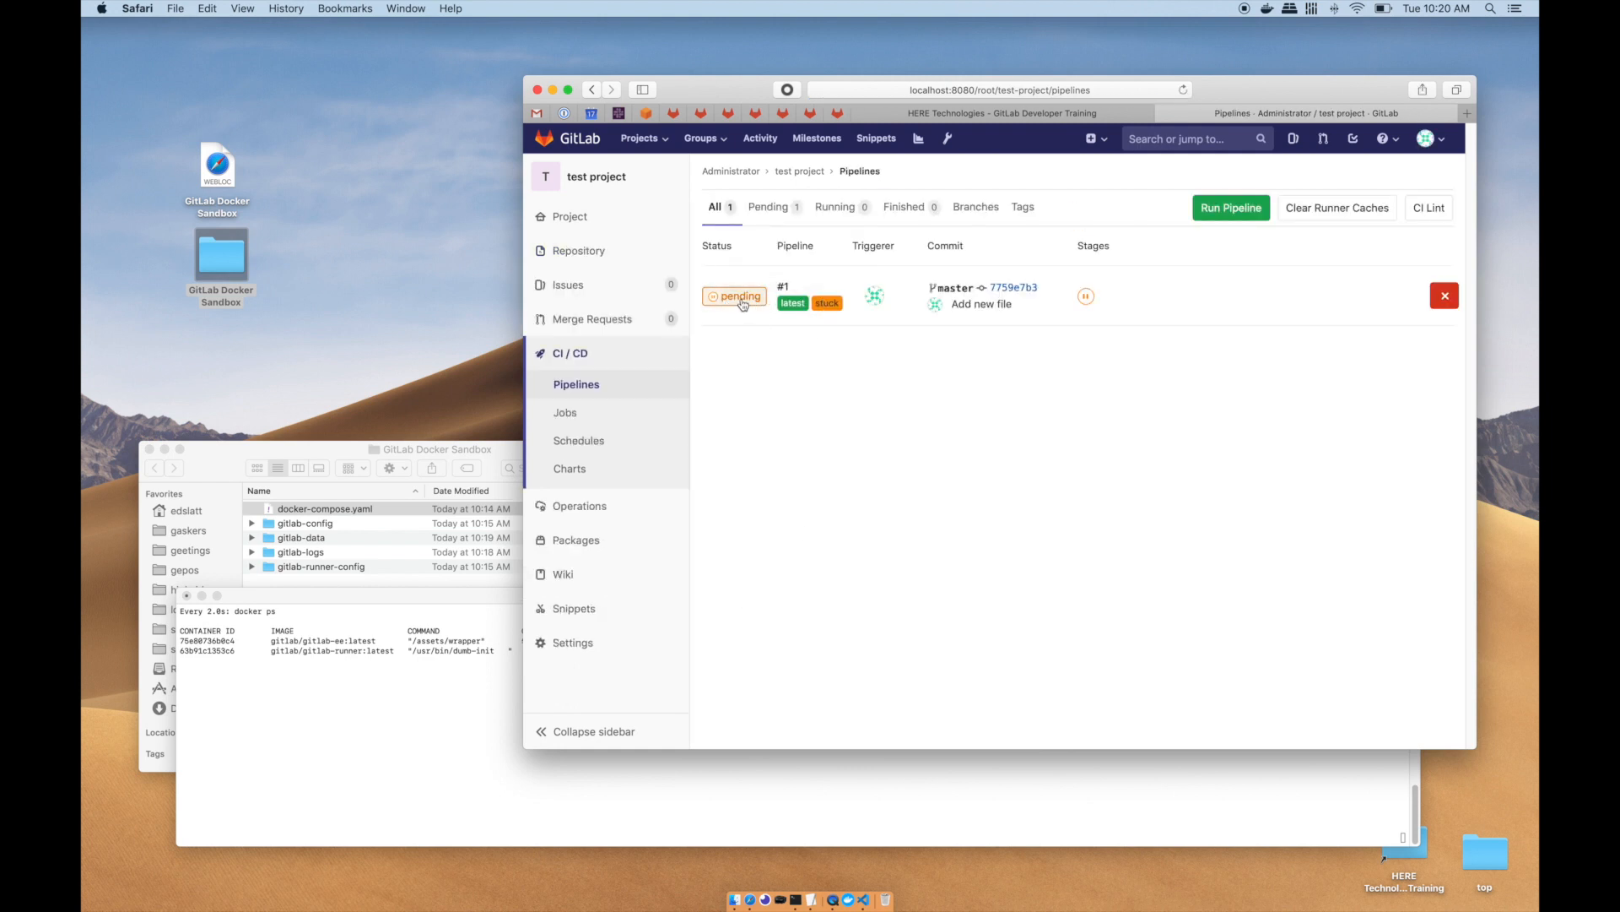
left_click(781, 287)
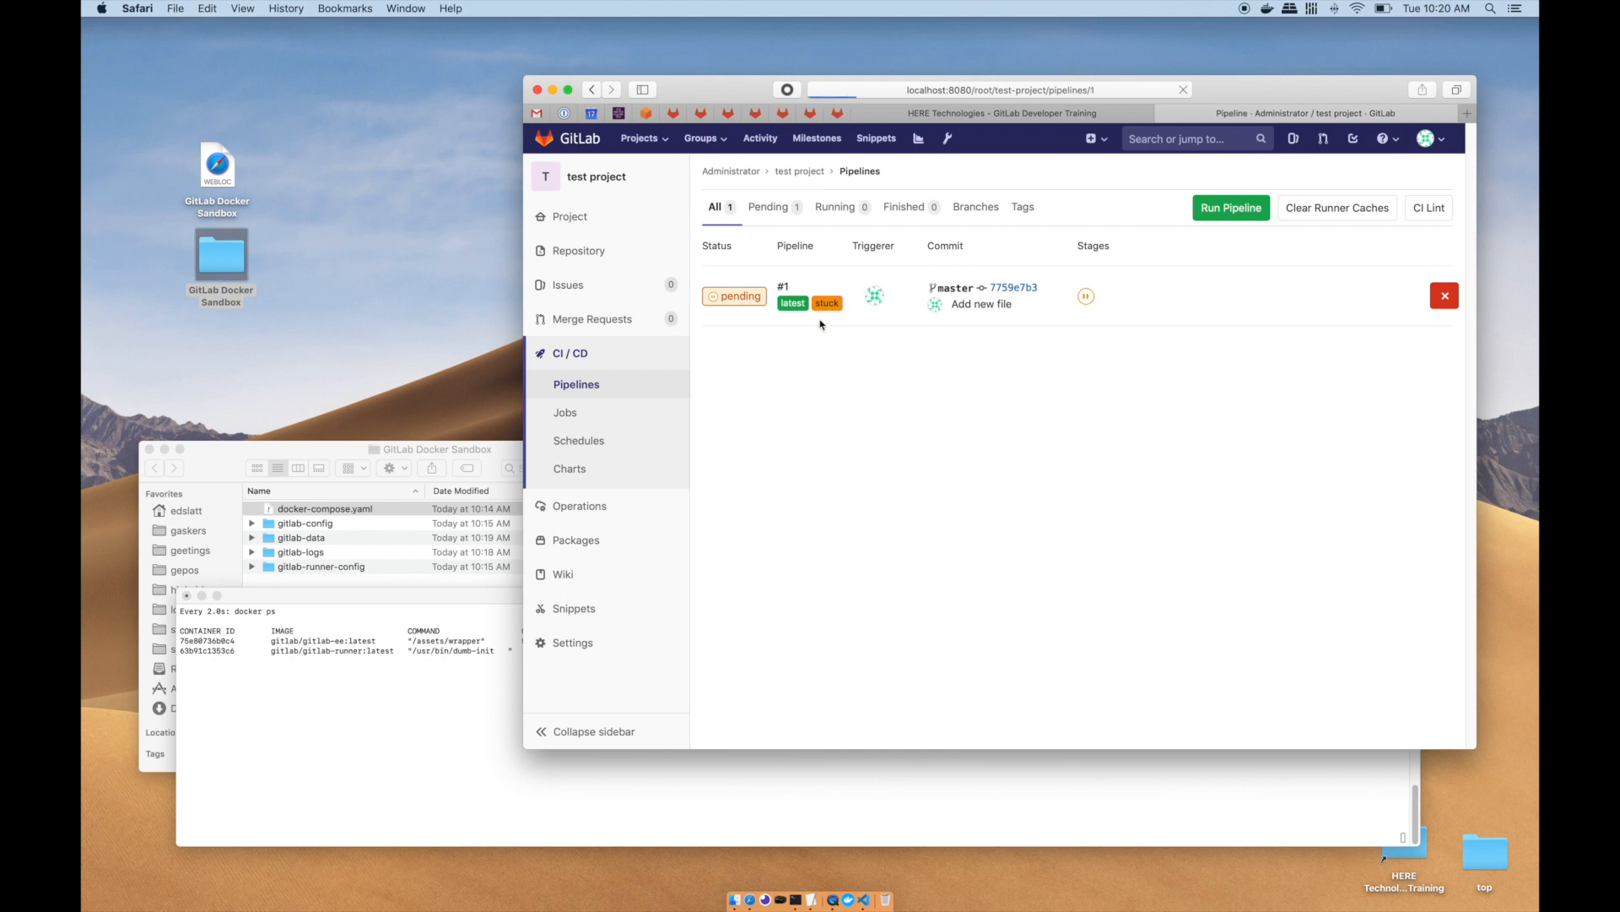
left_click(782, 287)
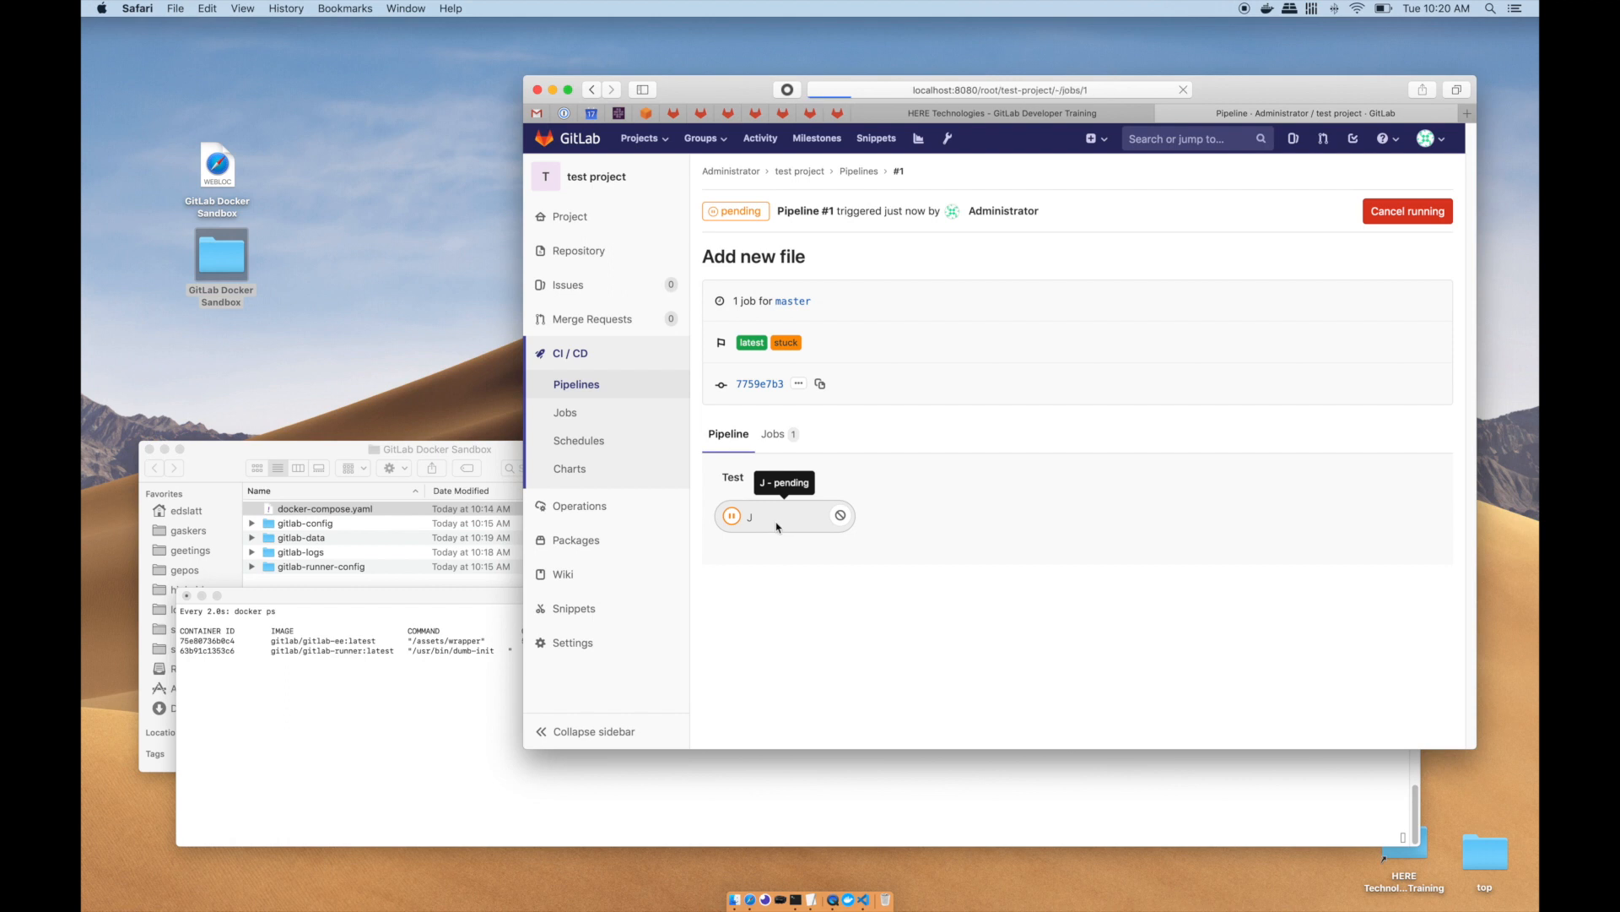
left_click(749, 517)
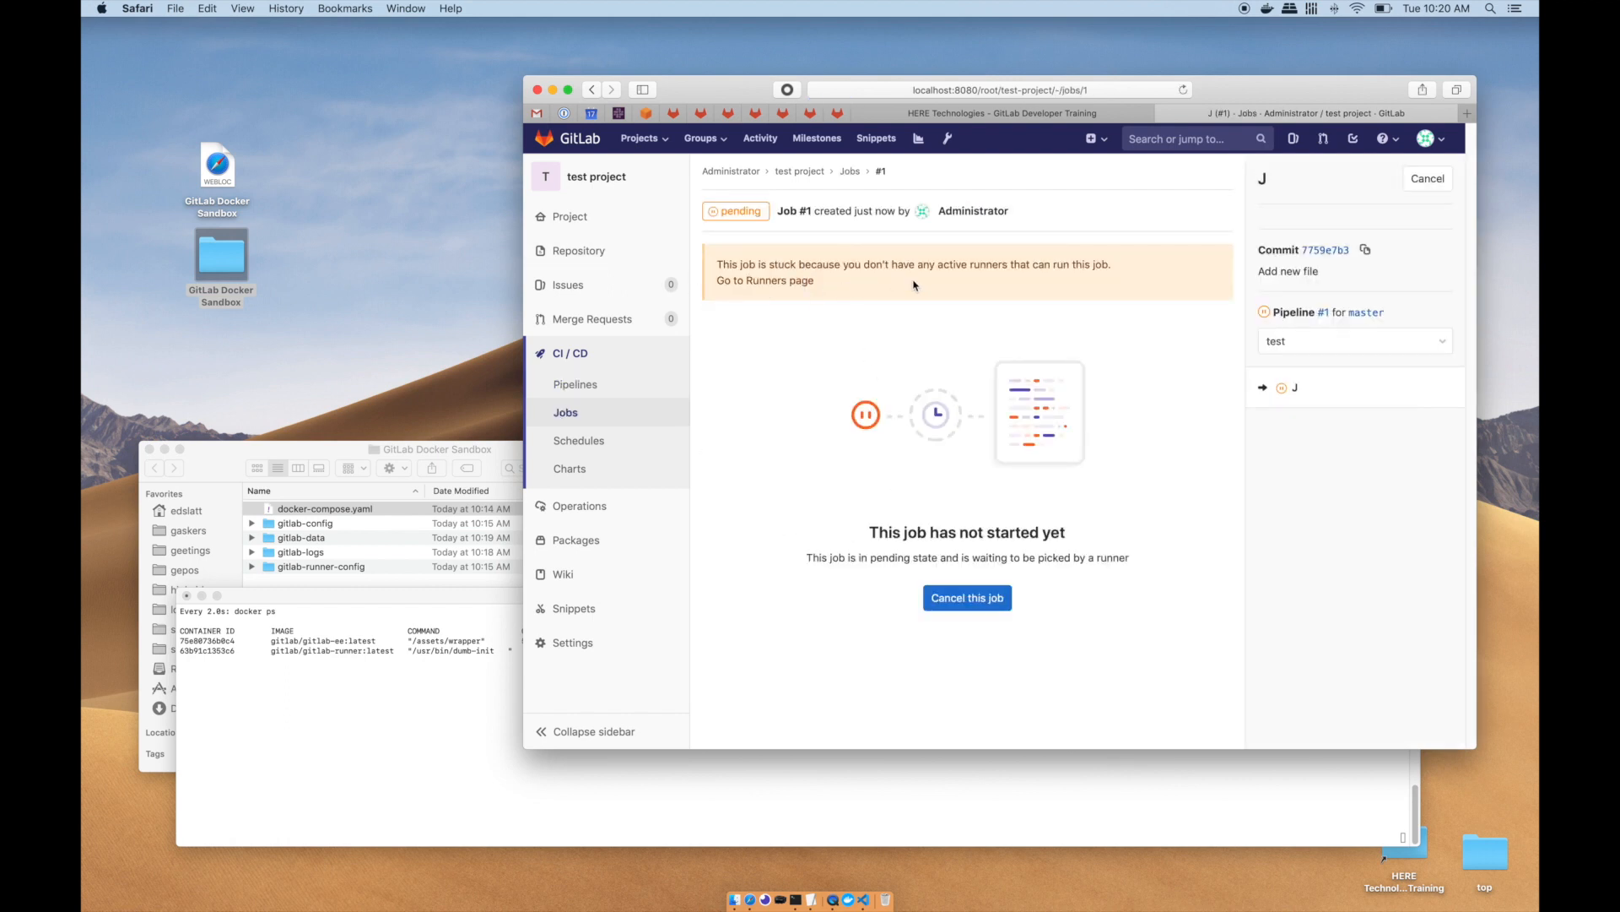
mouse_move(847, 338)
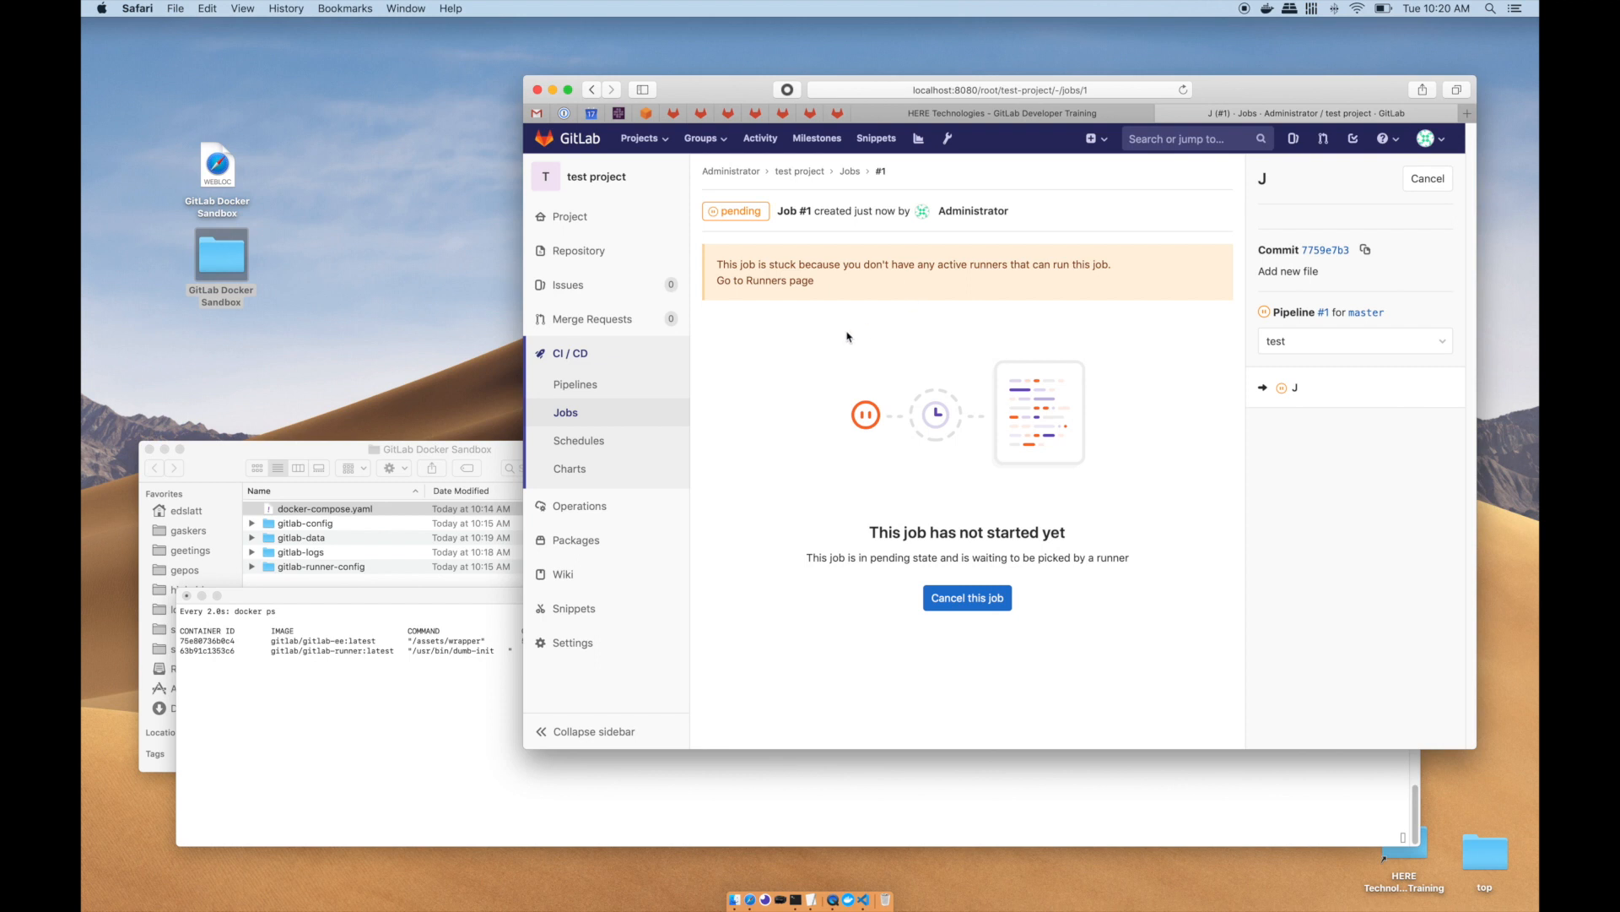
mouse_move(710, 90)
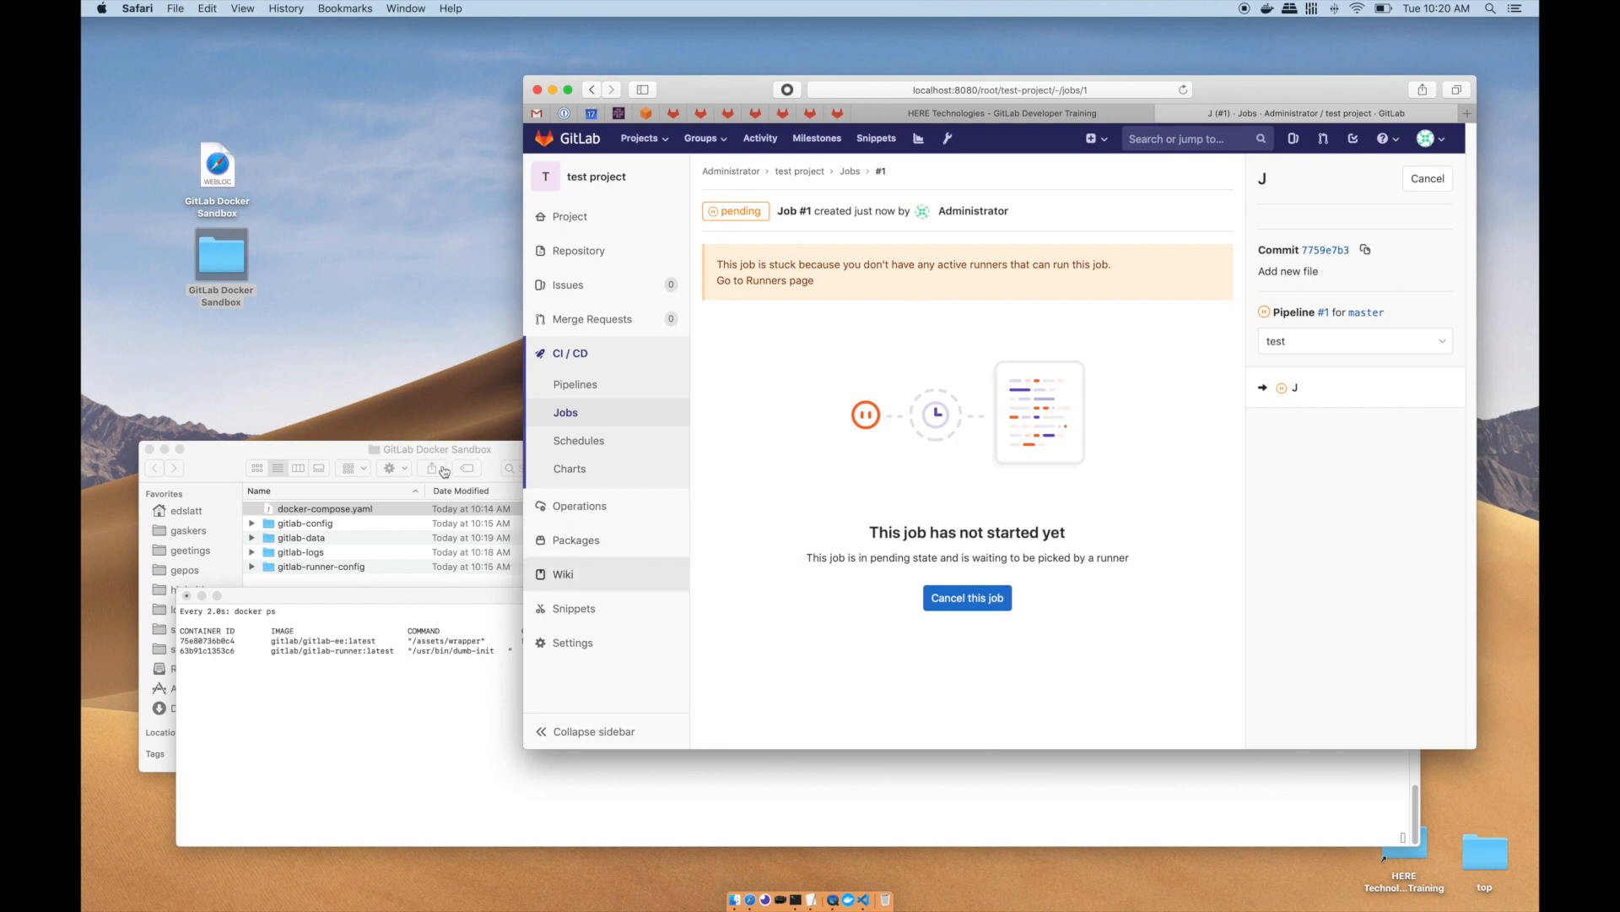
Step: Switch to the slide deck's Sandbox GitLab Runner Registration slide
left_click(1001, 114)
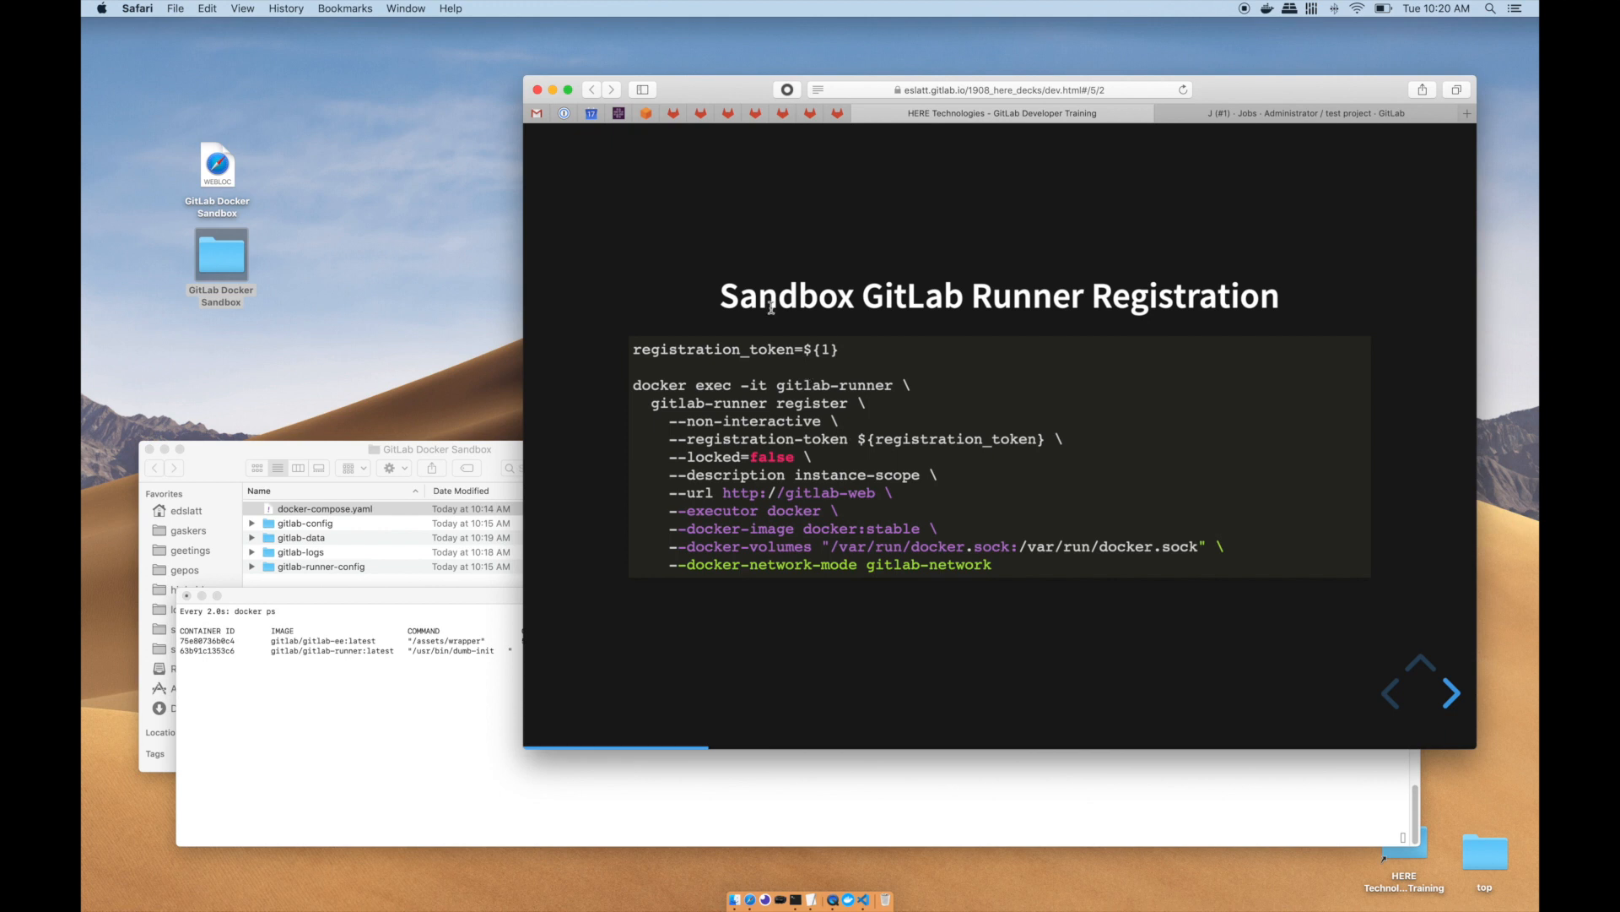
mouse_move(634, 390)
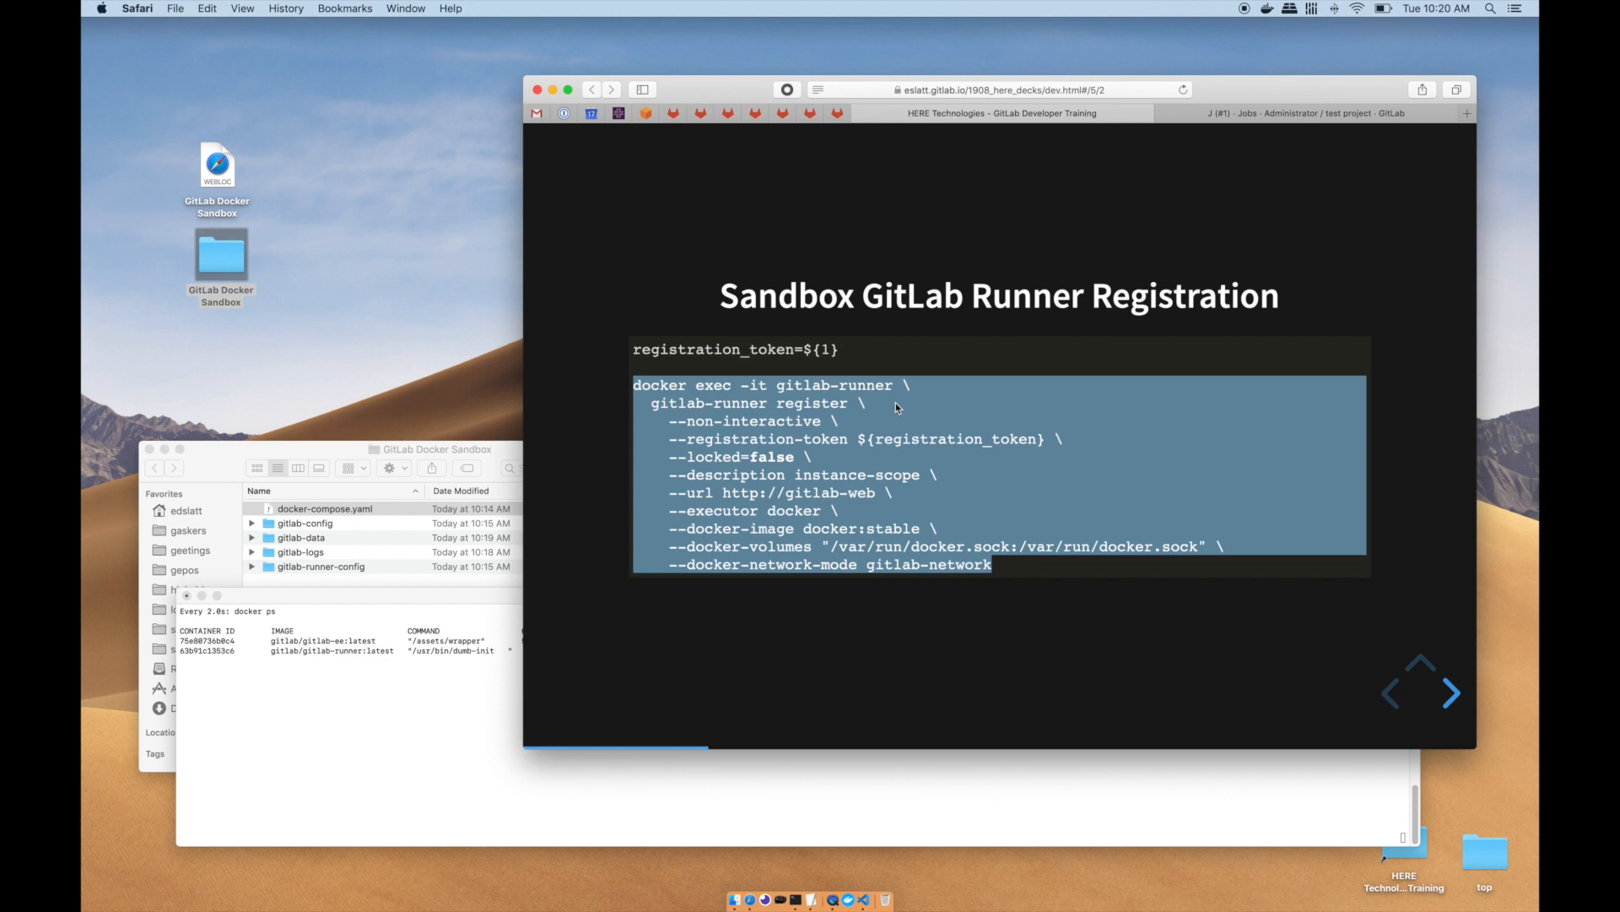
mouse_move(902, 410)
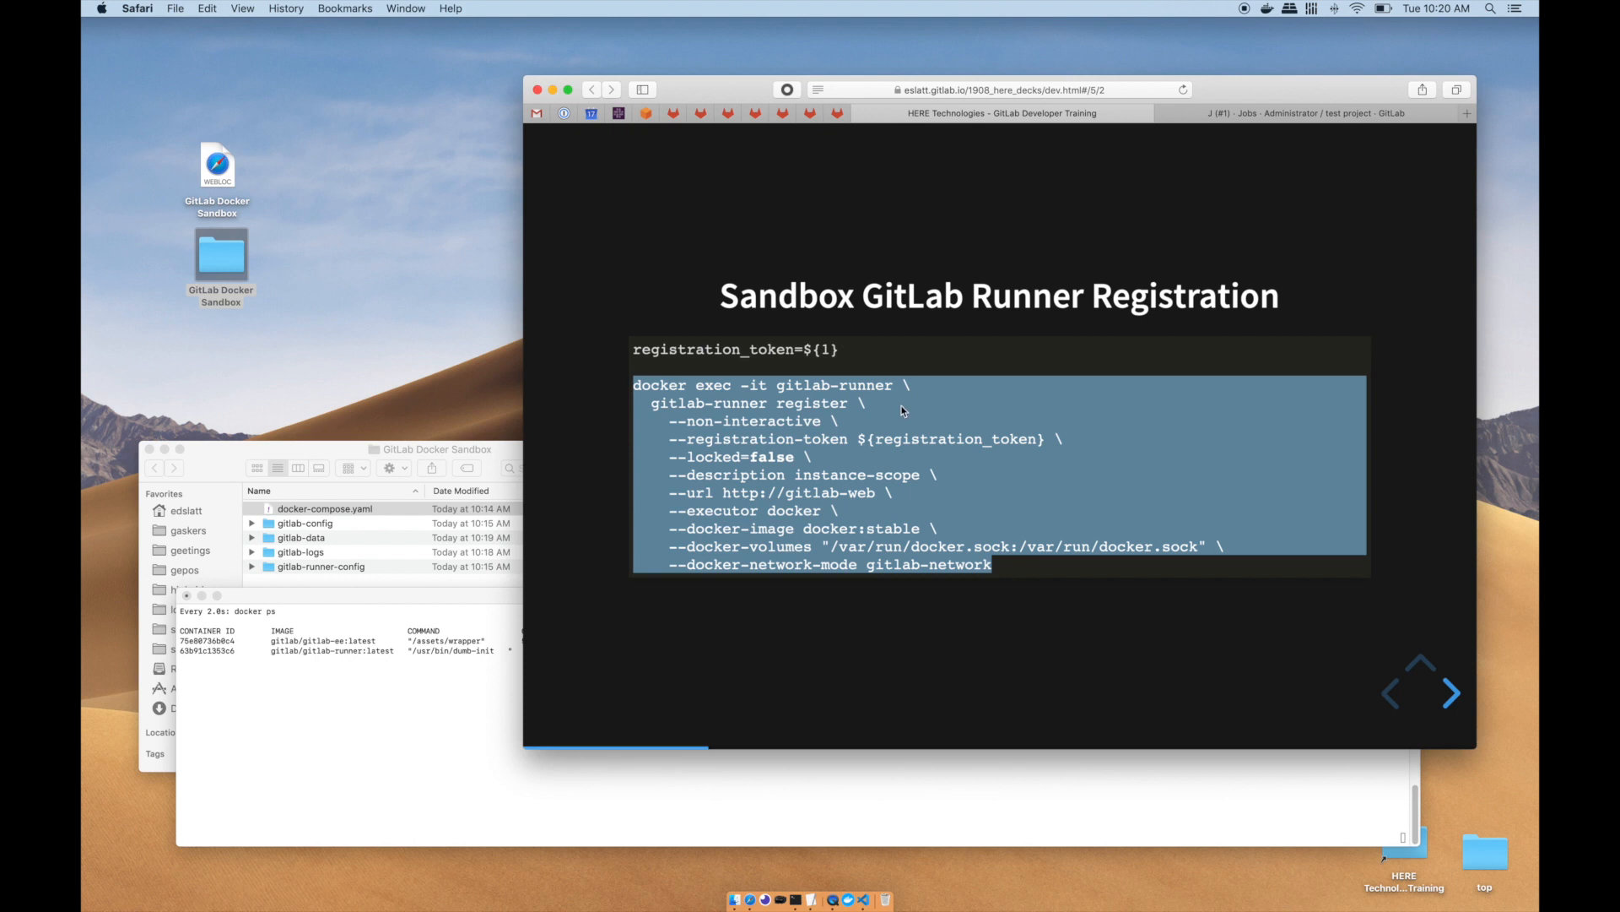
mouse_move(812, 899)
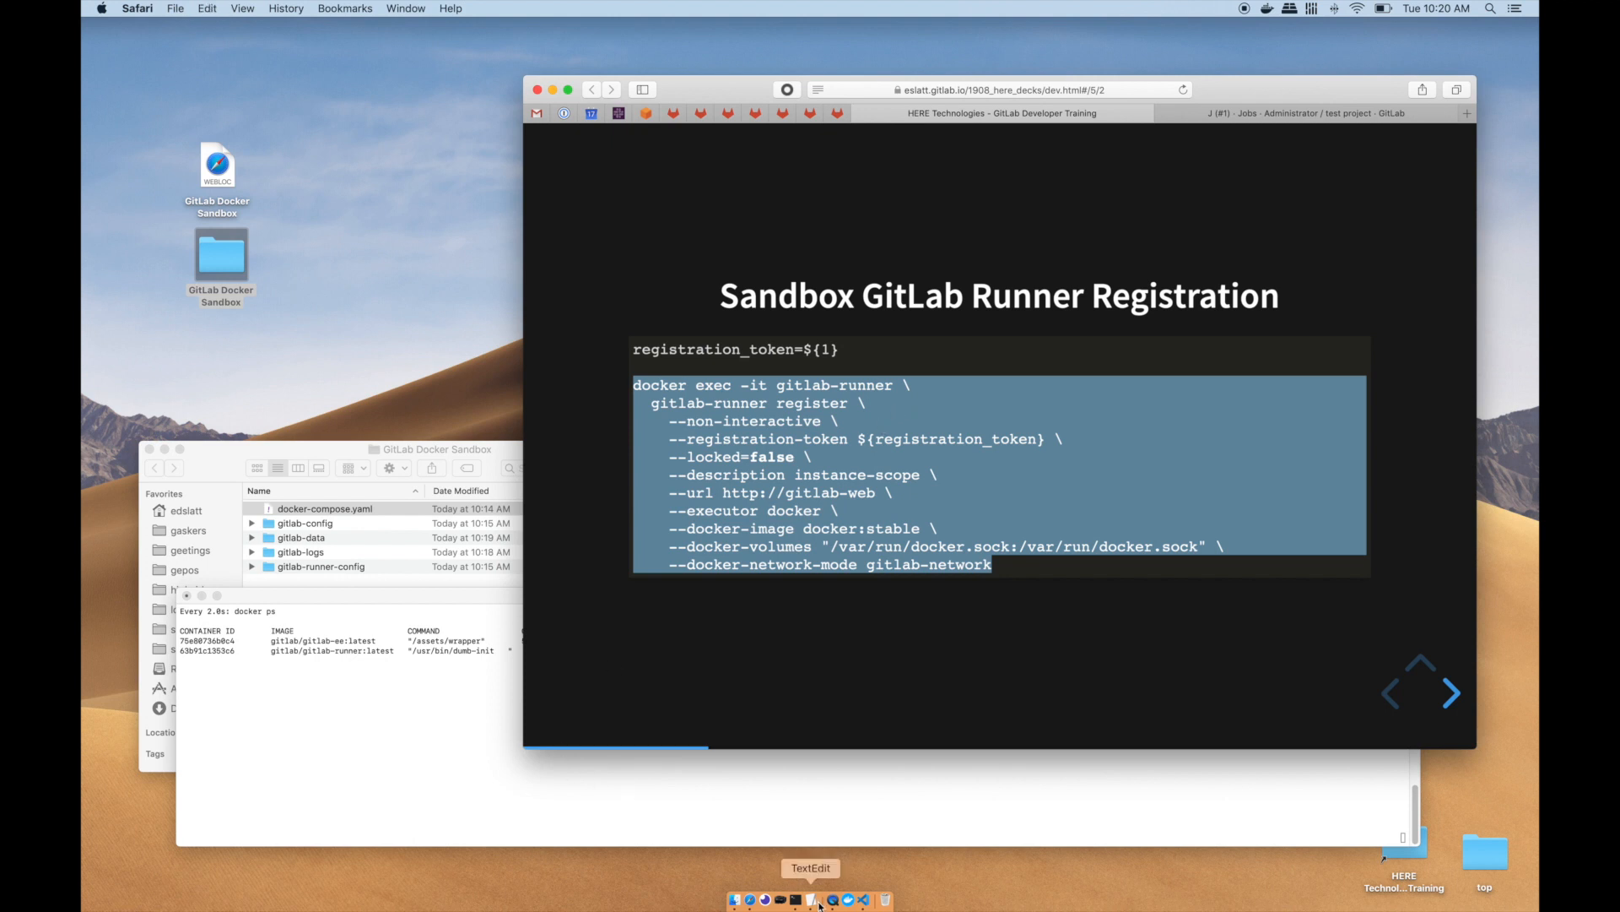
Step: Start a new blank TextEdit document to hold the runner registration command
left_click(810, 899)
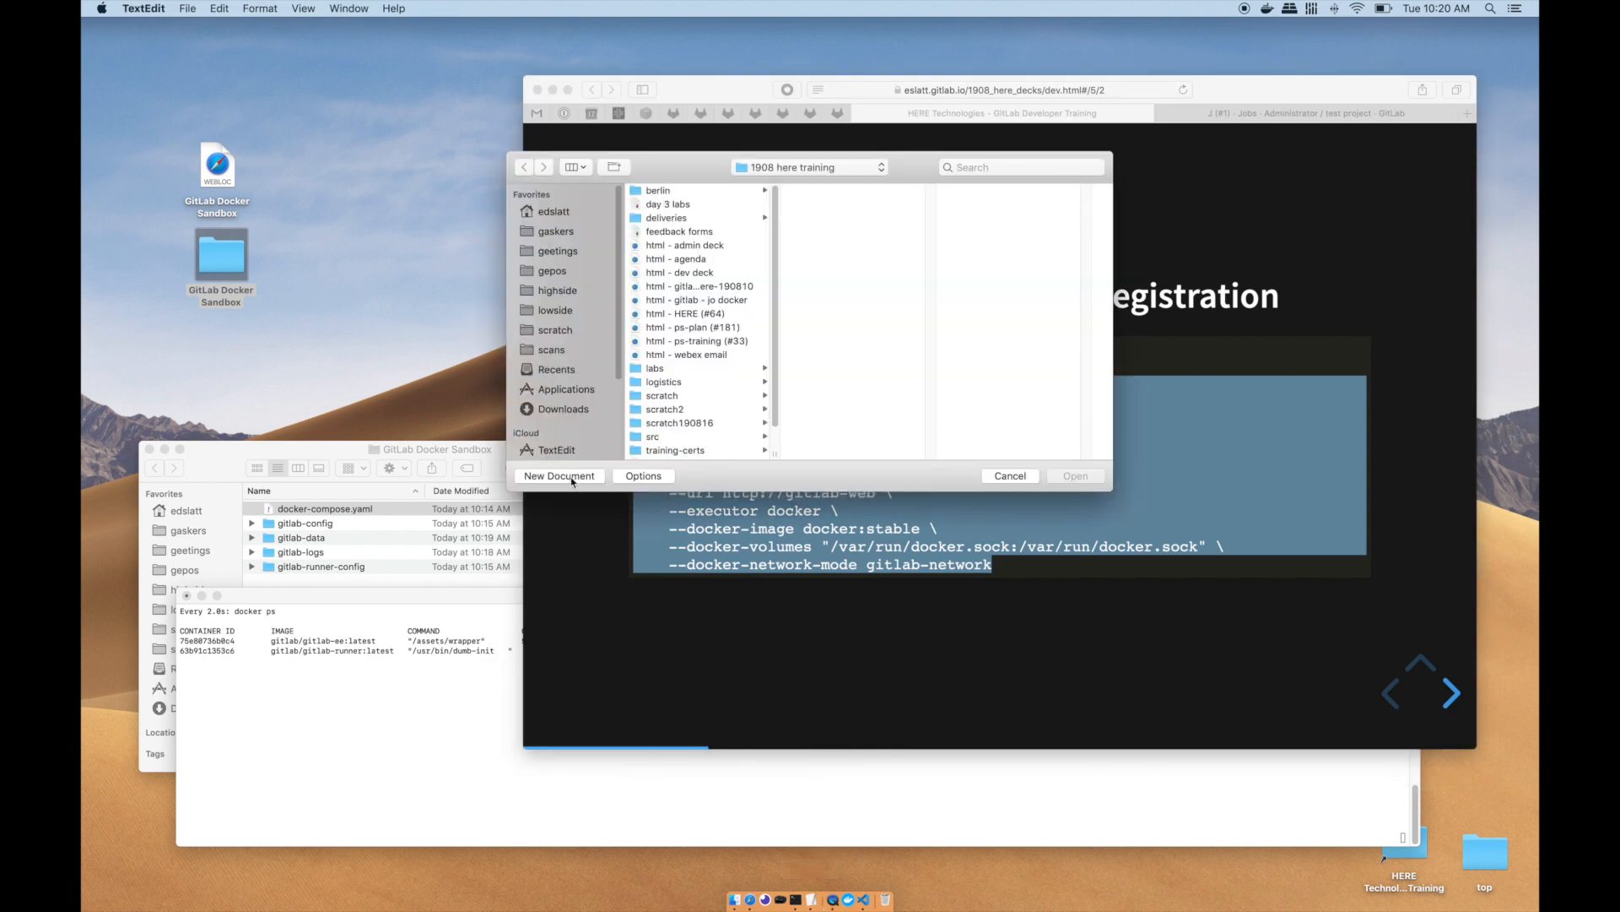
left_click(559, 476)
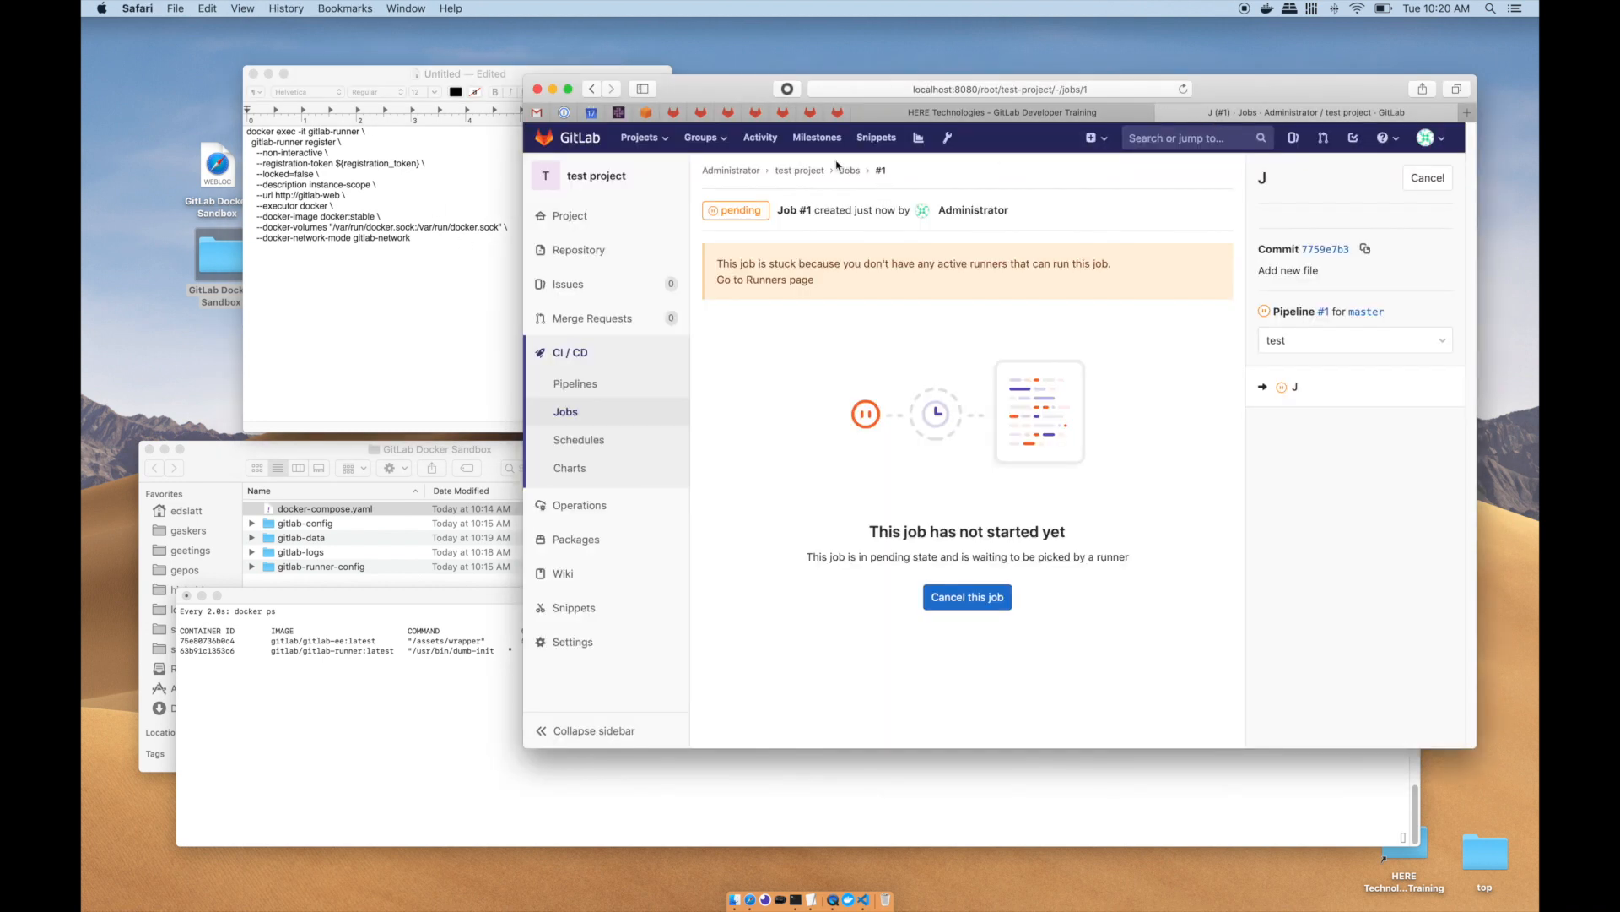
Step: Navigate from the projects dashboard into the Admin Area's Runners page to reach the registration token
left_click(1356, 111)
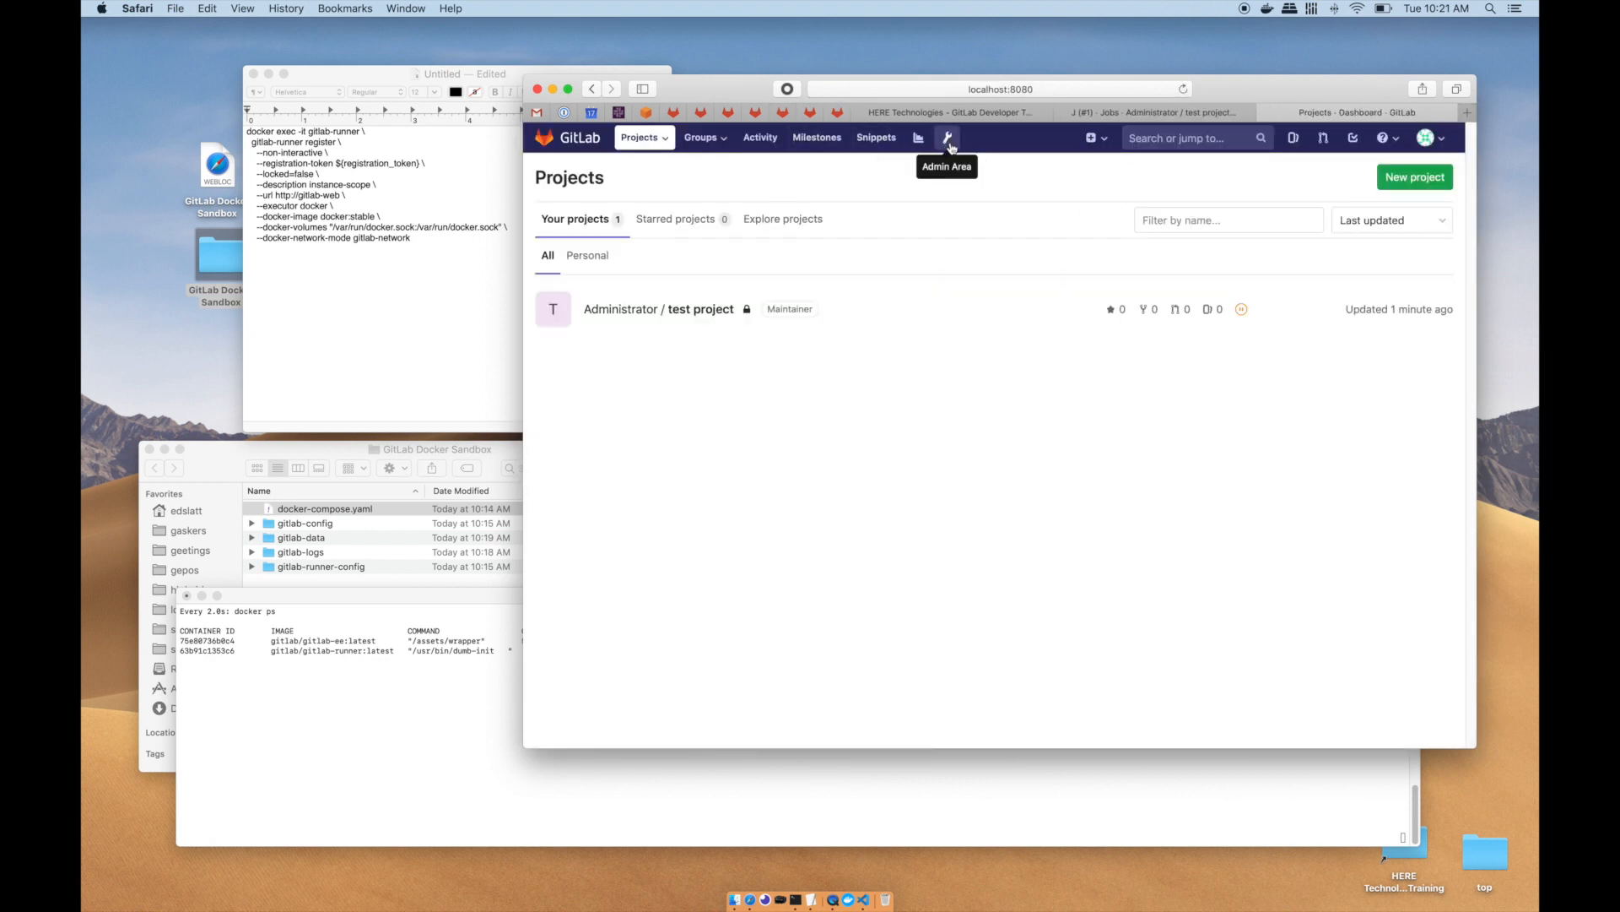
left_click(947, 137)
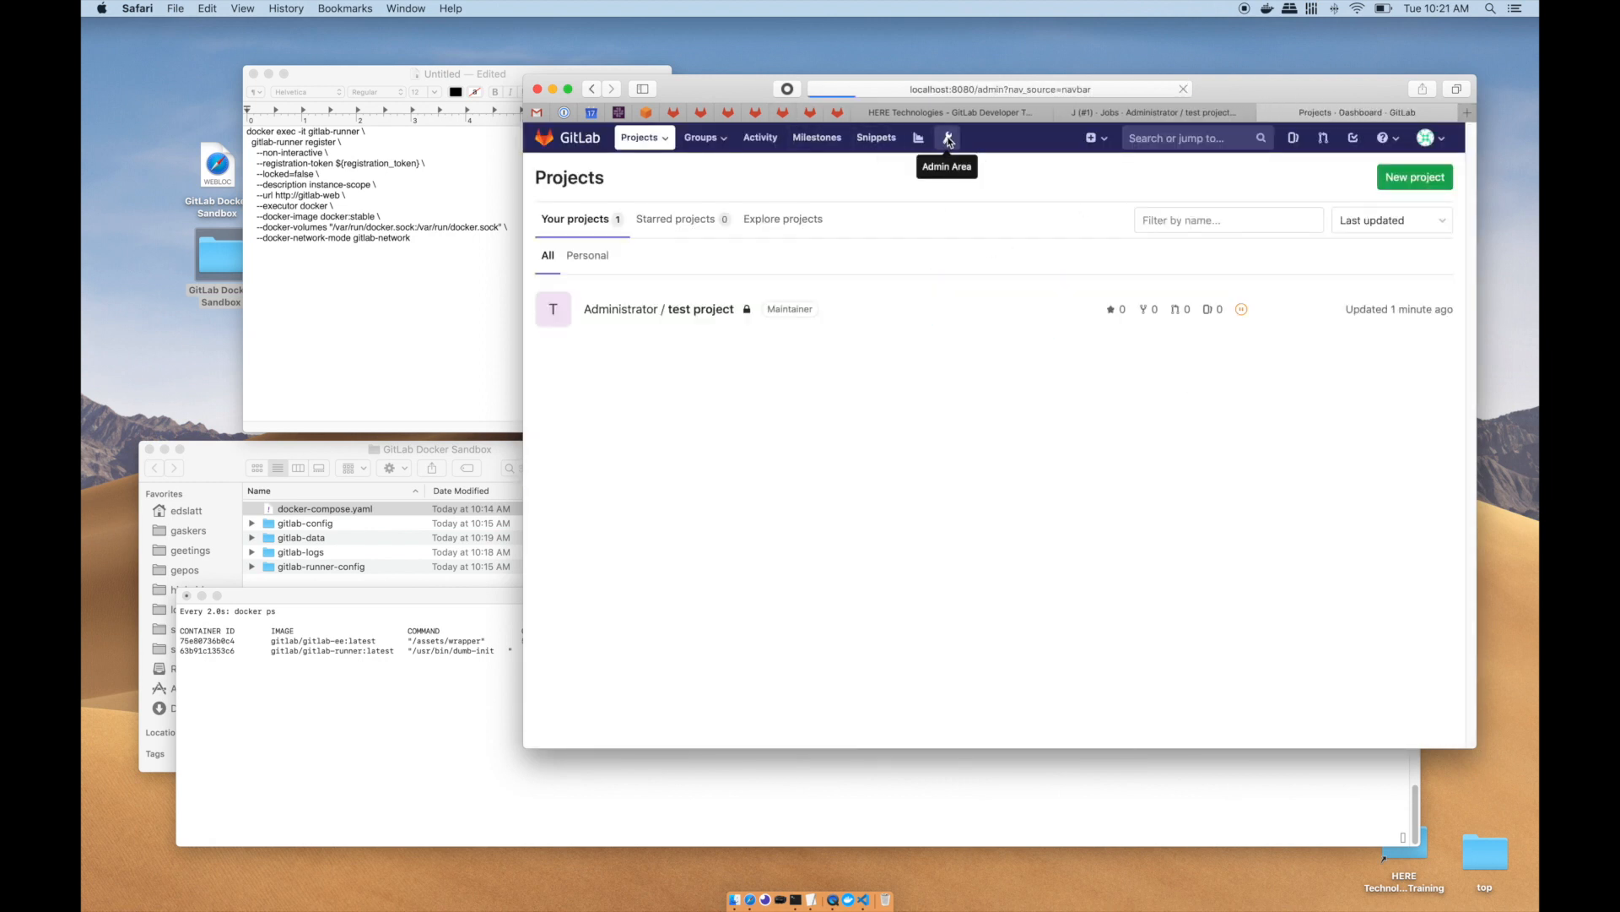
left_click(947, 137)
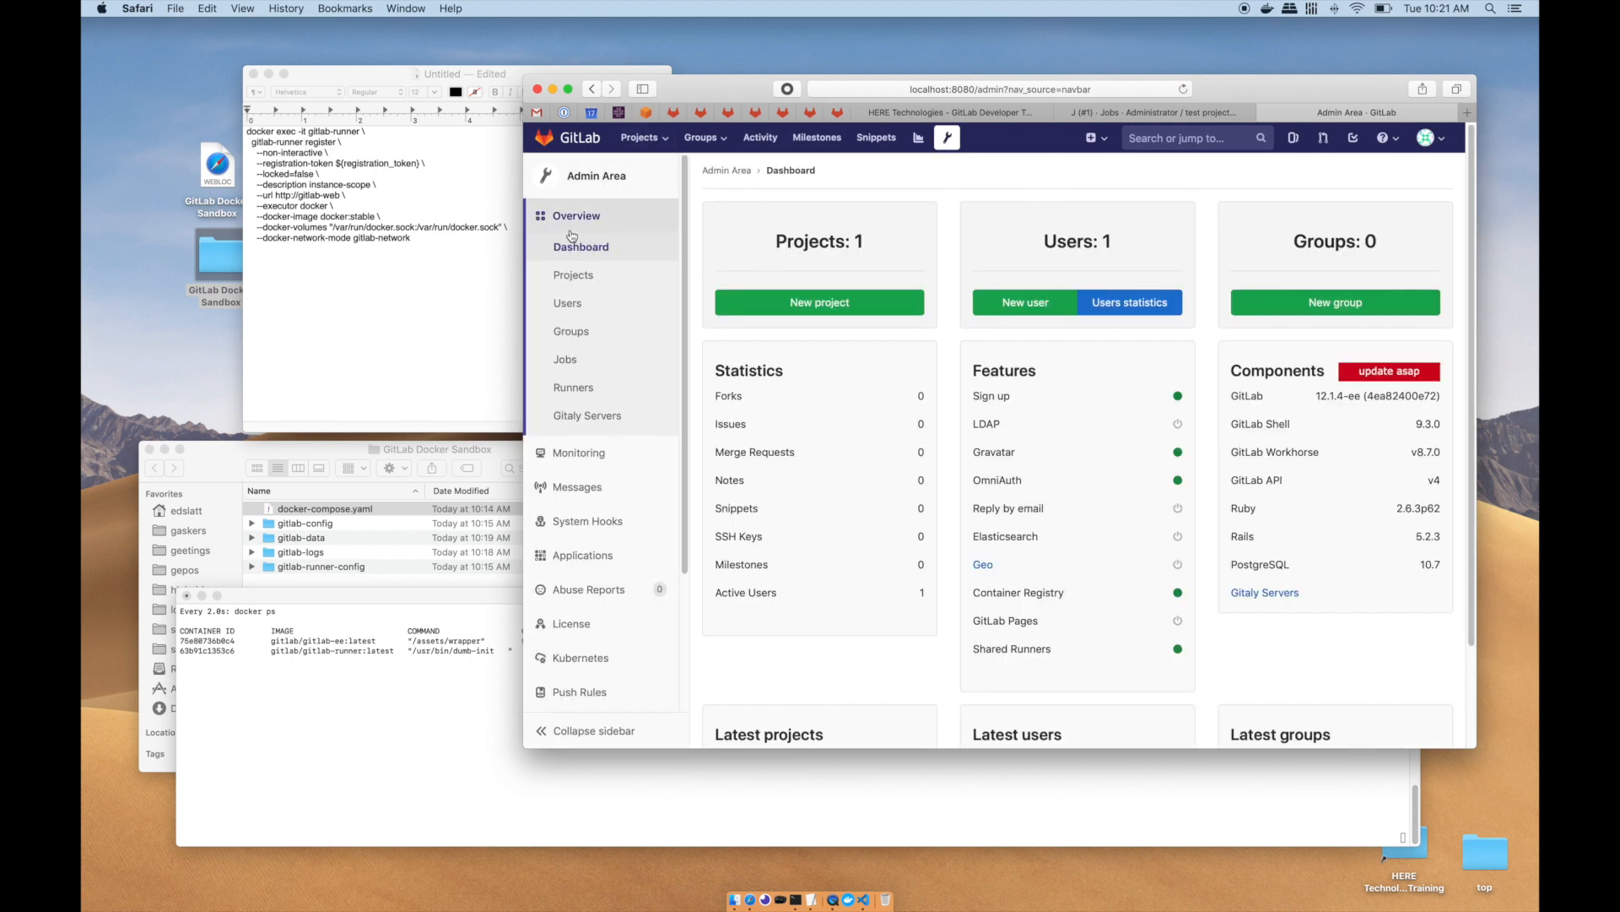
left_click(573, 387)
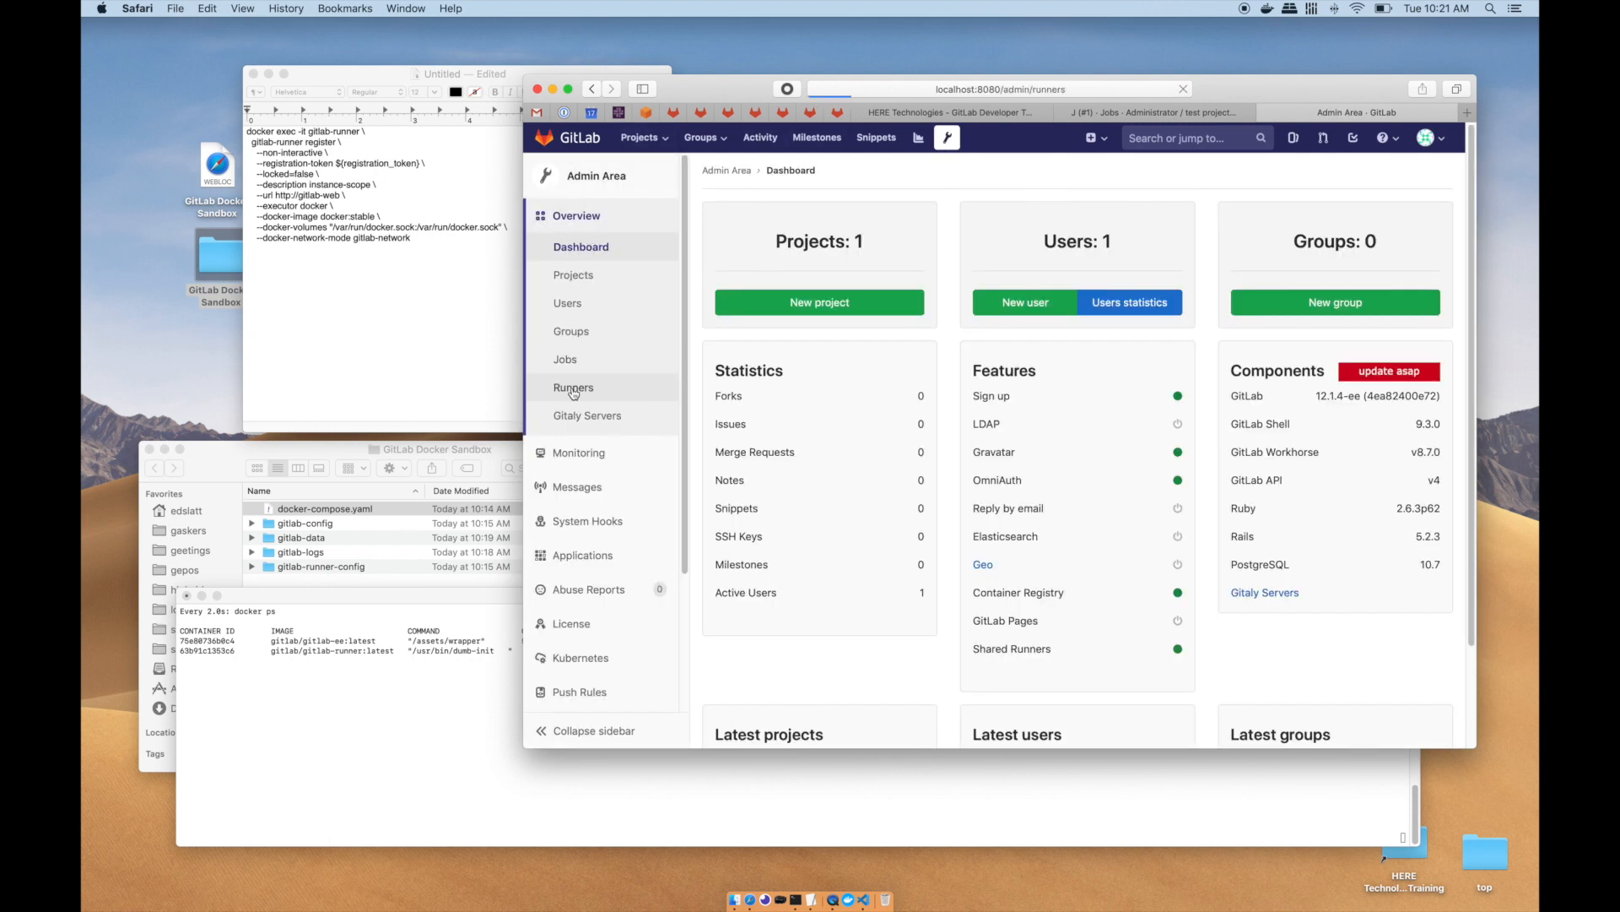
left_click(574, 387)
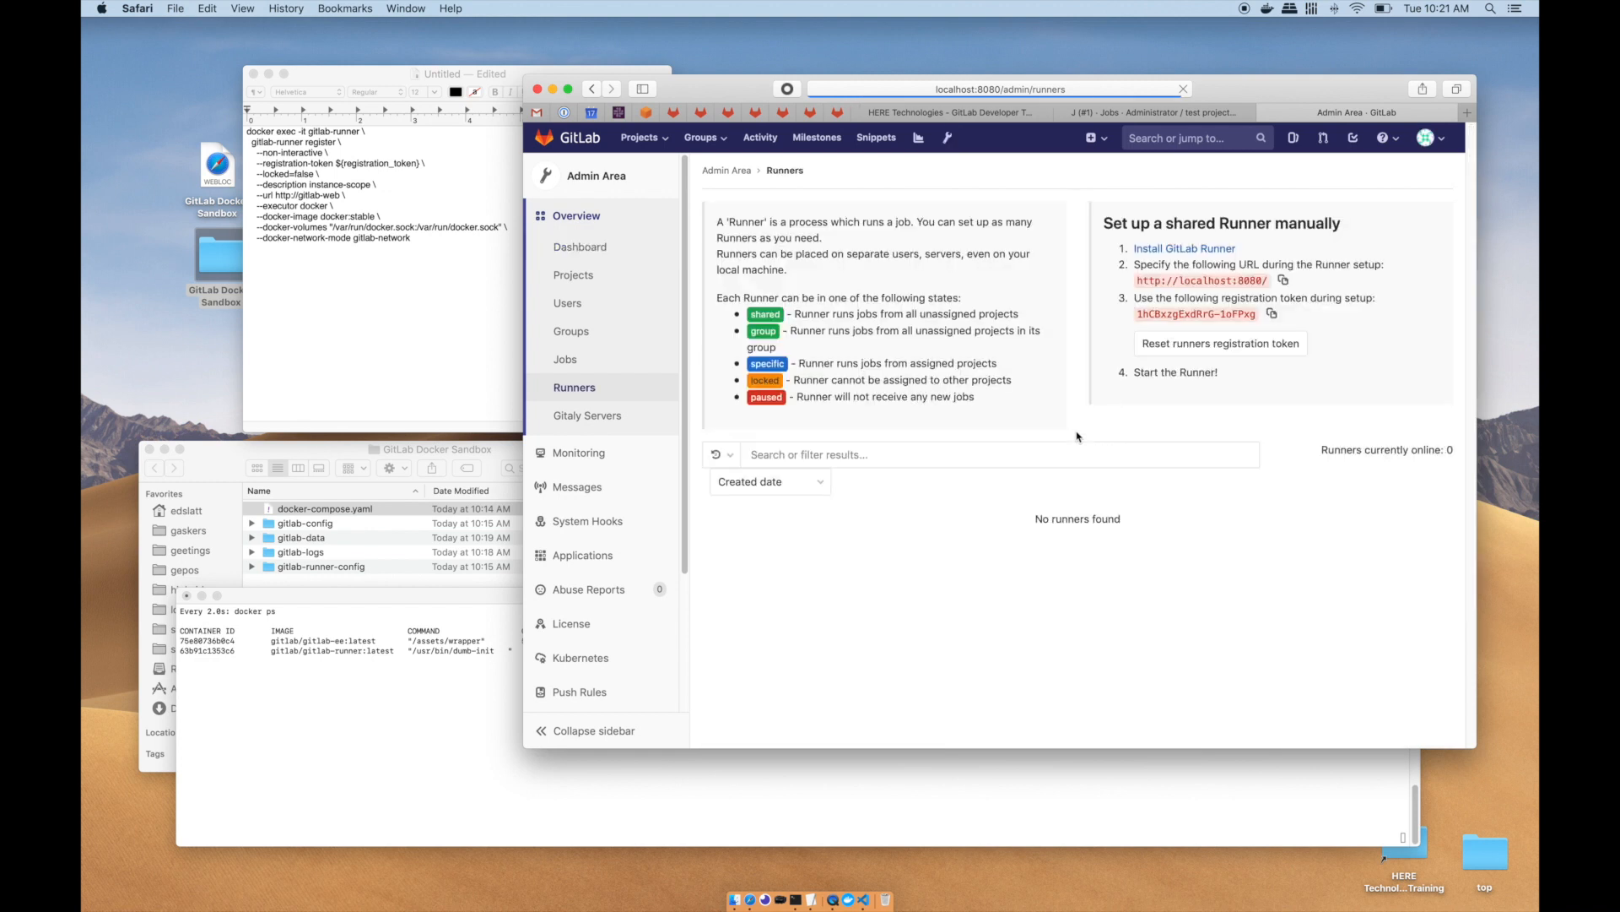
mouse_move(1314, 326)
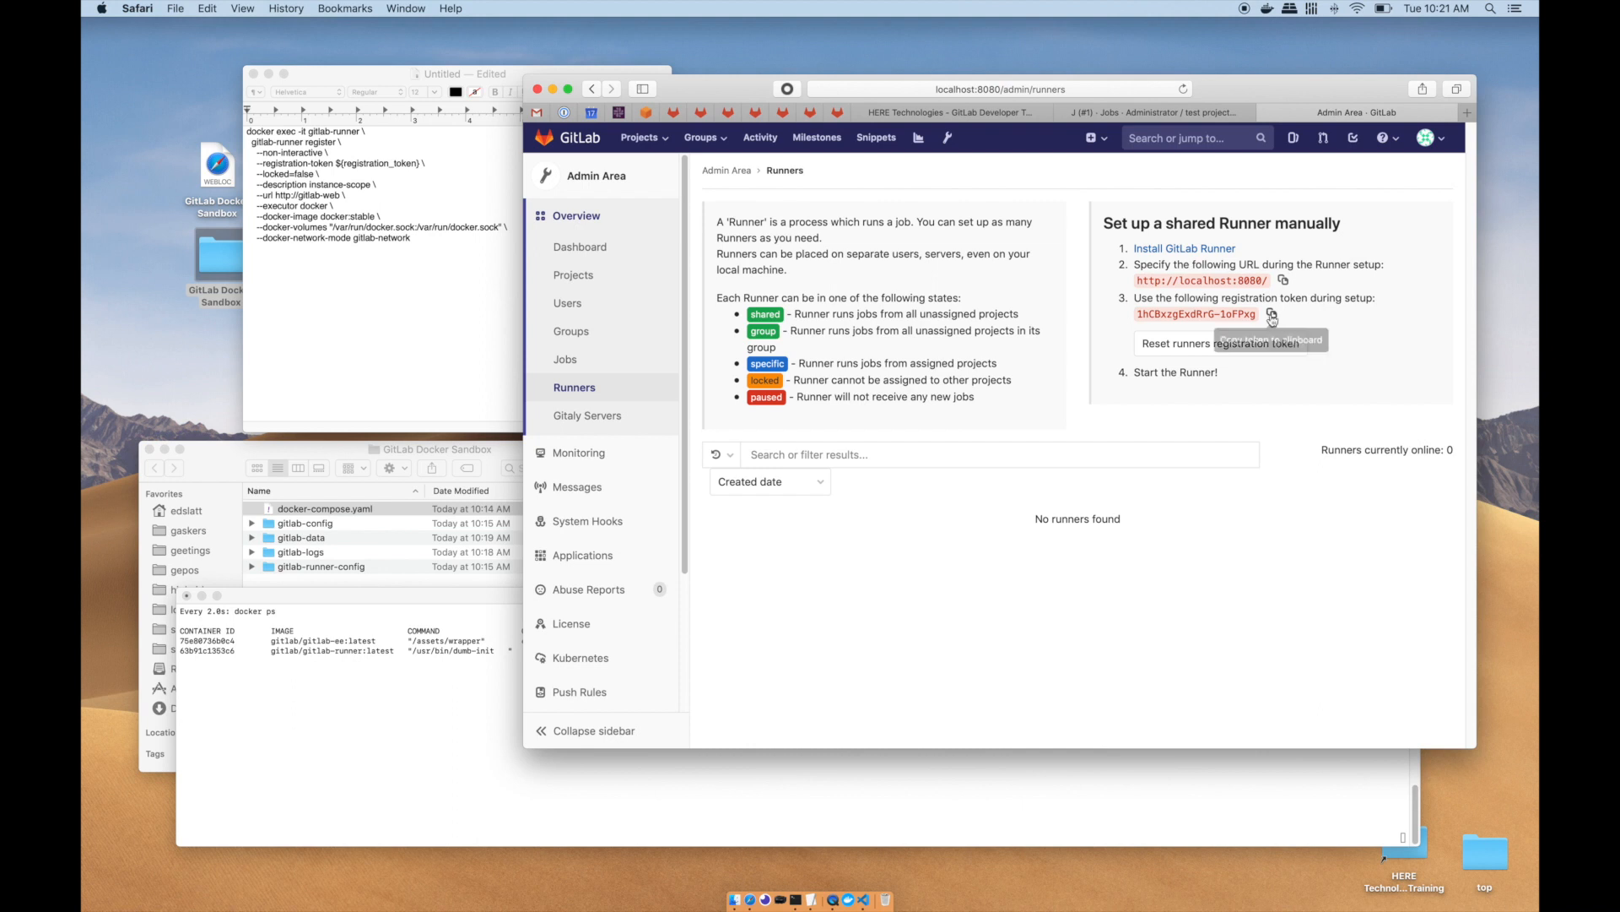
mouse_move(1314, 324)
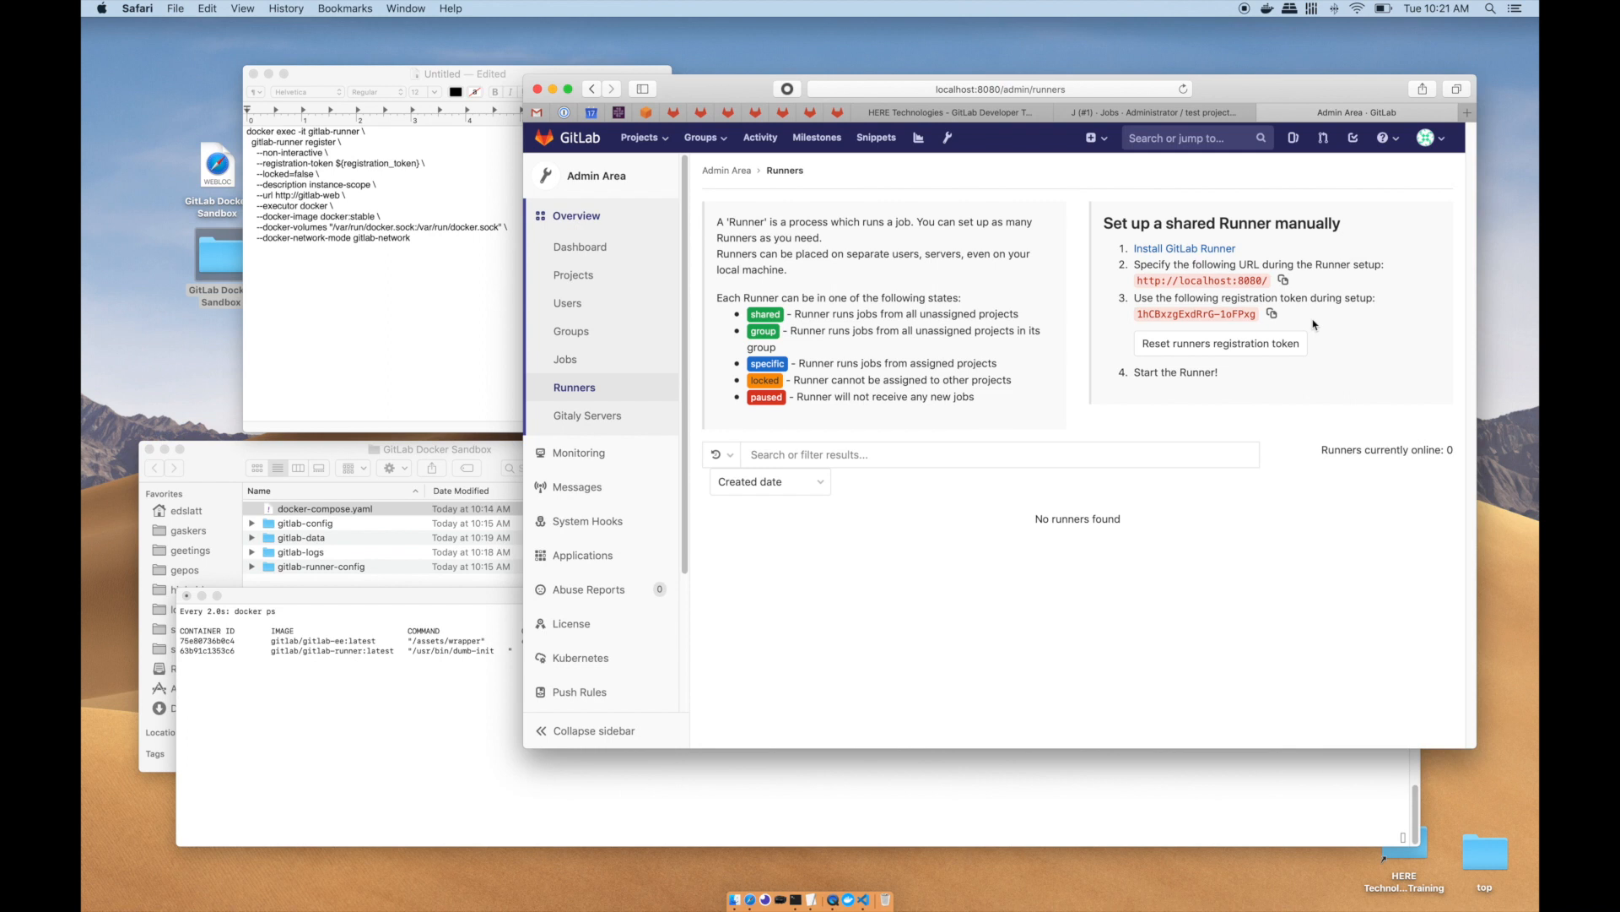
mouse_move(1273, 314)
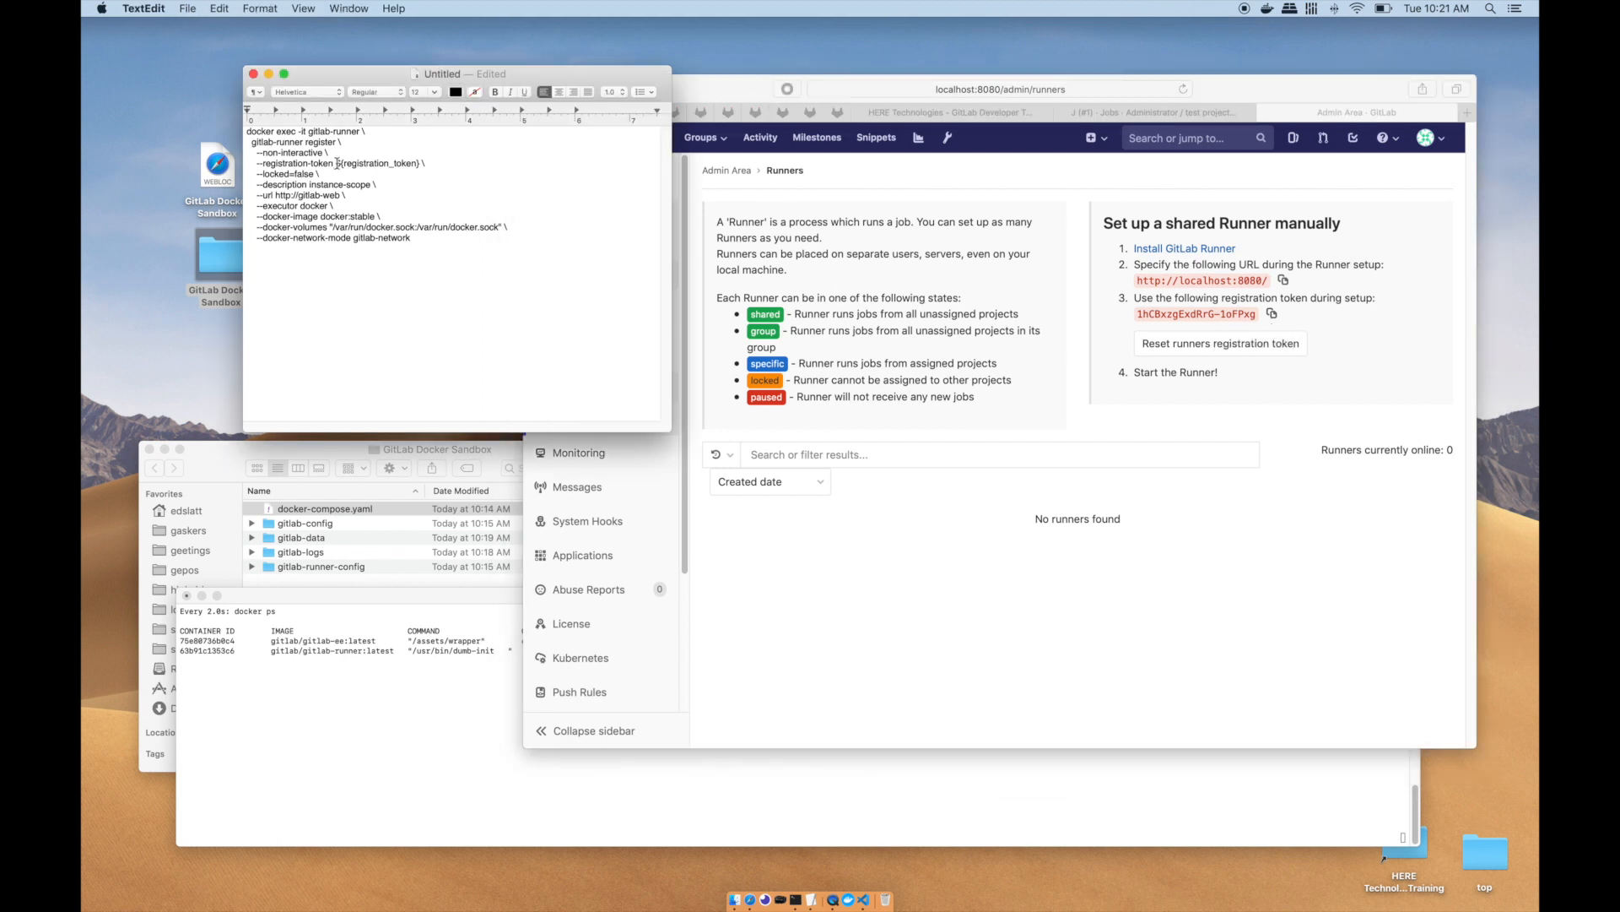
double_click(378, 164)
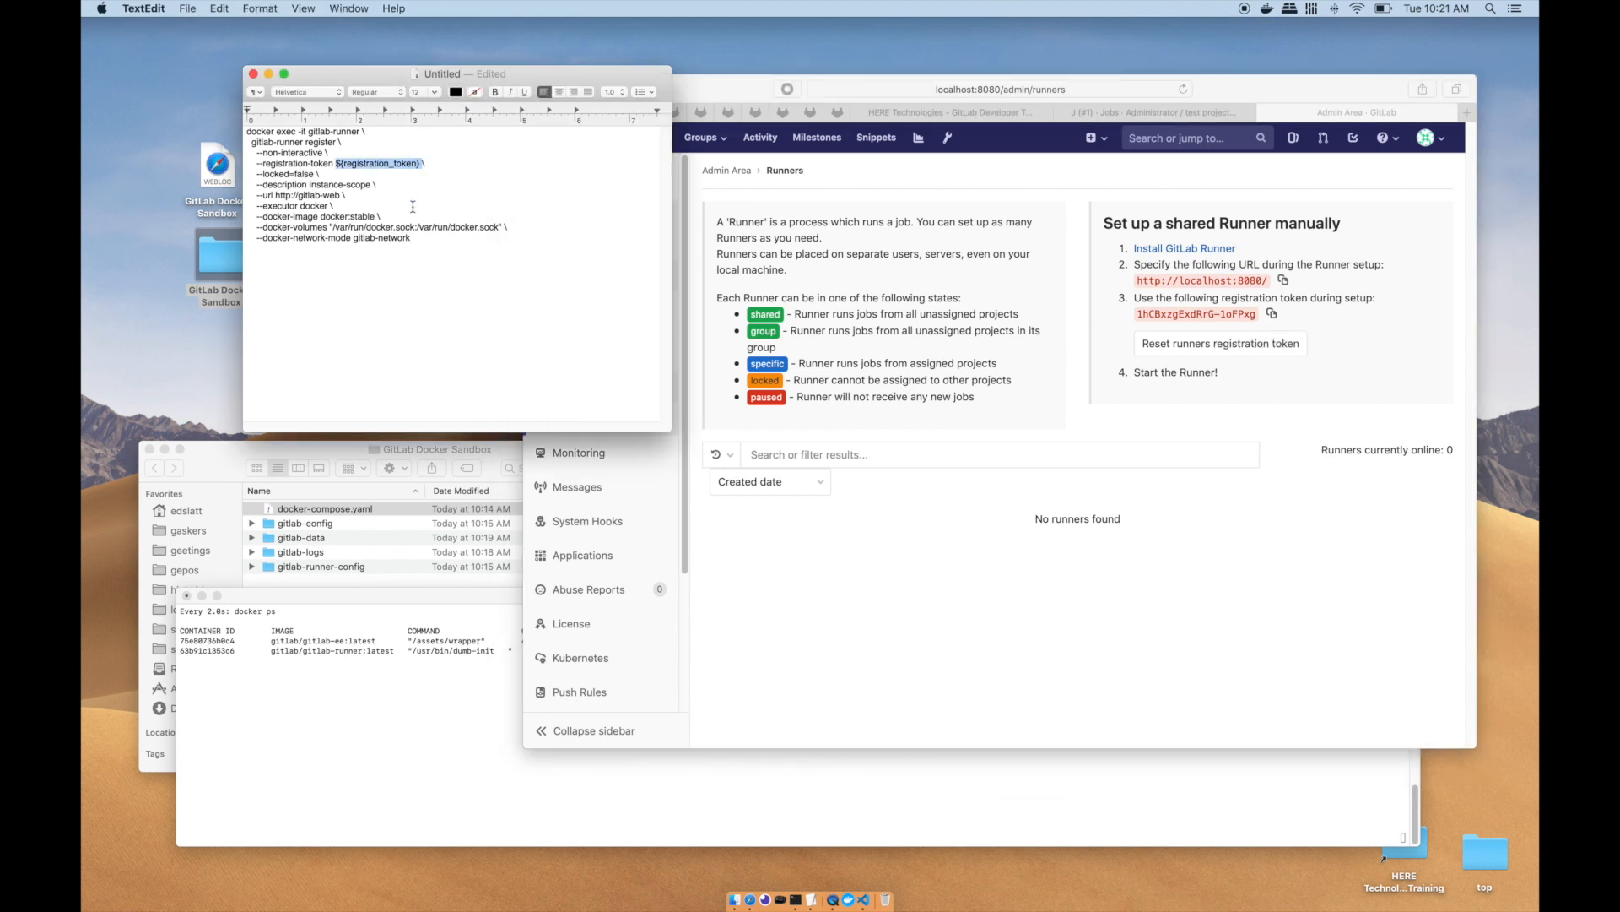
left_click(412, 206)
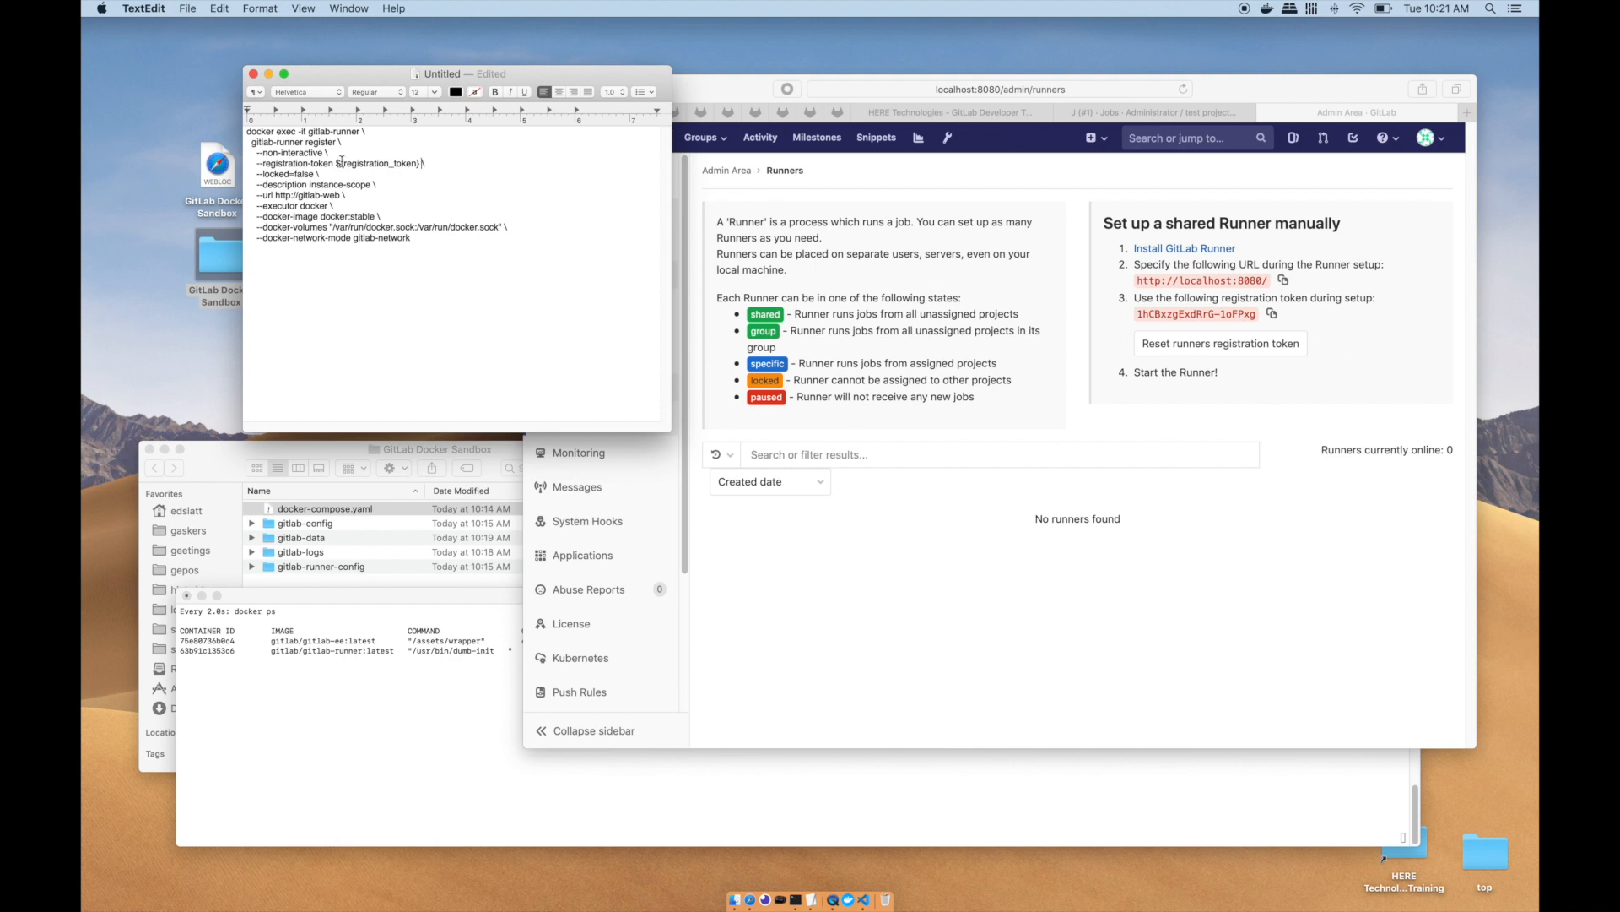
double_click(377, 163)
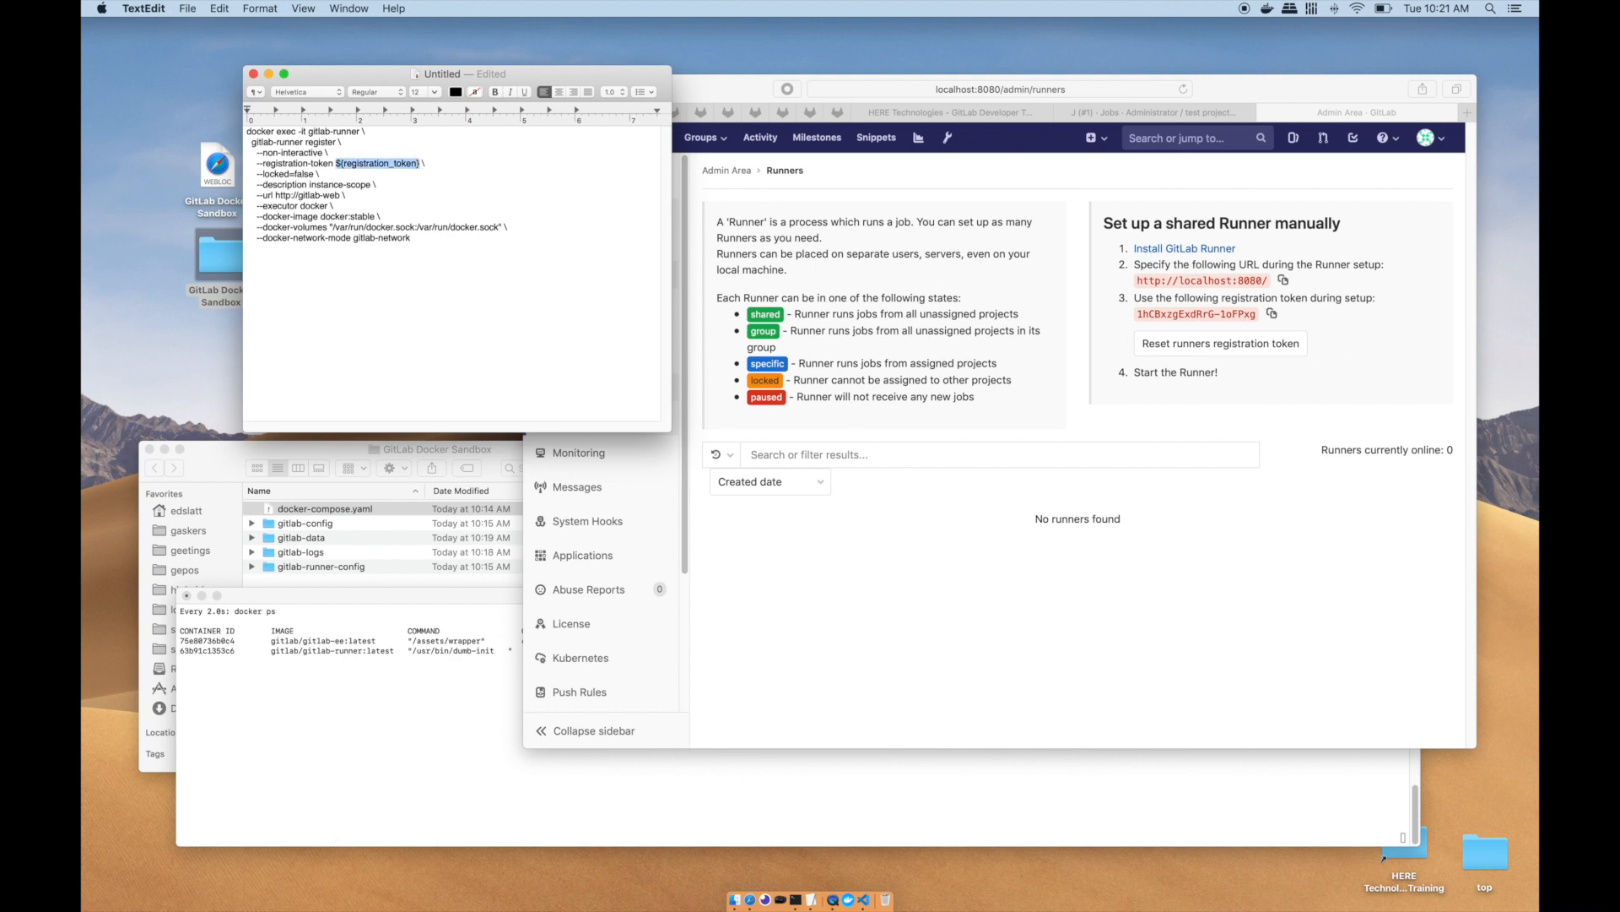
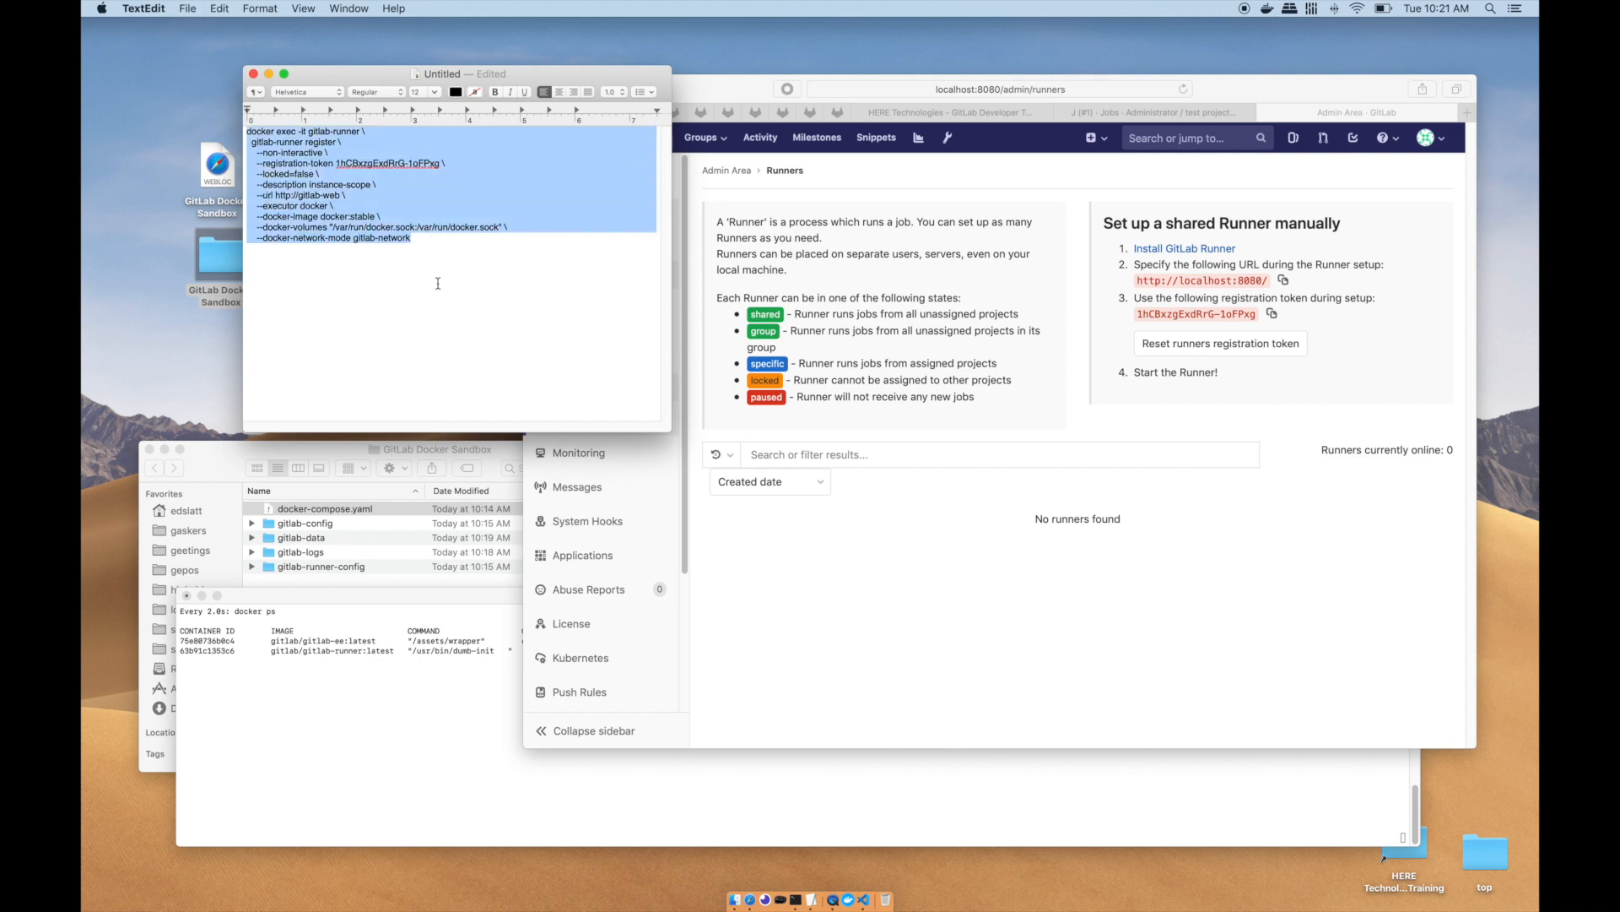
left_click(333, 733)
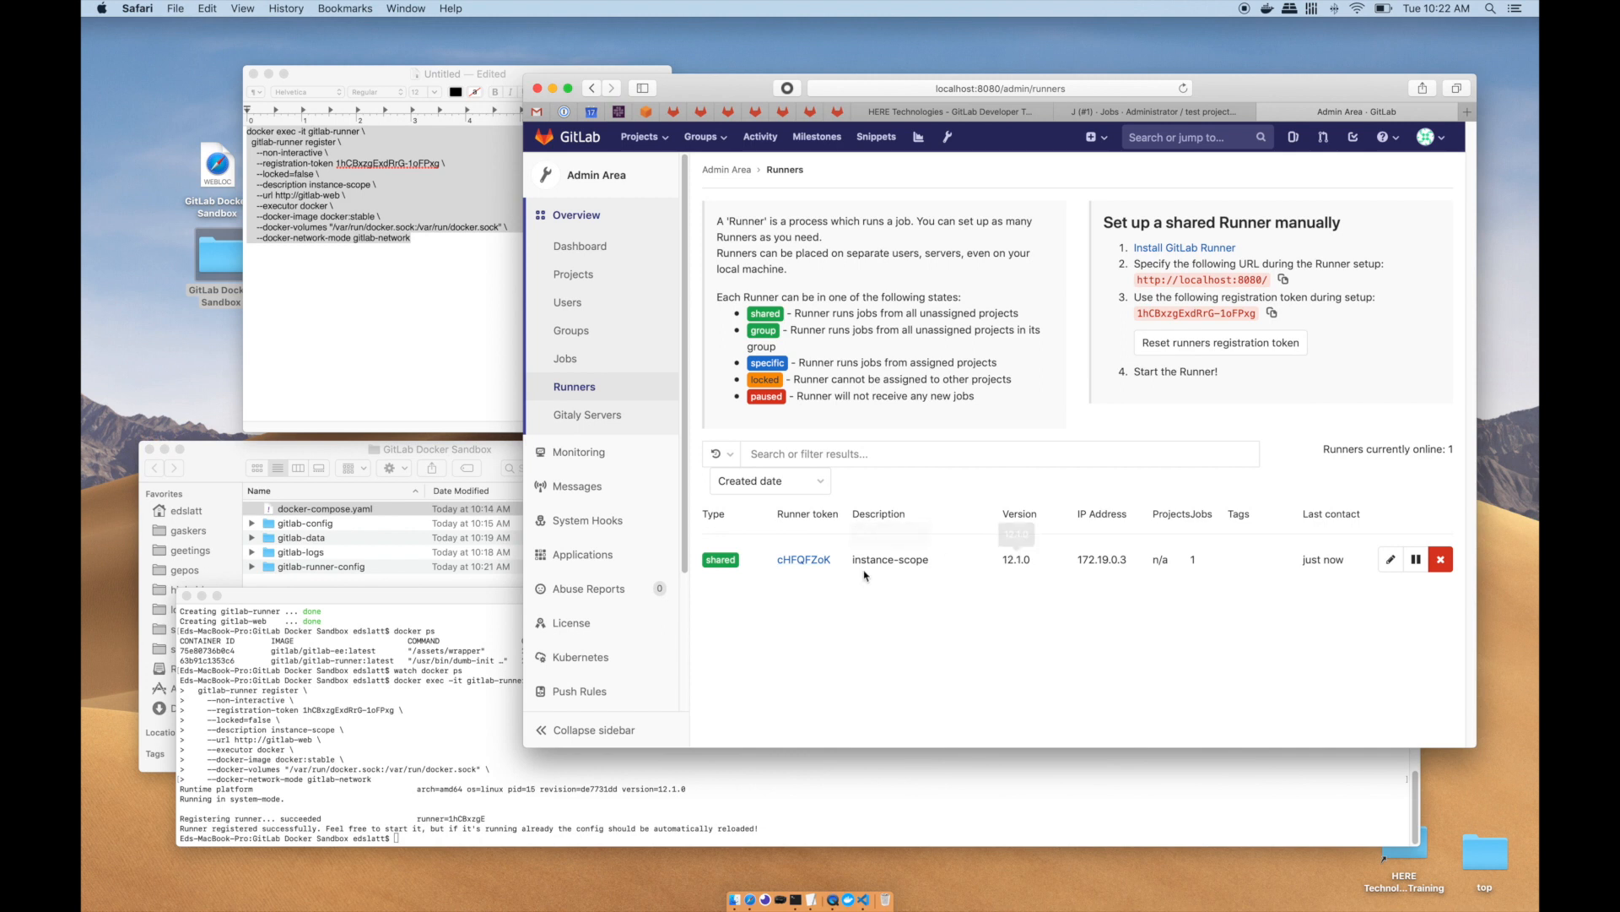
mouse_move(1089, 162)
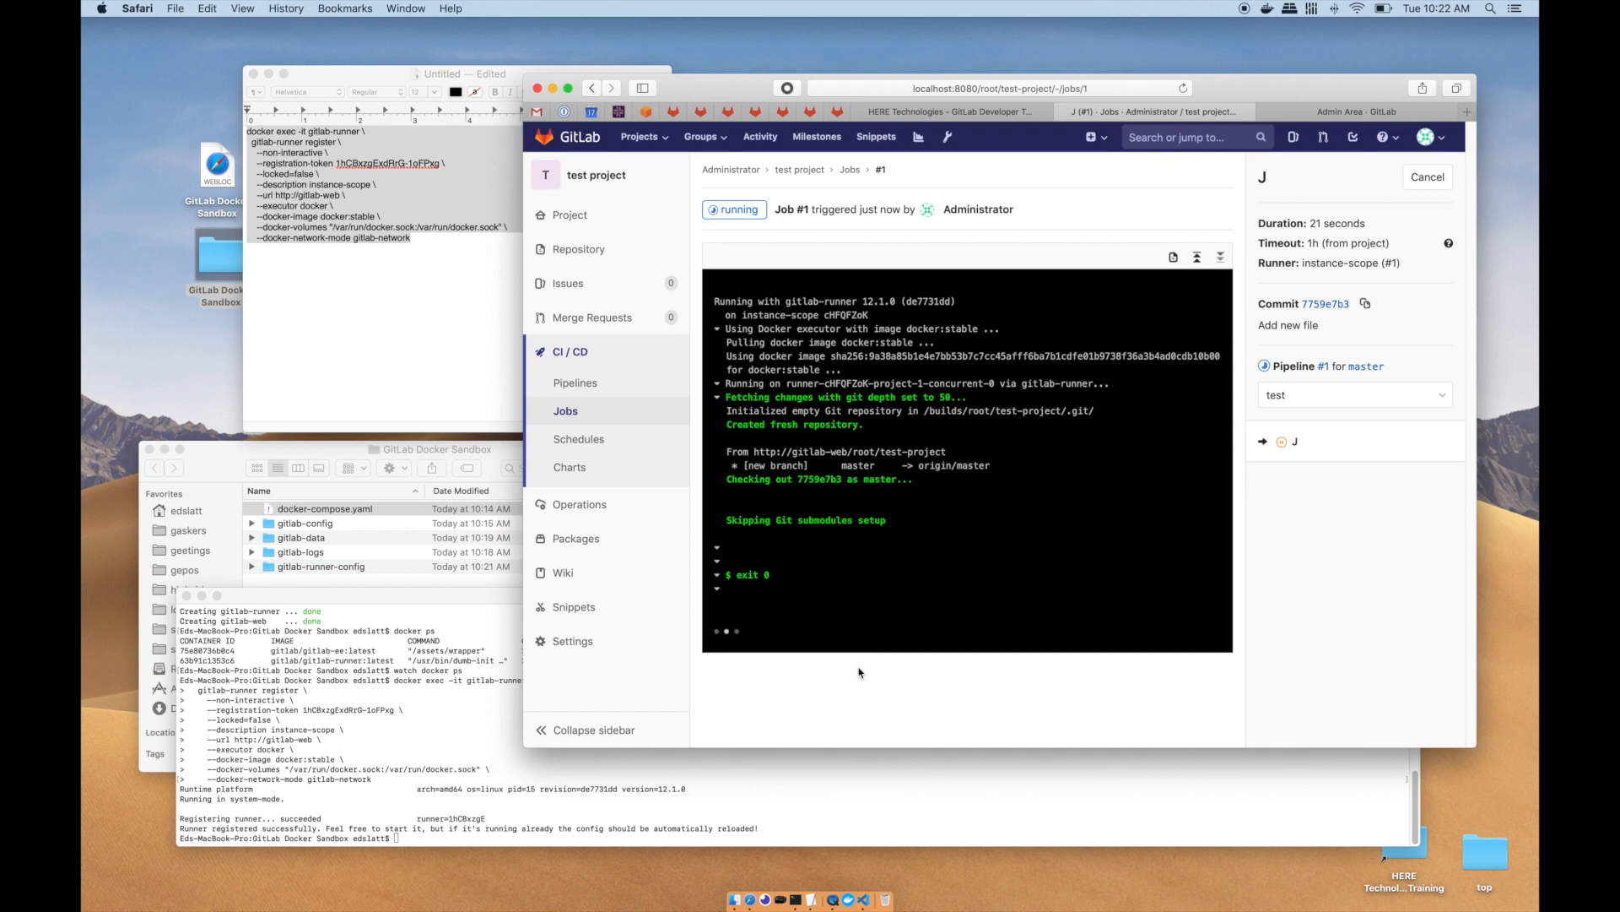
mouse_move(846, 694)
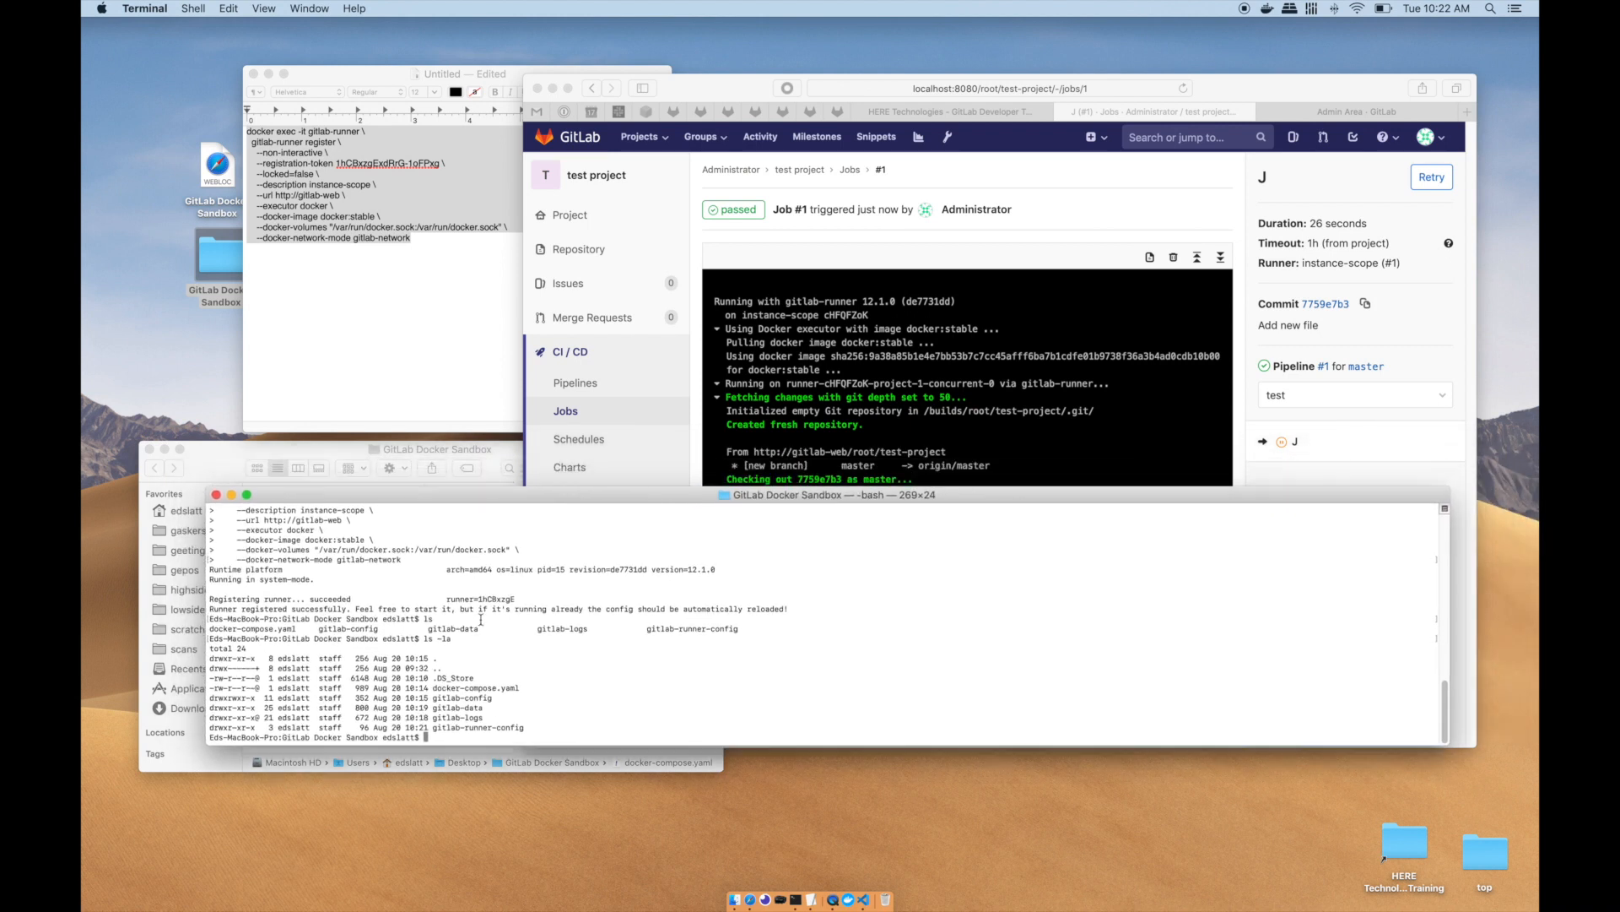
Step: Run docker-compose down to stop gitlab-web and gitlab-runner, then return to the slide deck
type("docker-compose down")
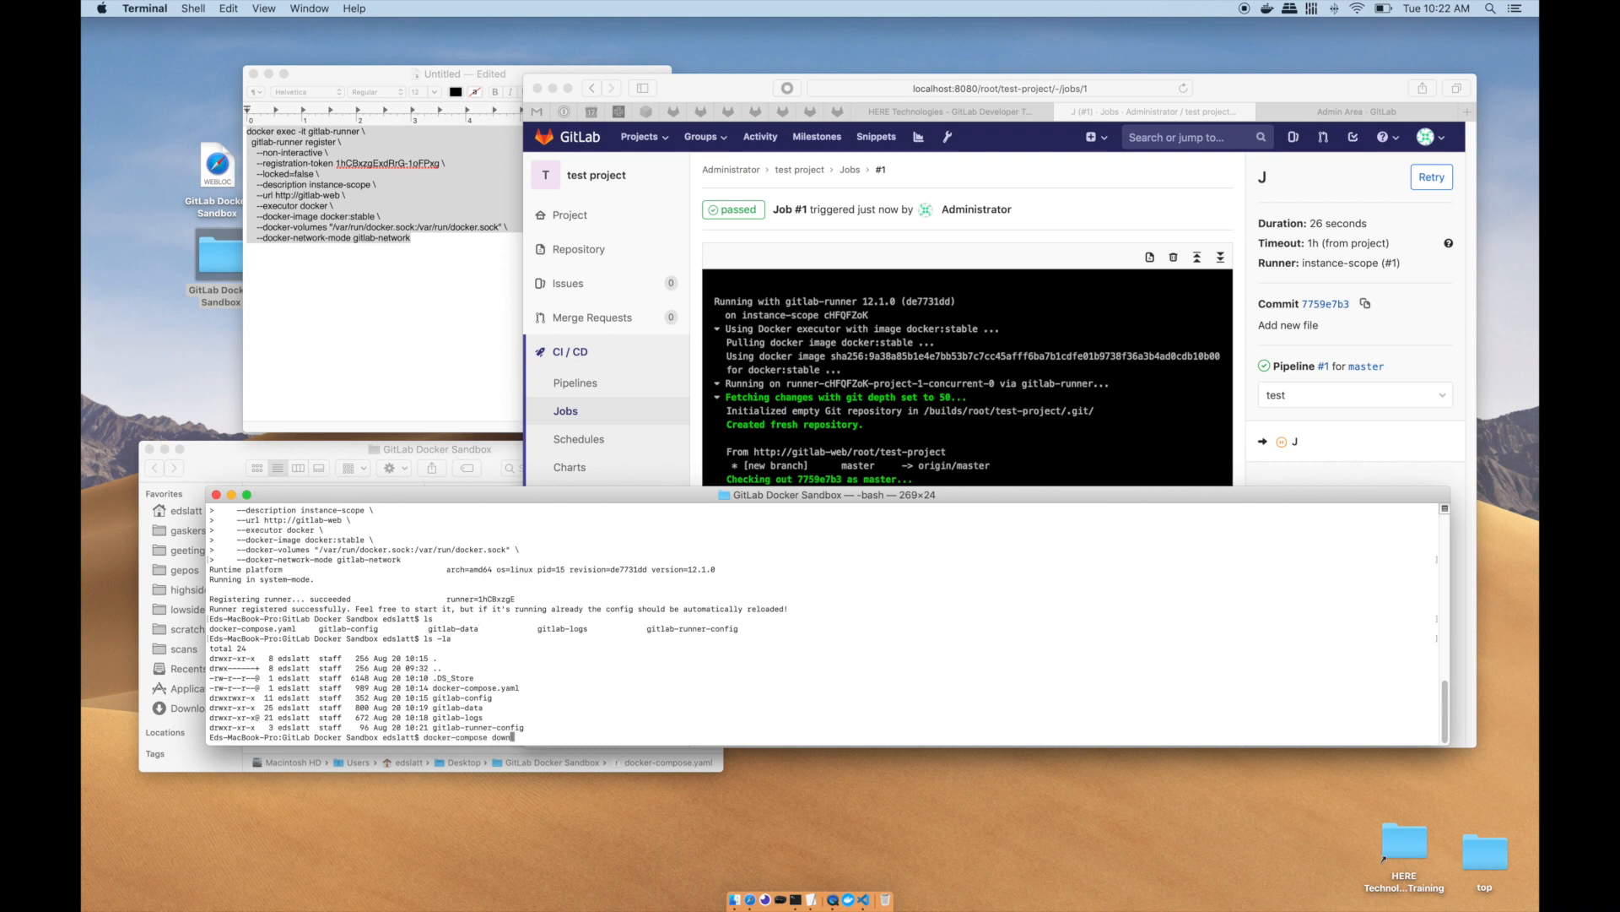
key("Return")
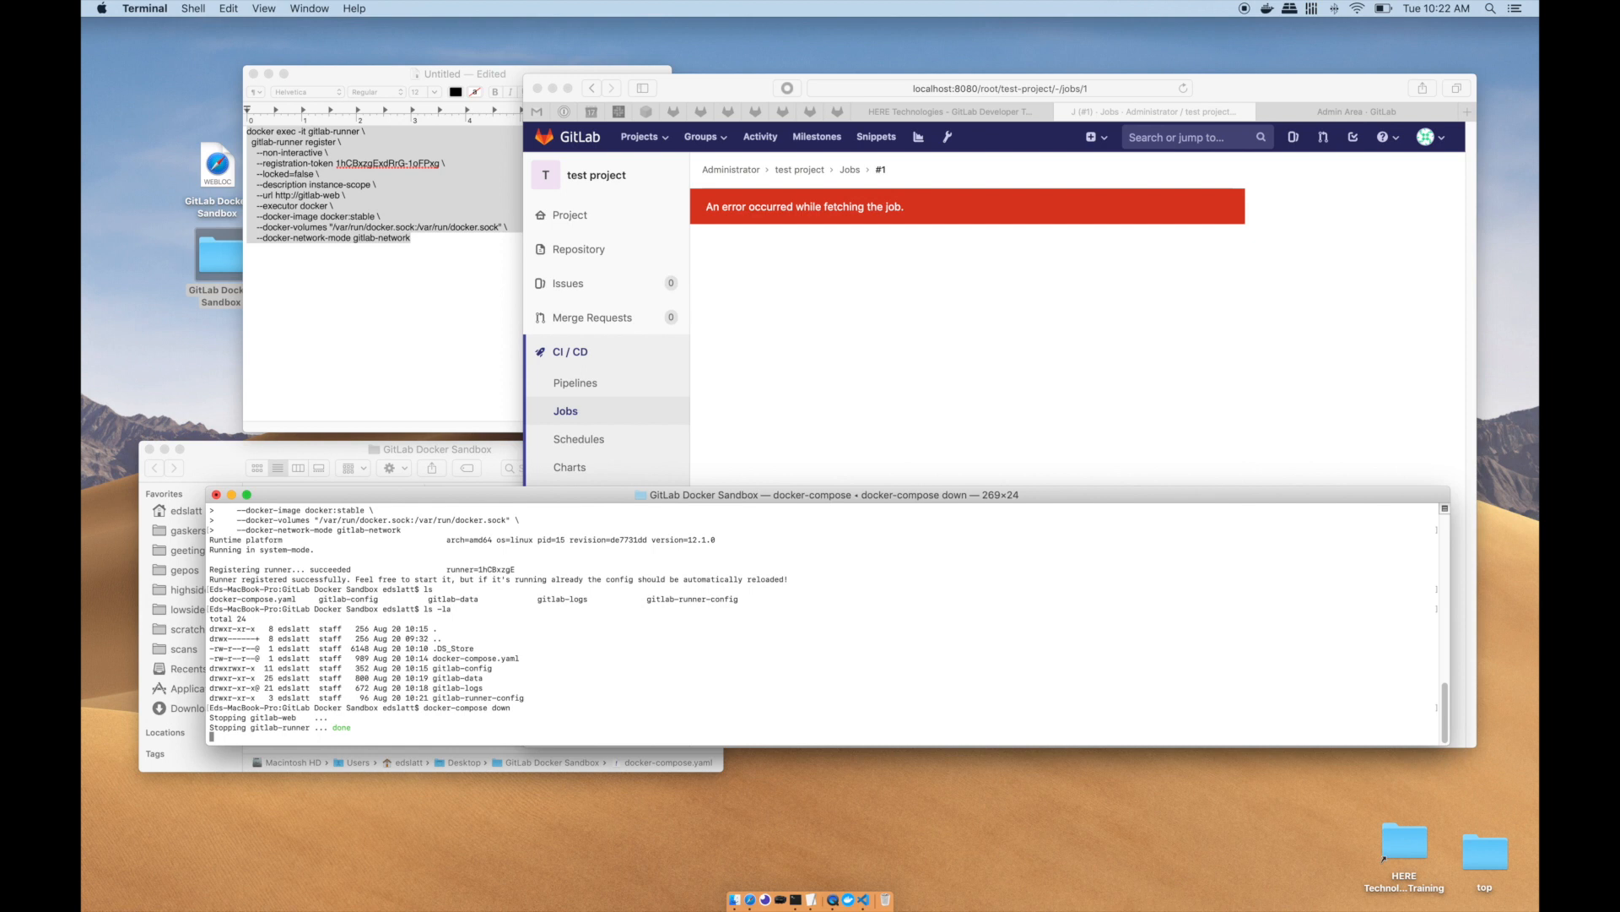
mouse_move(1340, 393)
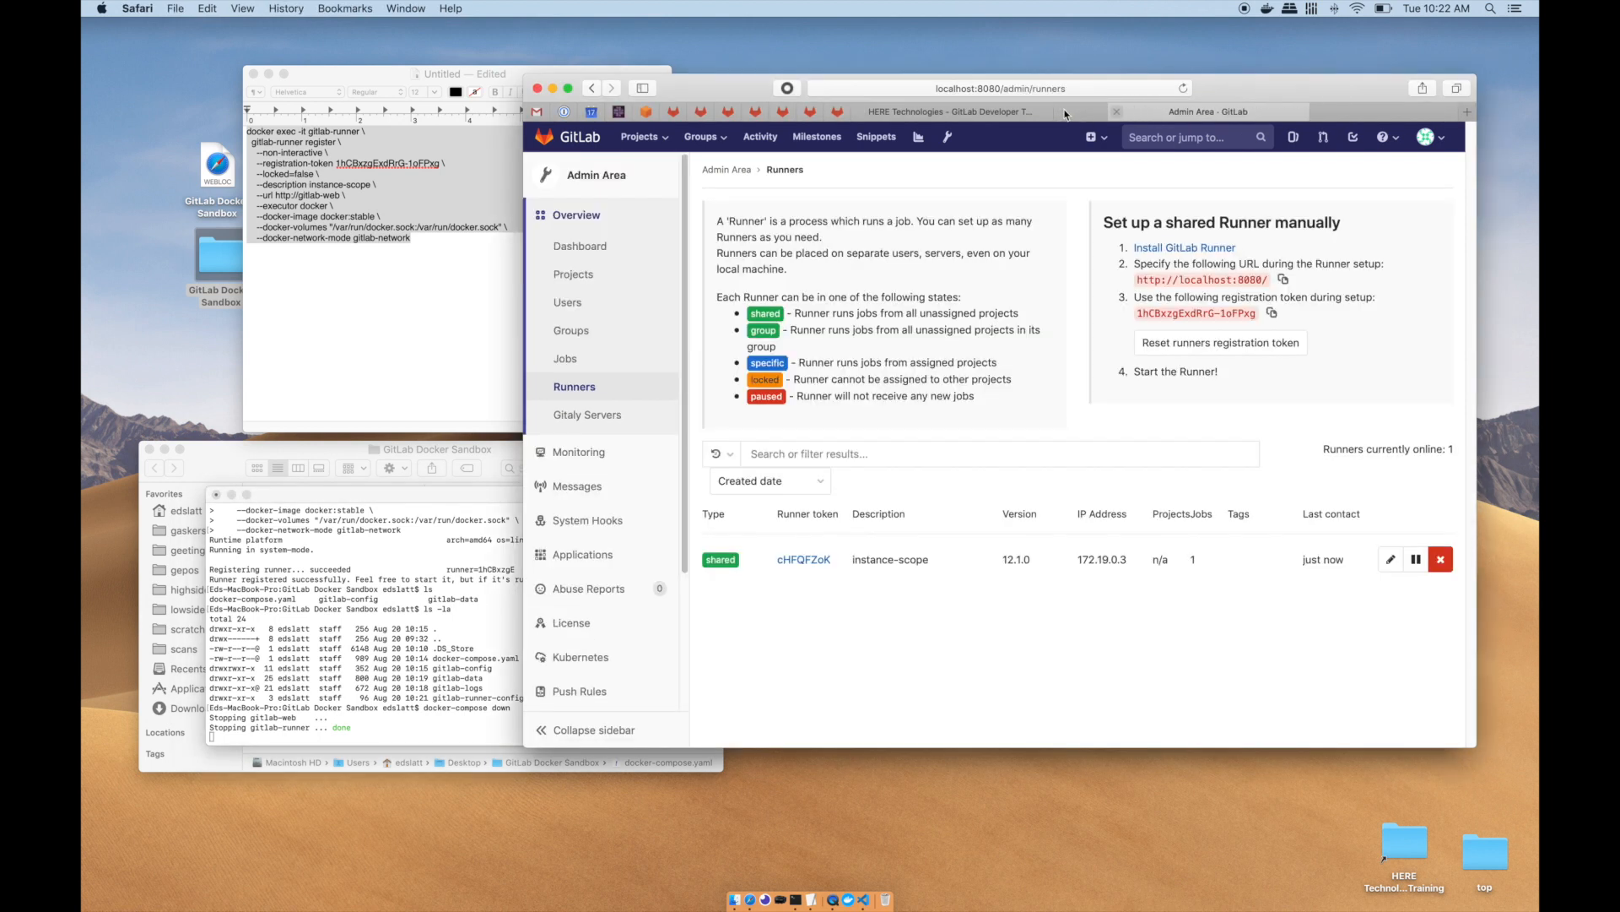
left_click(951, 112)
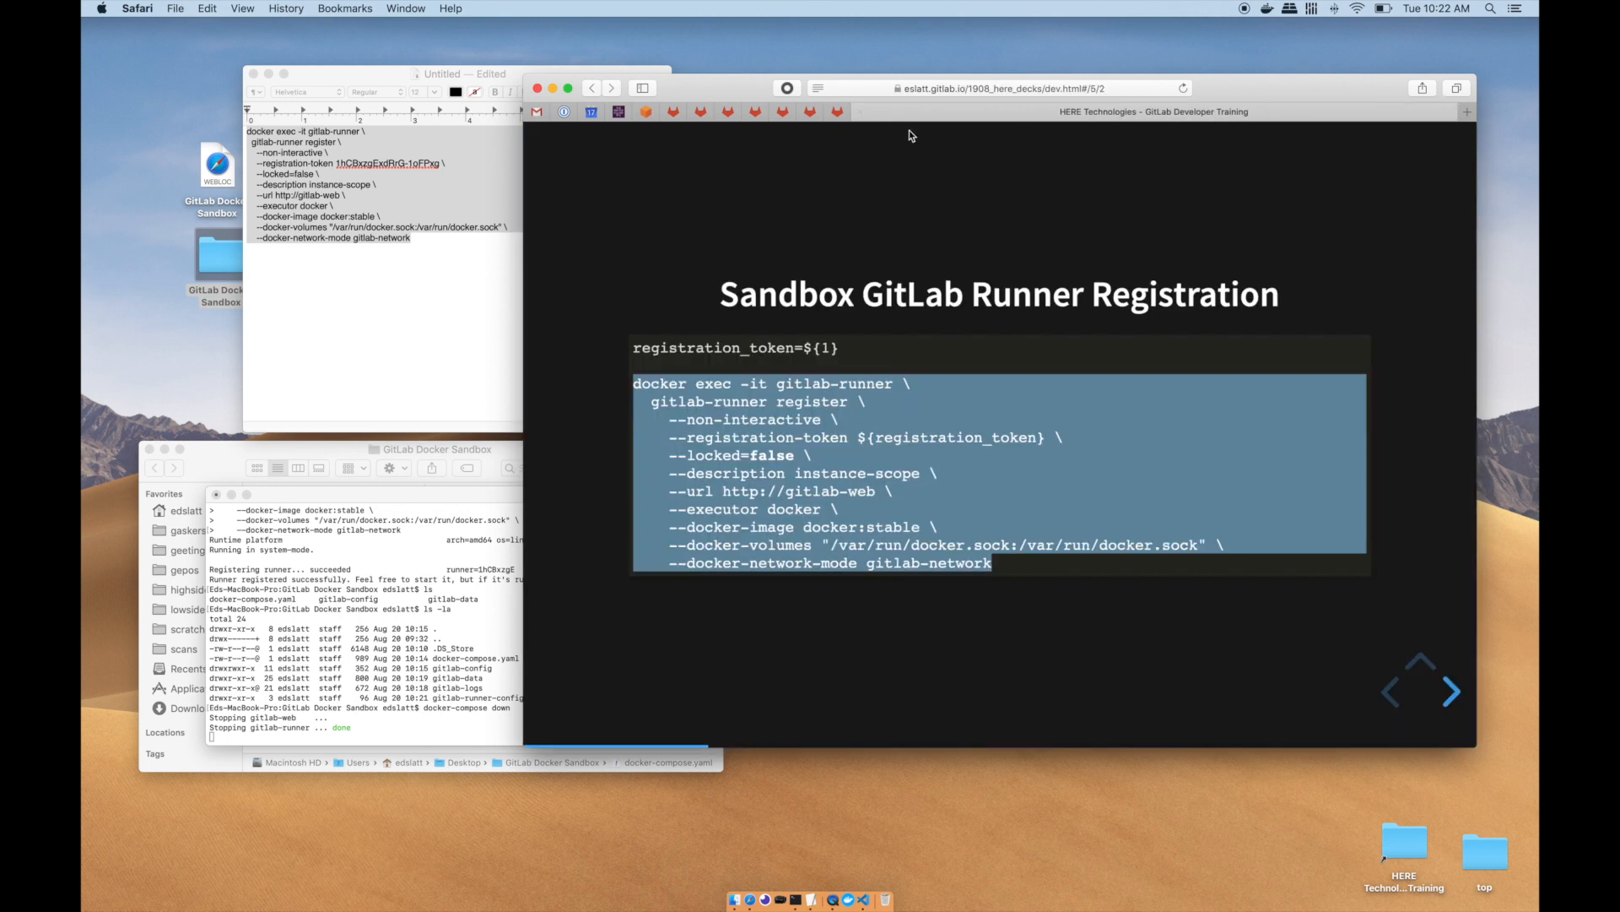